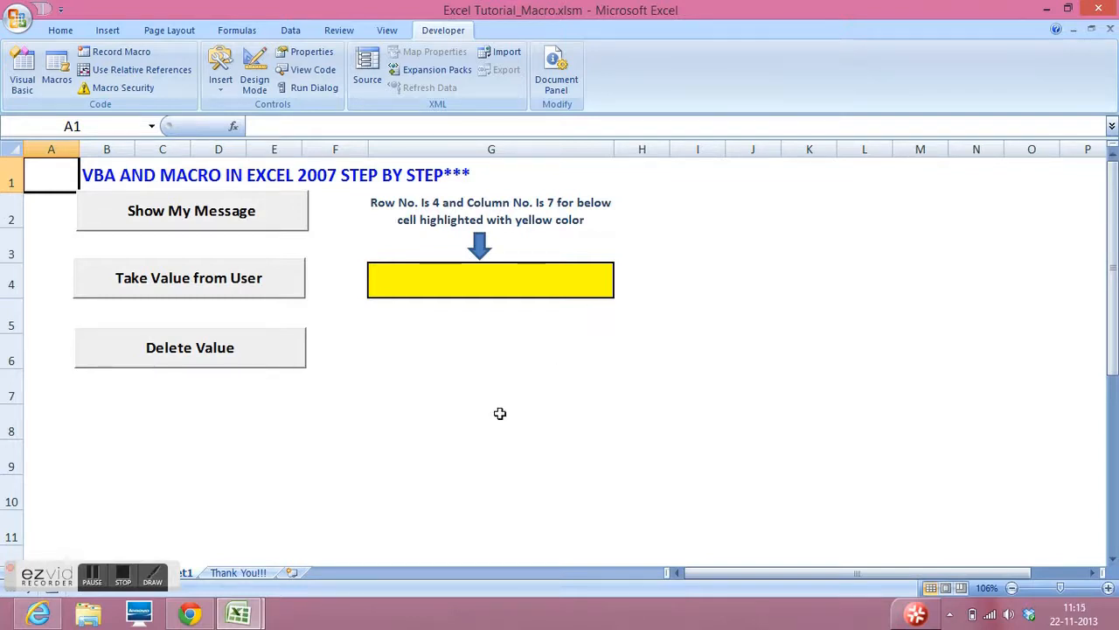
{"action": "mouse_move", "coordinate": [754, 195]}
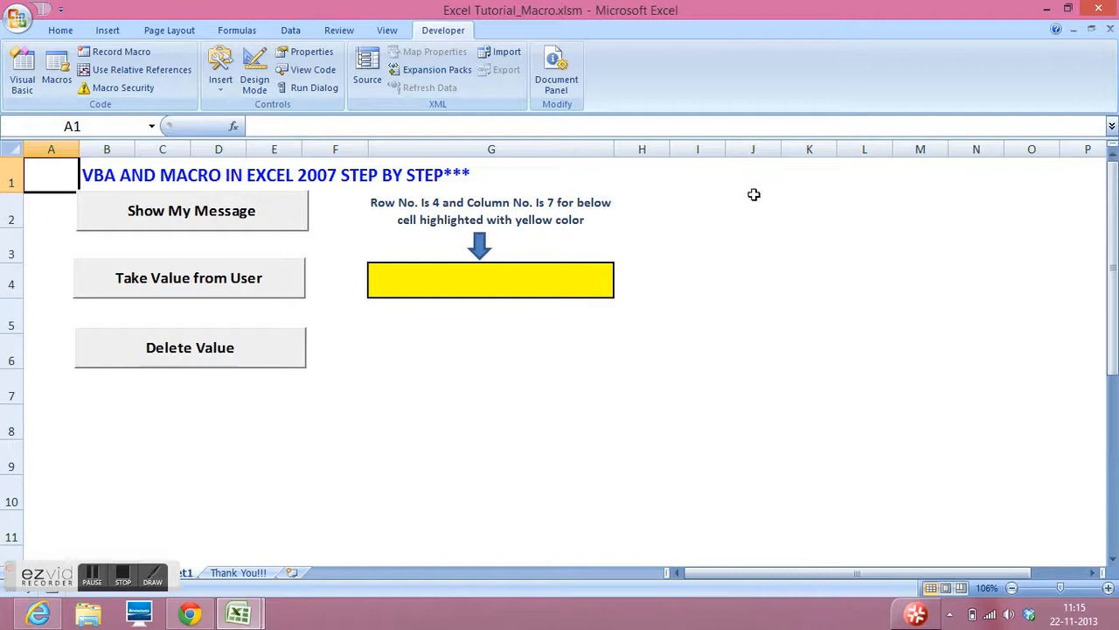
Type the notes Macro in J2, VBA in J3 and Recording in K2
{"action": "left_click", "coordinate": [754, 210]}
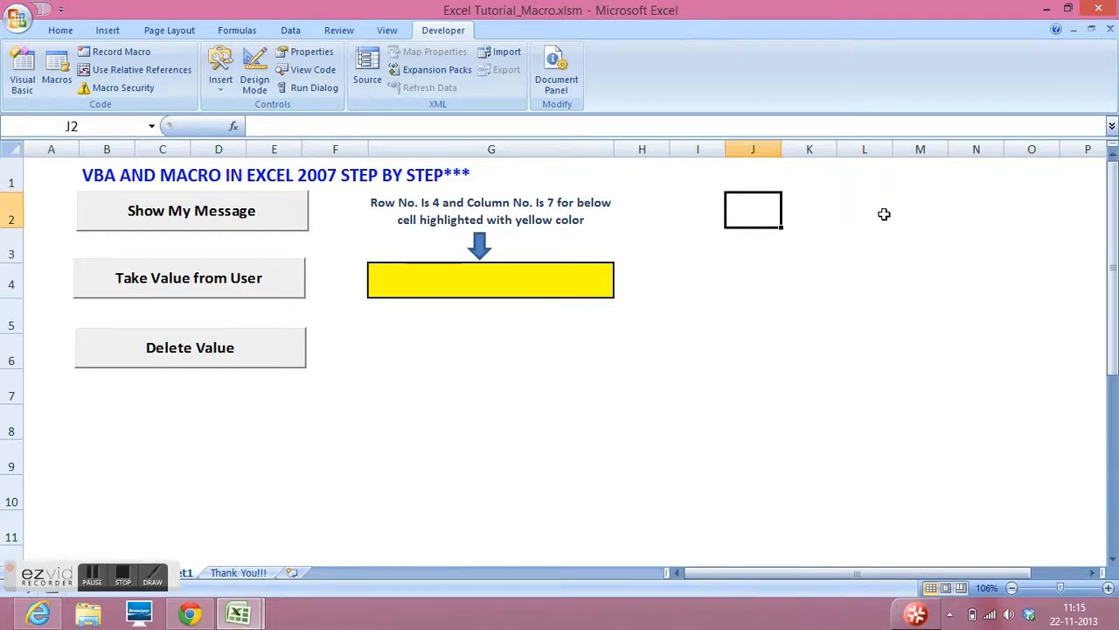
{"action": "type", "text": "MA"}
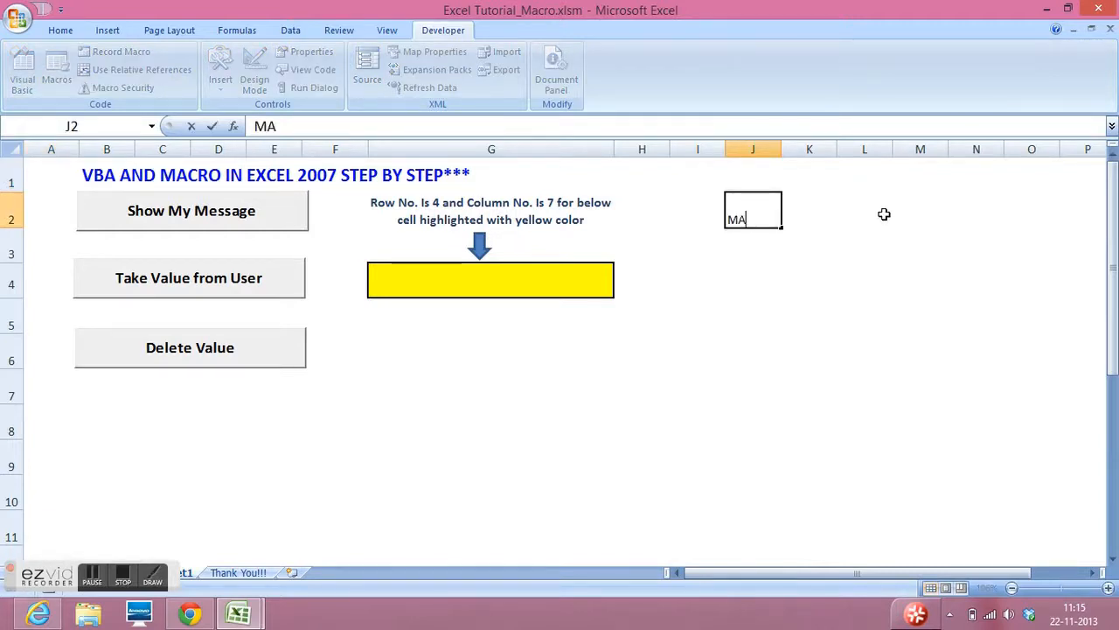
{"action": "type", "text": "cro"}
{"action": "left_click", "coordinate": [753, 245]}
{"action": "type", "text": "VBA"}
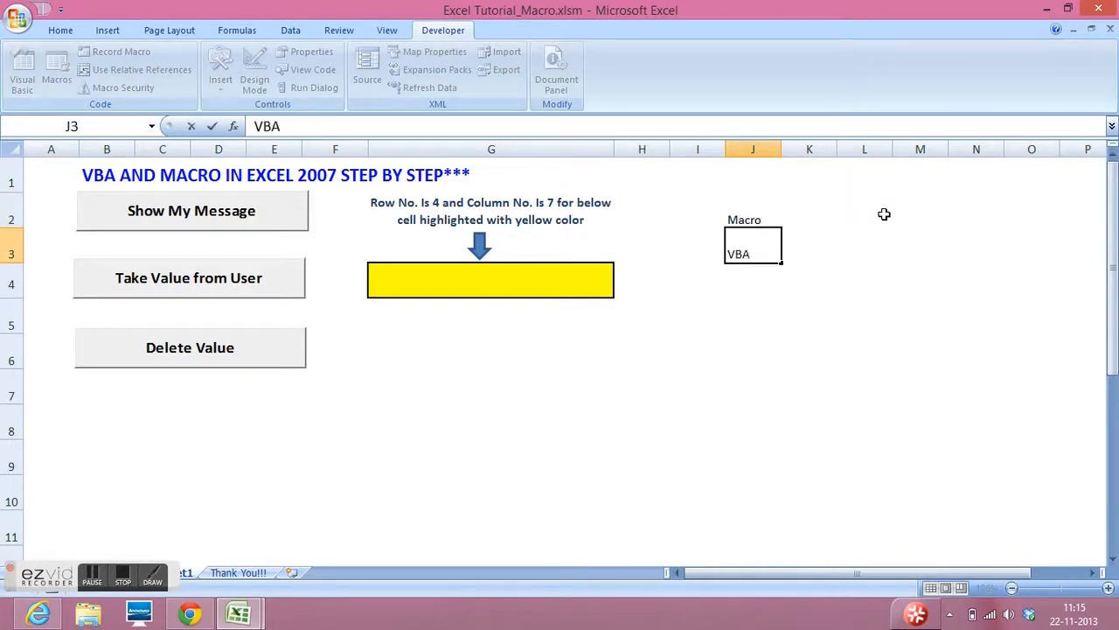
{"action": "left_click", "coordinate": [809, 244]}
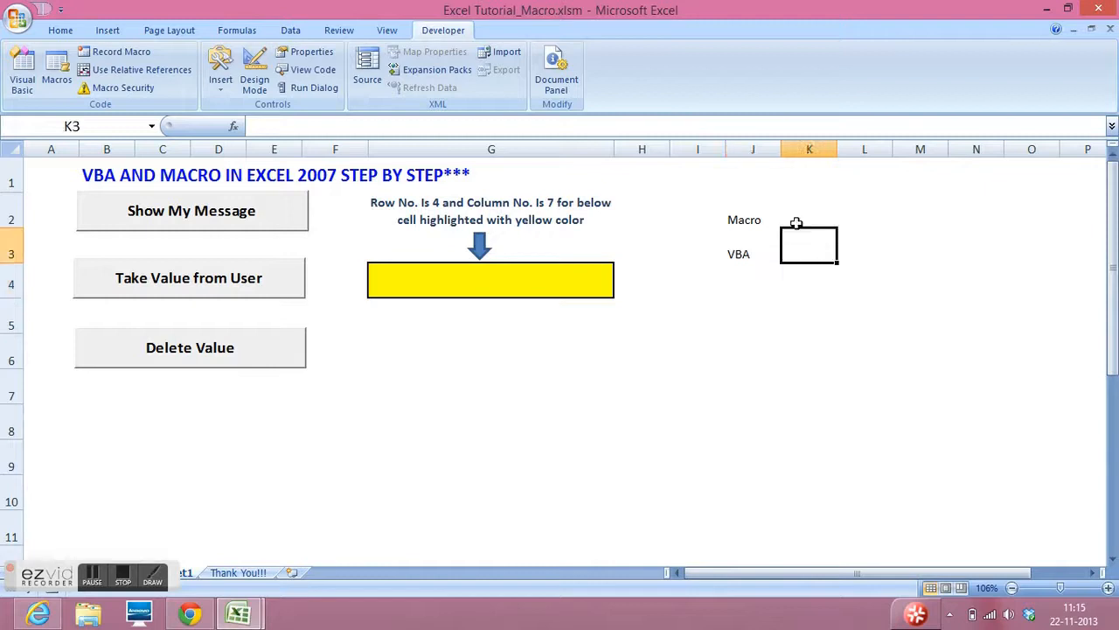
{"action": "left_click", "coordinate": [808, 208]}
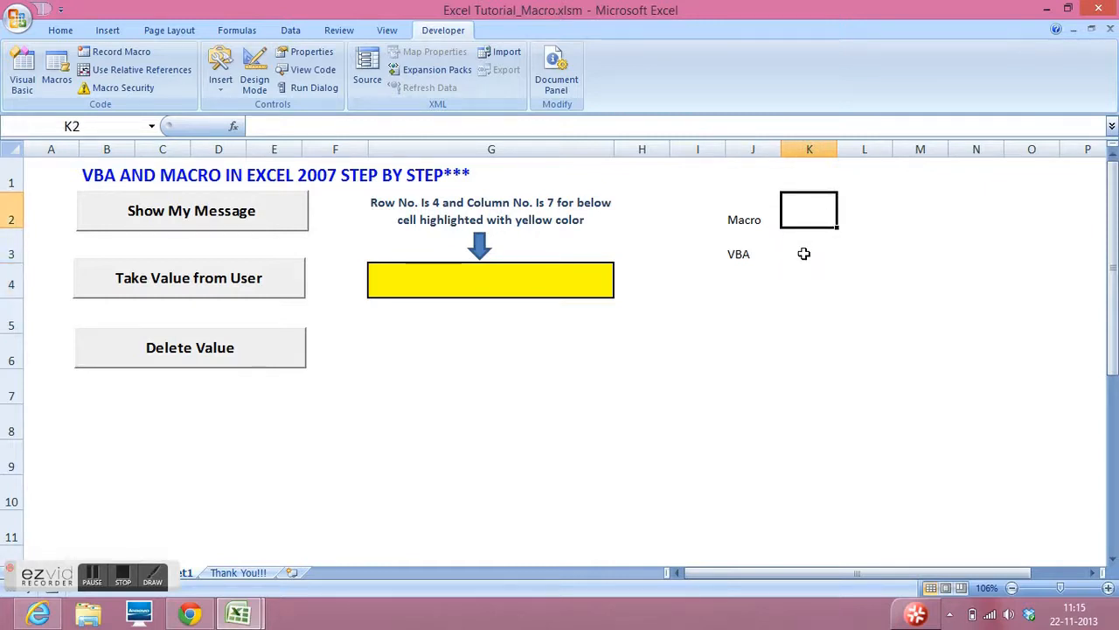
{"action": "type", "text": "Recording"}
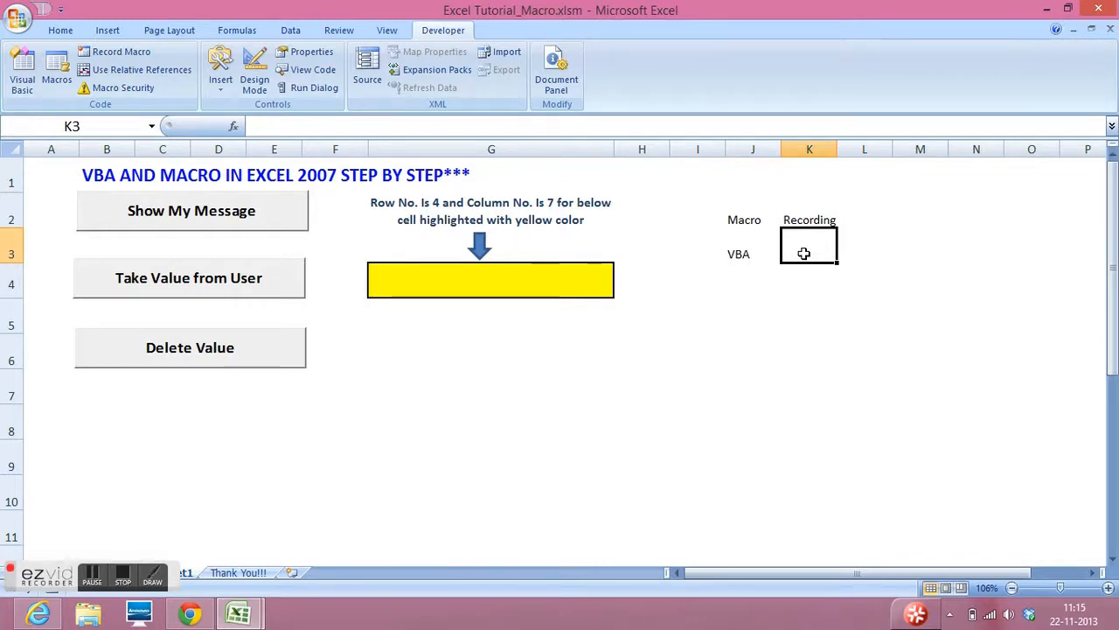
{"action": "mouse_move", "coordinate": [423, 411]}
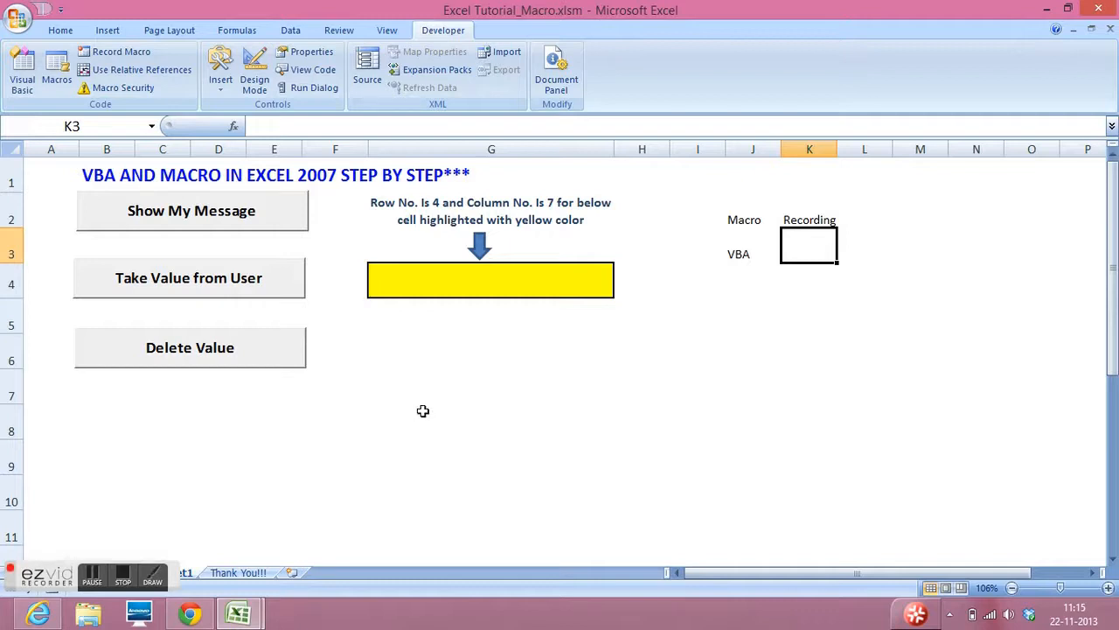
{"action": "mouse_move", "coordinate": [268, 415]}
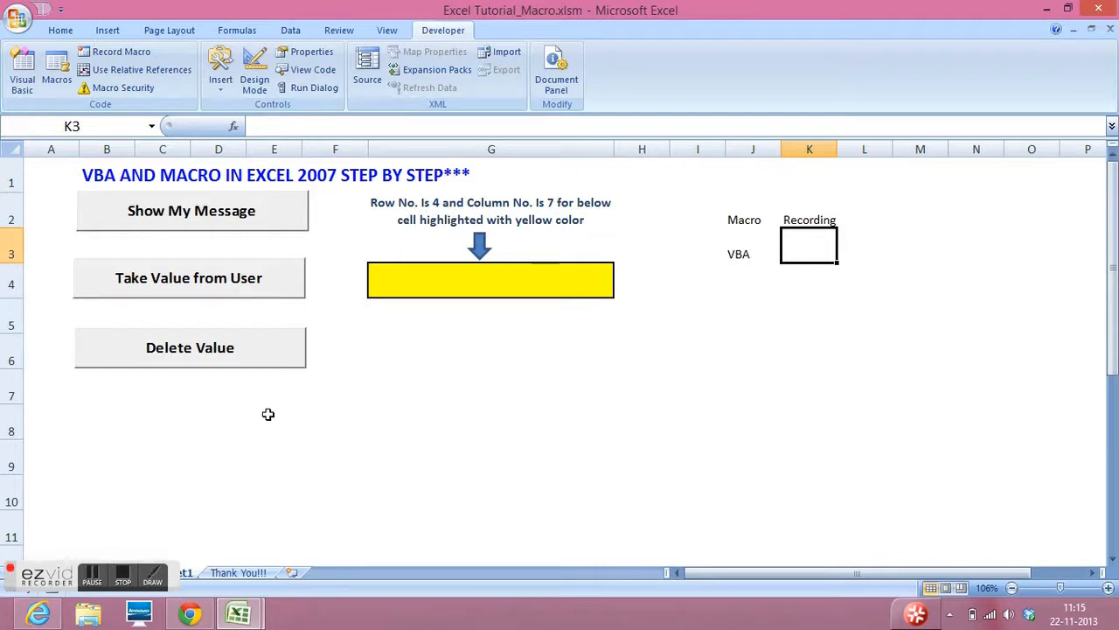
{"action": "mouse_move", "coordinate": [239, 360]}
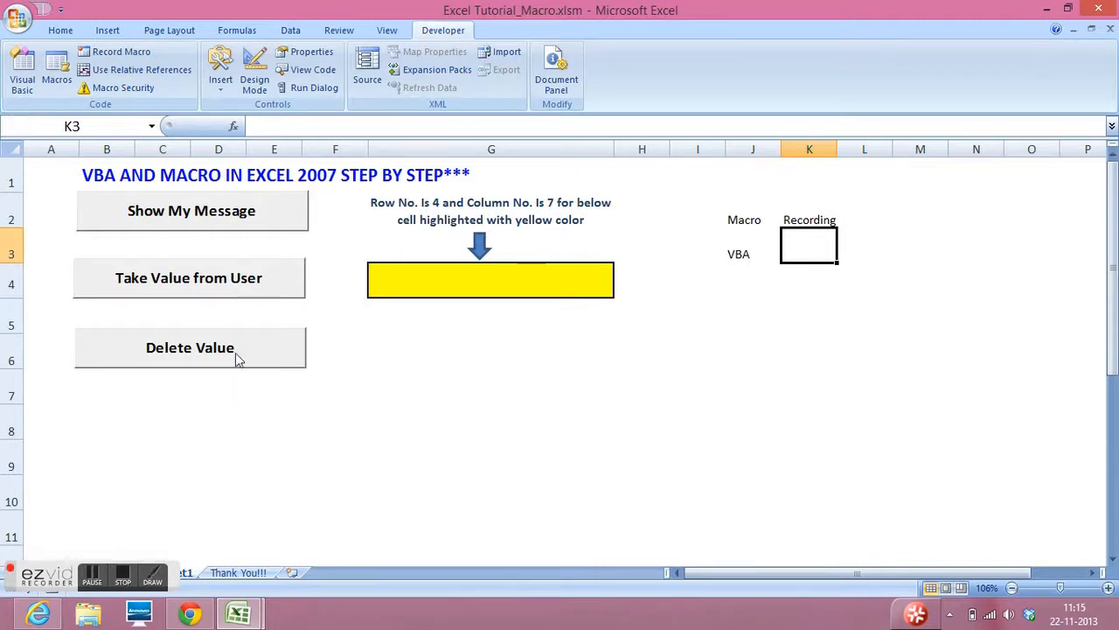
Select the empty cells A2, G7 and C7
{"action": "left_click", "coordinate": [51, 208]}
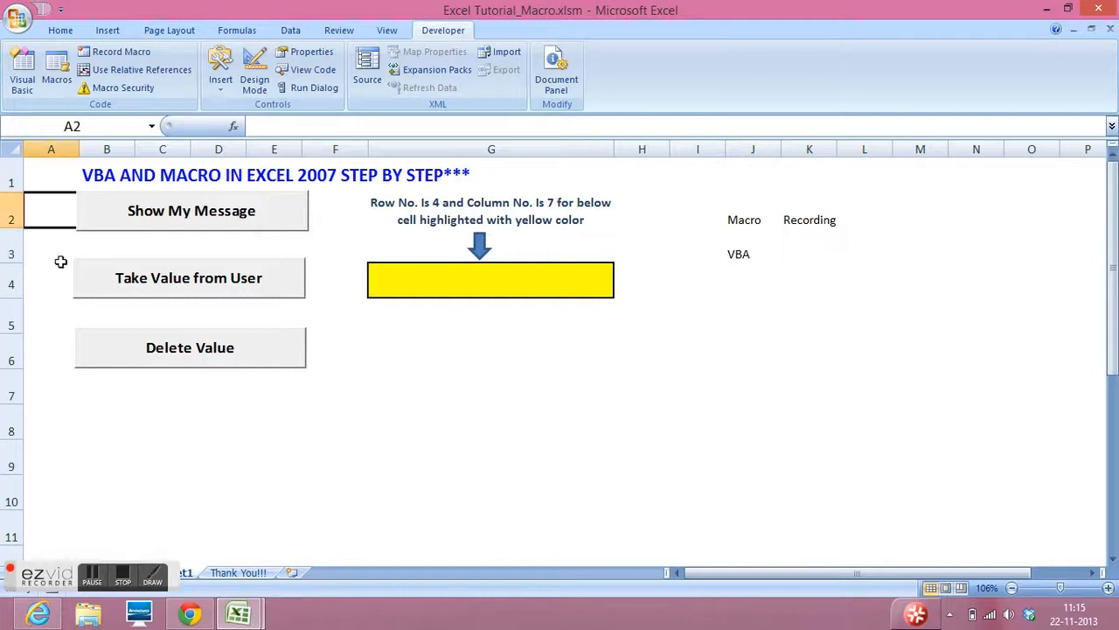
{"action": "left_click", "coordinate": [490, 386]}
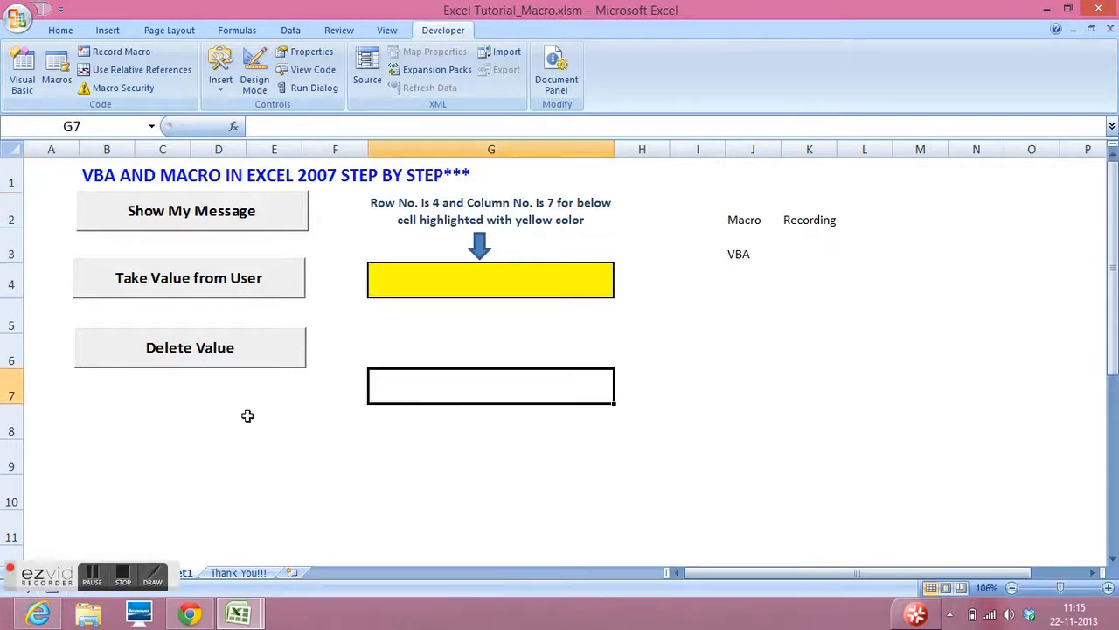
{"action": "left_click", "coordinate": [162, 386]}
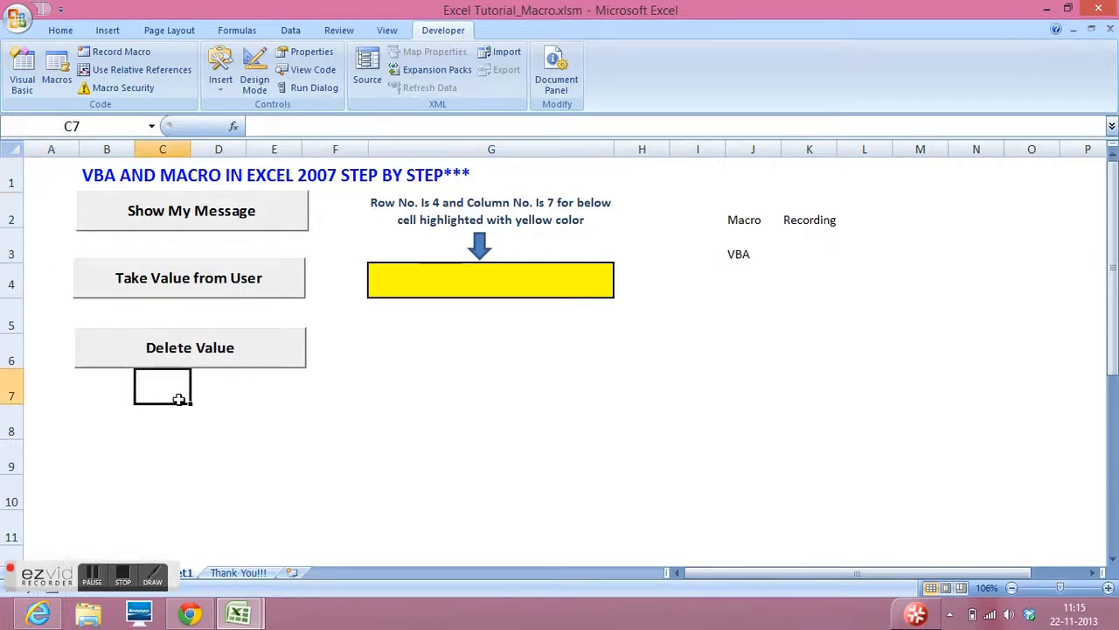
{"action": "mouse_move", "coordinate": [378, 411]}
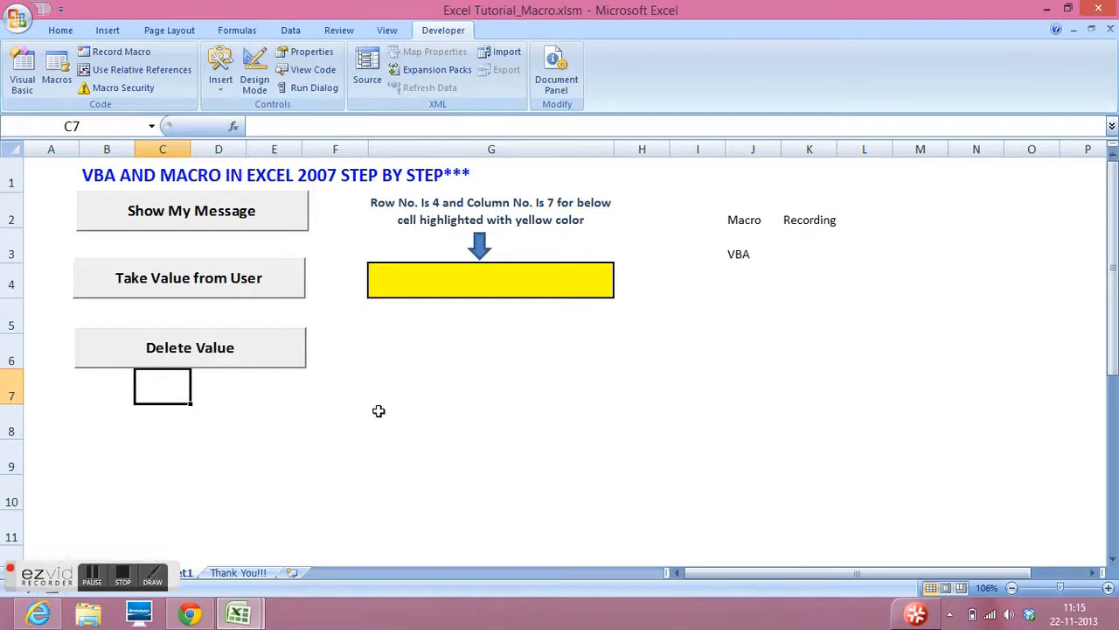
{"action": "mouse_move", "coordinate": [233, 223]}
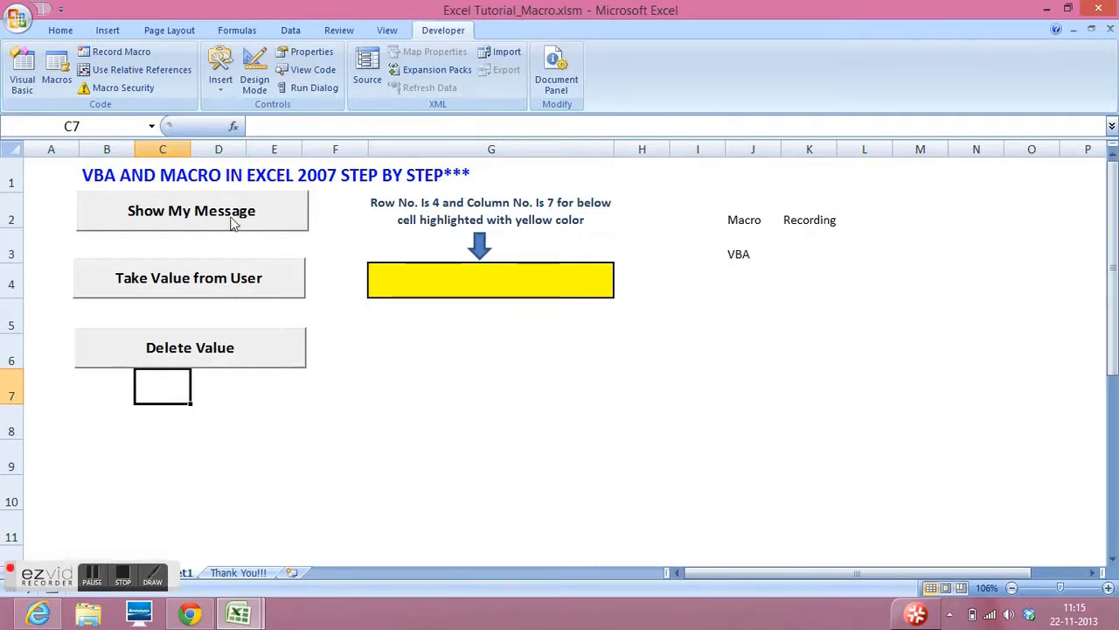
{"action": "left_click", "coordinate": [192, 211]}
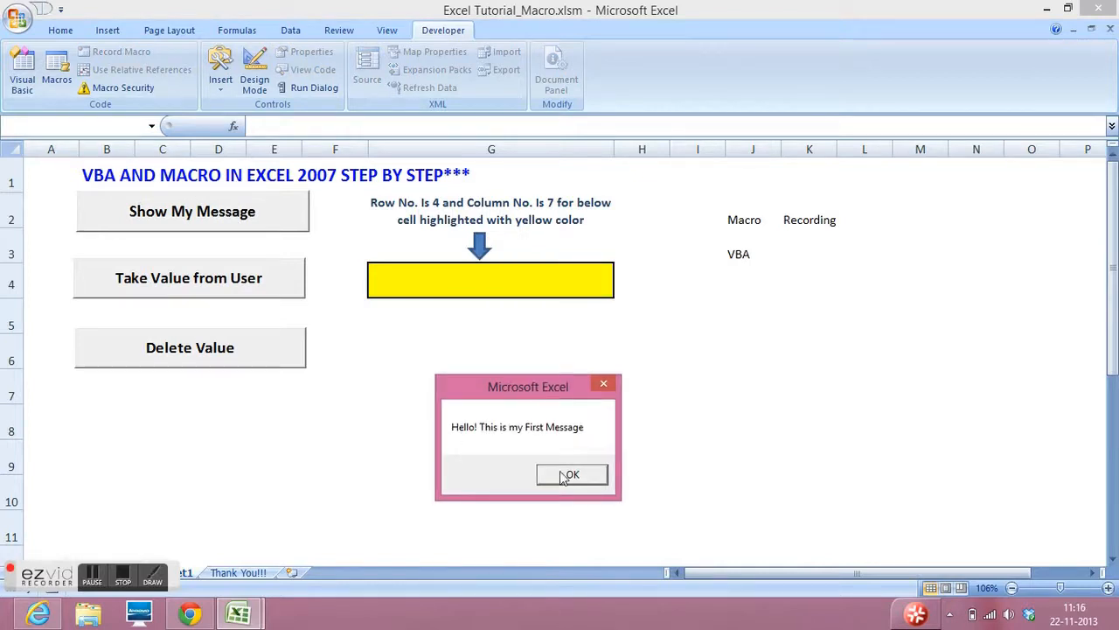
{"action": "left_click", "coordinate": [571, 474]}
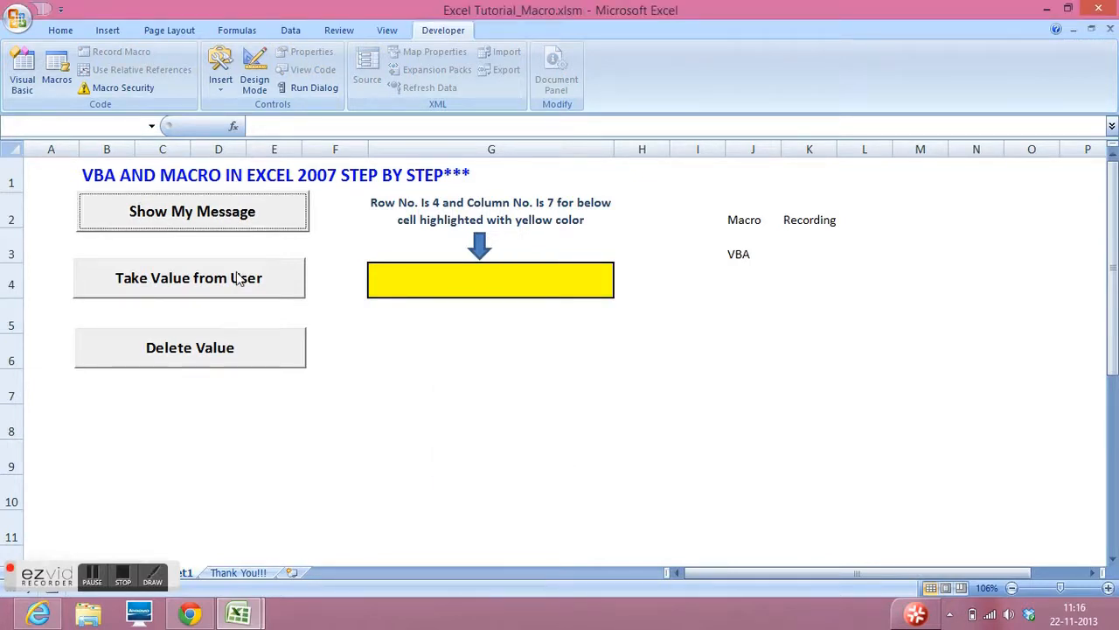
{"action": "left_click", "coordinate": [189, 277]}
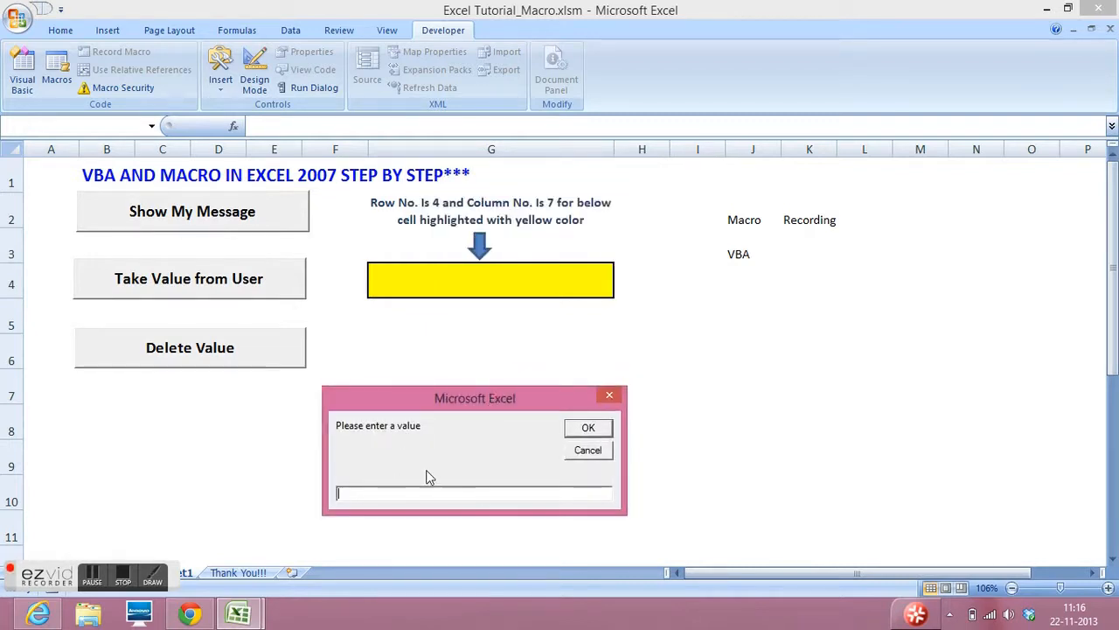
{"action": "type", "text": "4"}
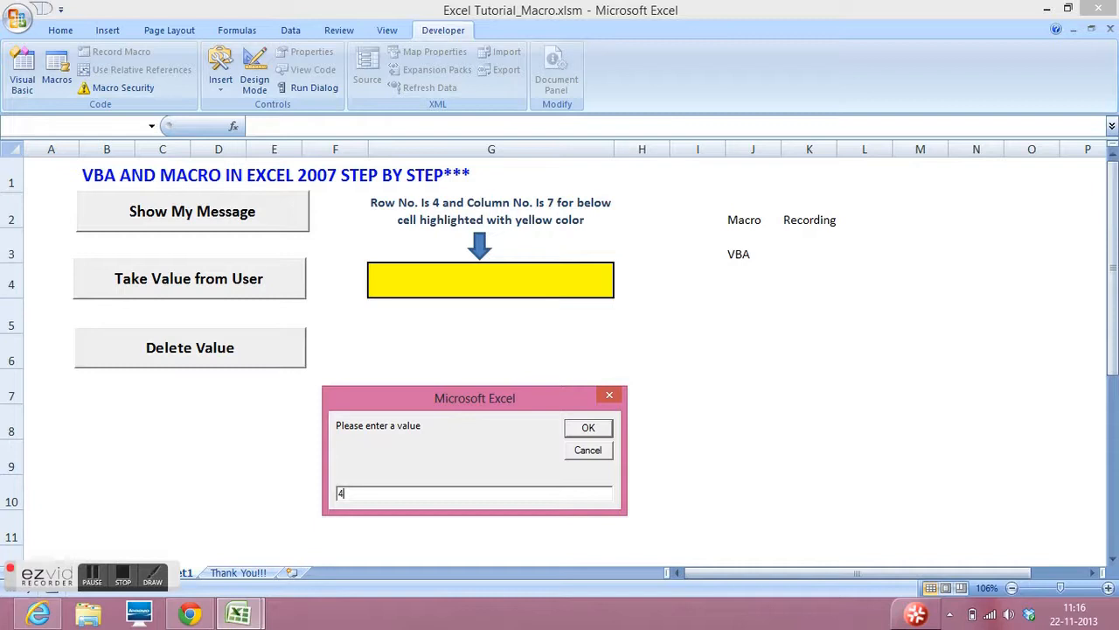
{"action": "type", "text": "5"}
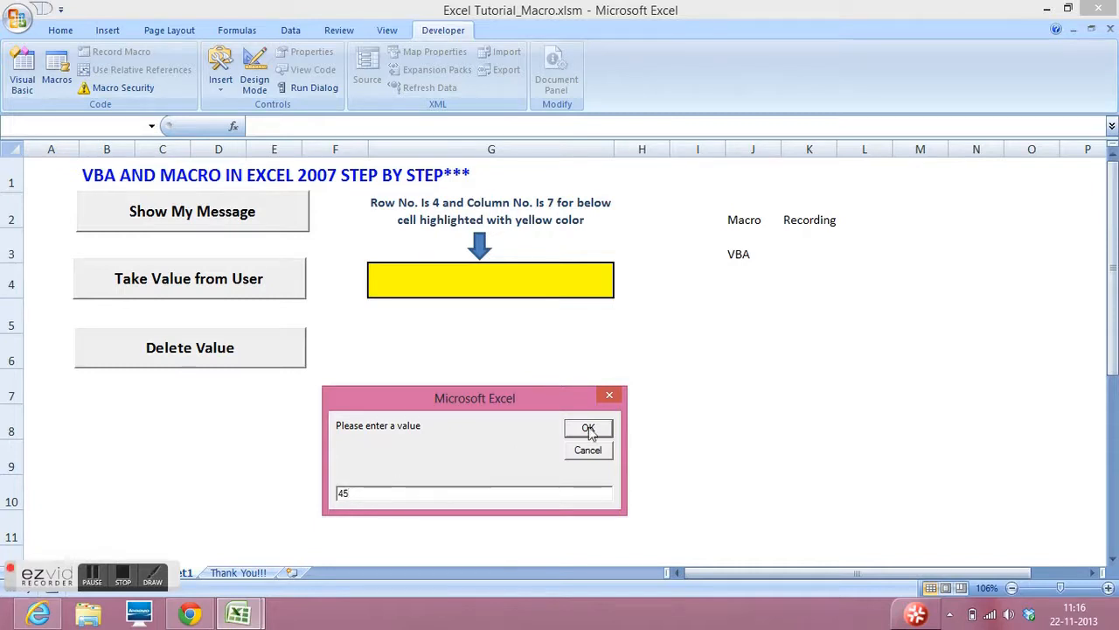
{"action": "left_click", "coordinate": [587, 428]}
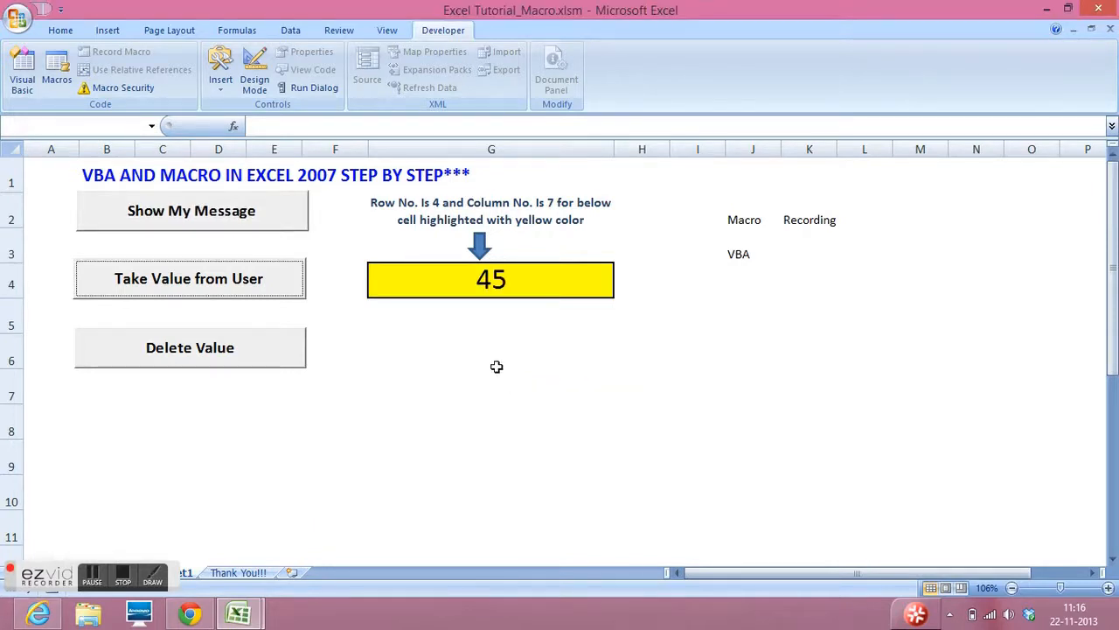
{"action": "left_click", "coordinate": [491, 279]}
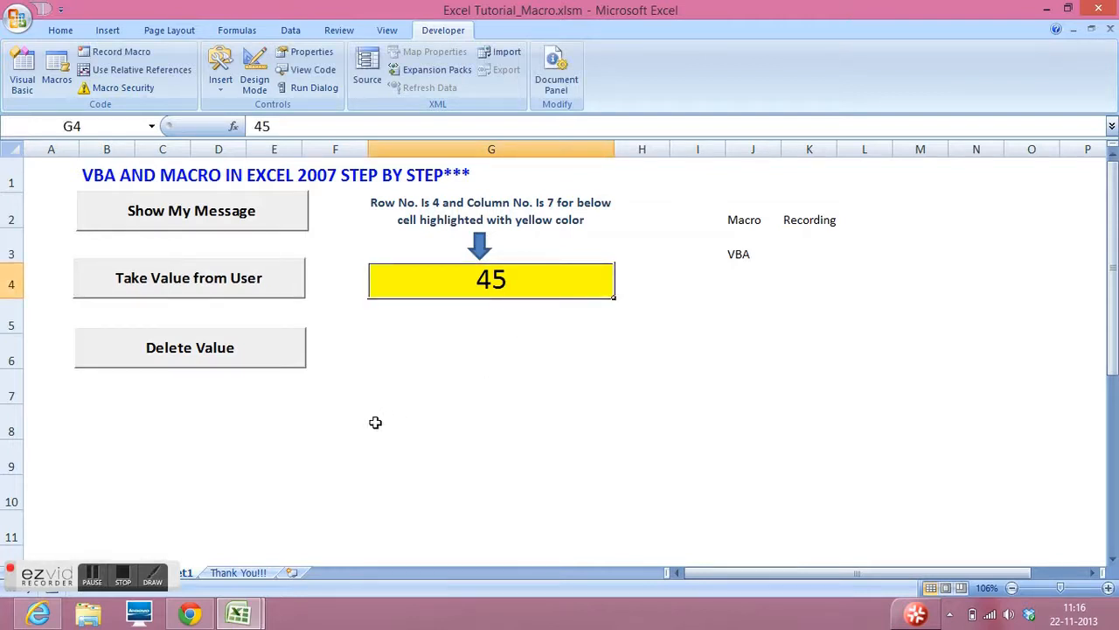
{"action": "mouse_move", "coordinate": [273, 367]}
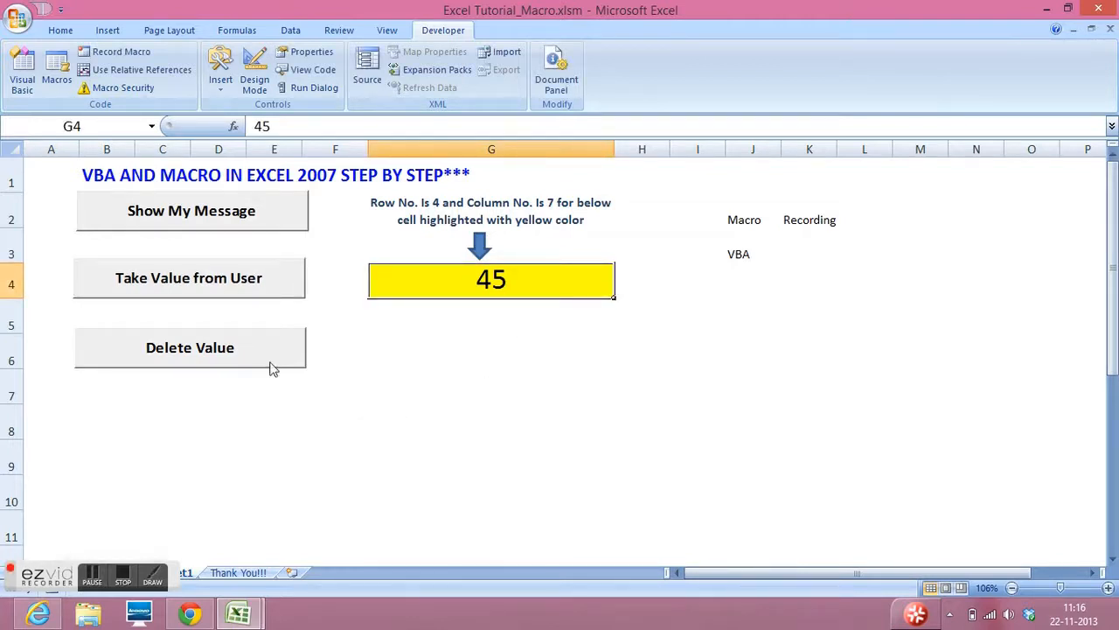
{"action": "mouse_move", "coordinate": [438, 288]}
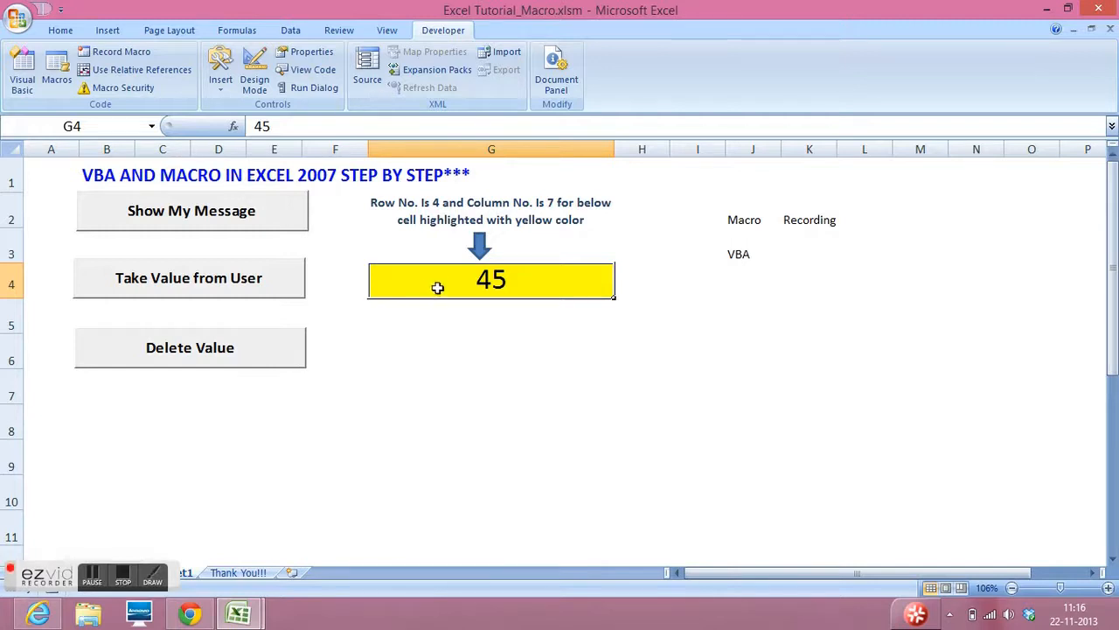
{"action": "left_click", "coordinate": [190, 347]}
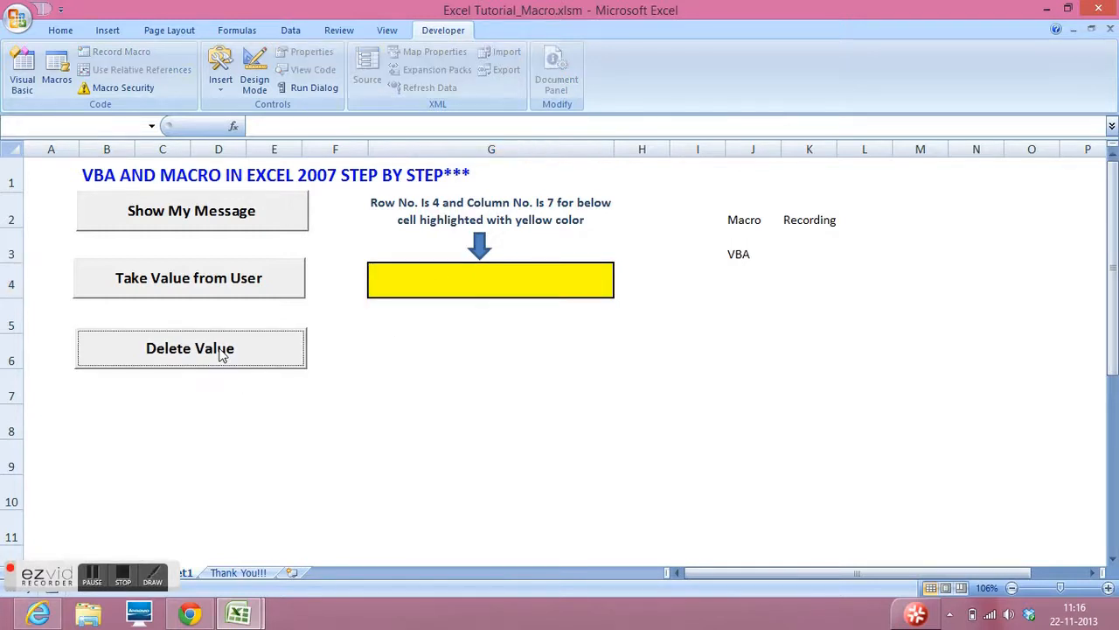
{"action": "left_click", "coordinate": [491, 280]}
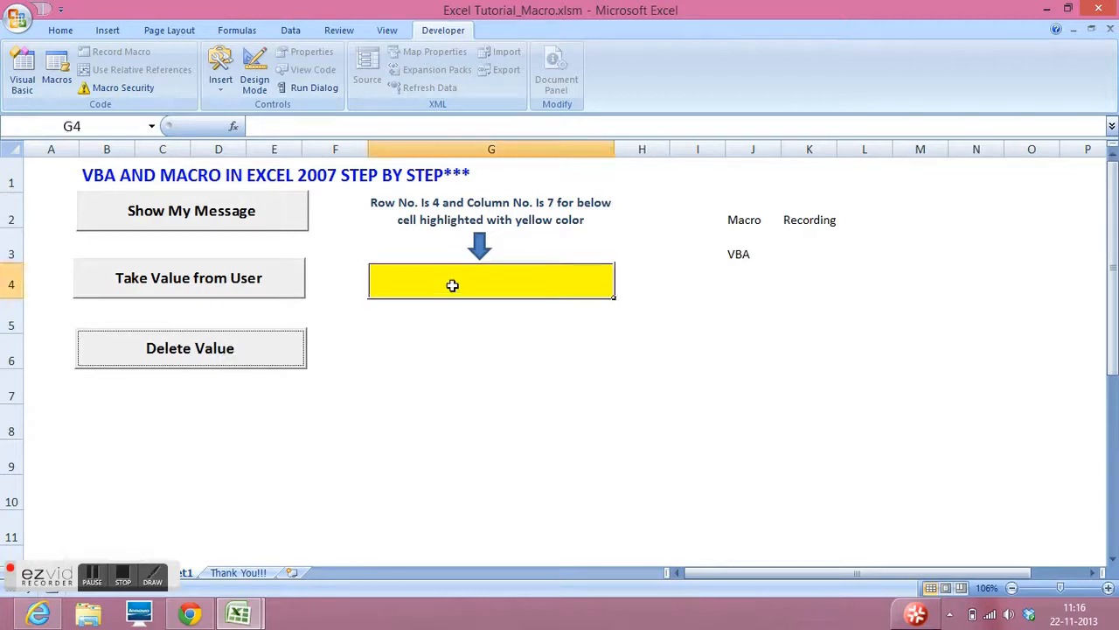
{"action": "mouse_move", "coordinate": [408, 394]}
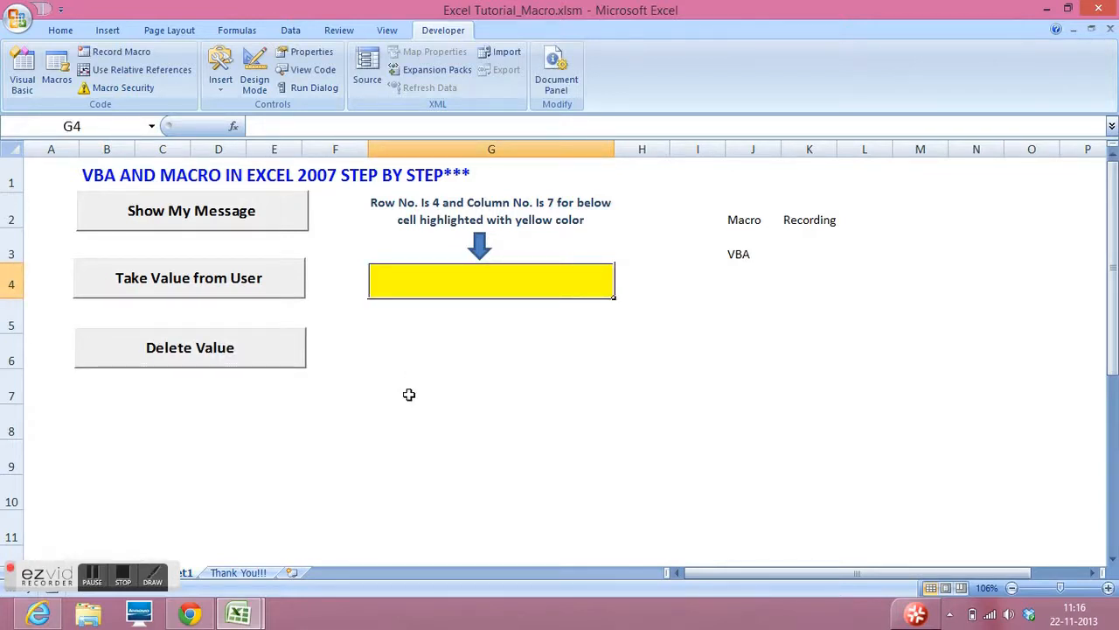
{"action": "mouse_move", "coordinate": [505, 284]}
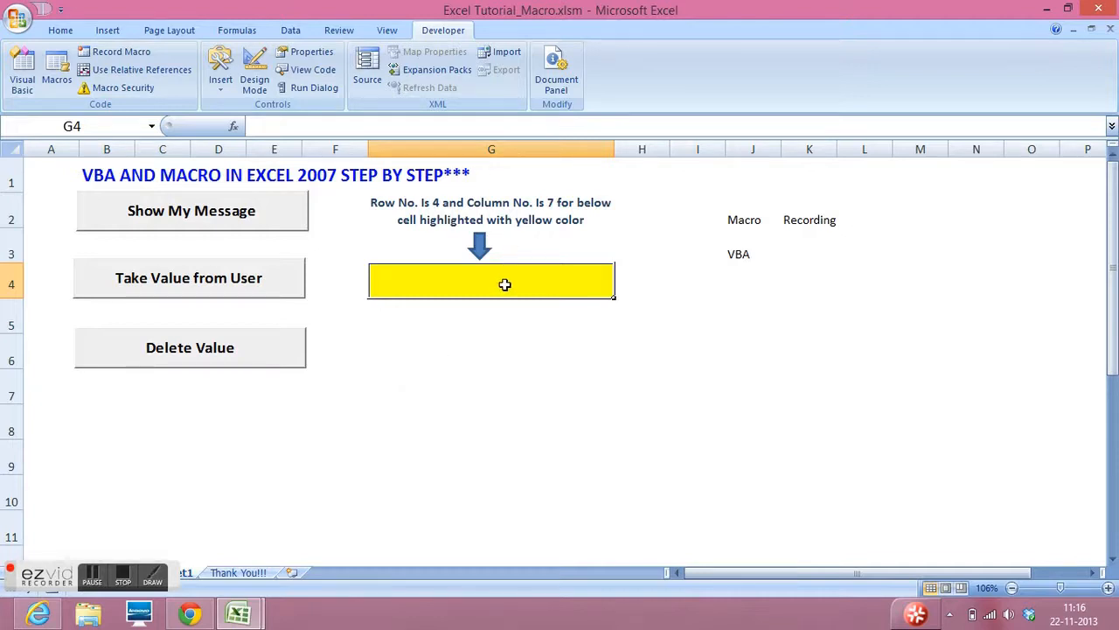
Enter 'Row 4 and Column7' in the yellow cell G4 and reselect it
{"action": "type", "text": "G4"}
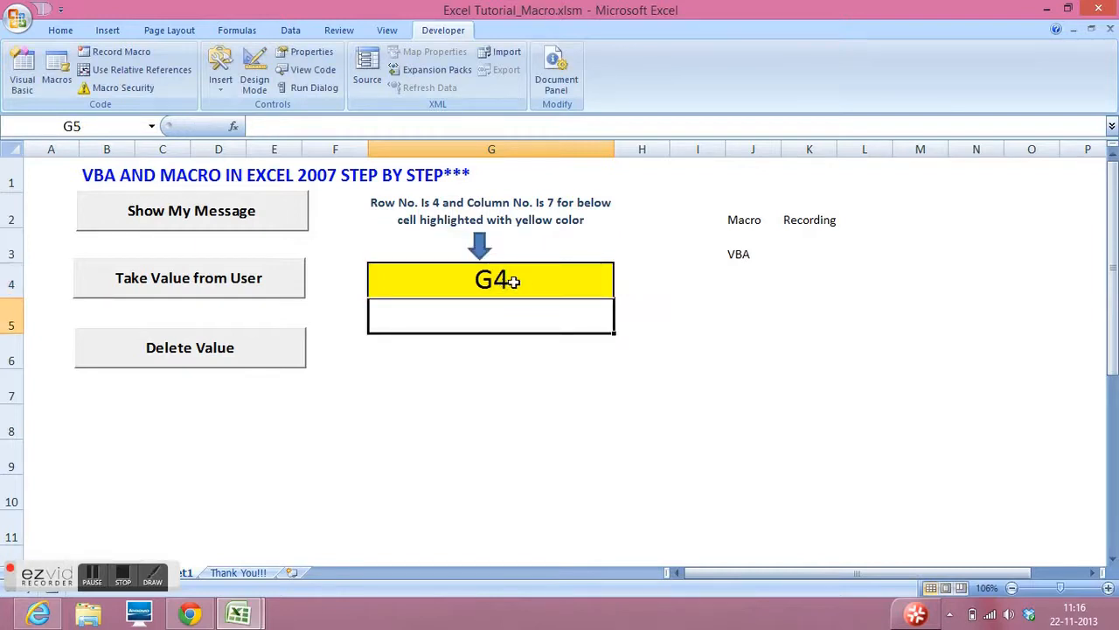
{"action": "left_click", "coordinate": [491, 279]}
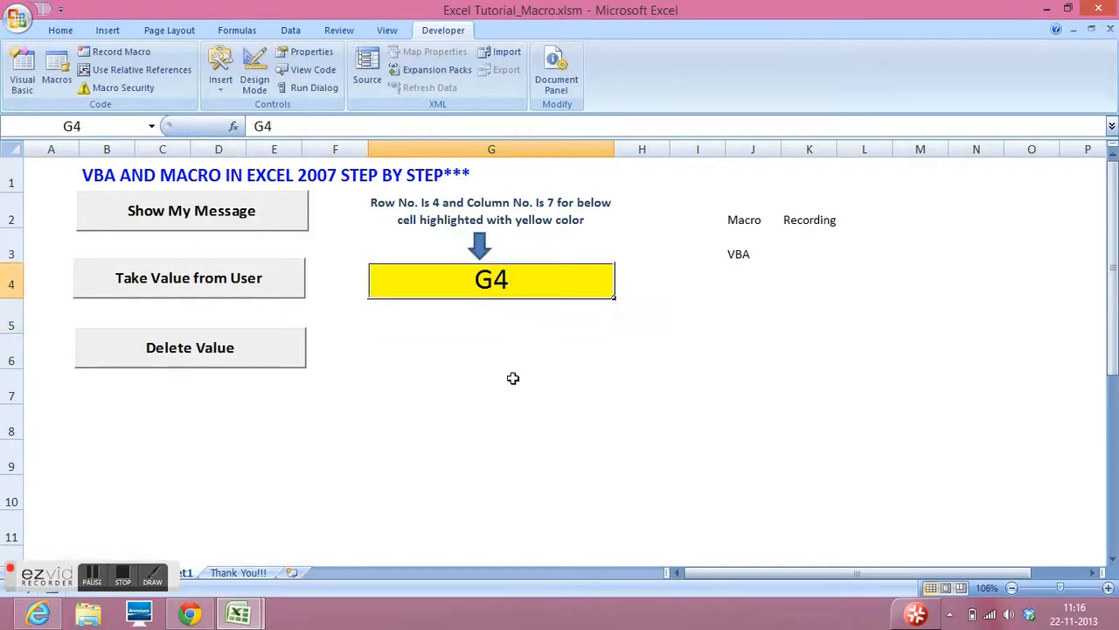
{"action": "type", "text": "R"}
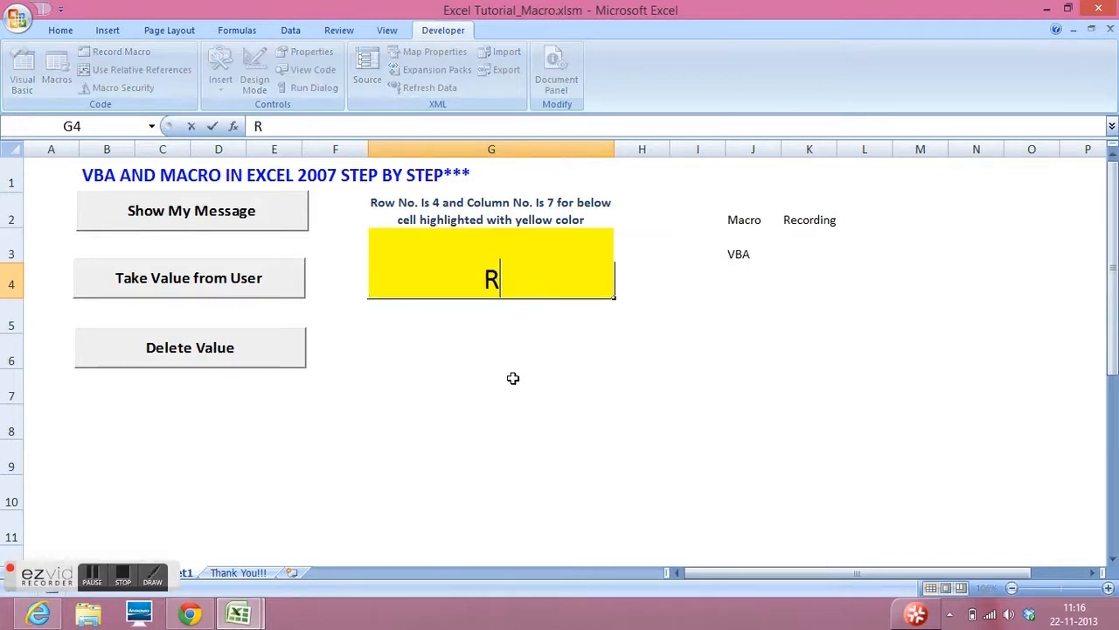
{"action": "type", "text": "ow 4"}
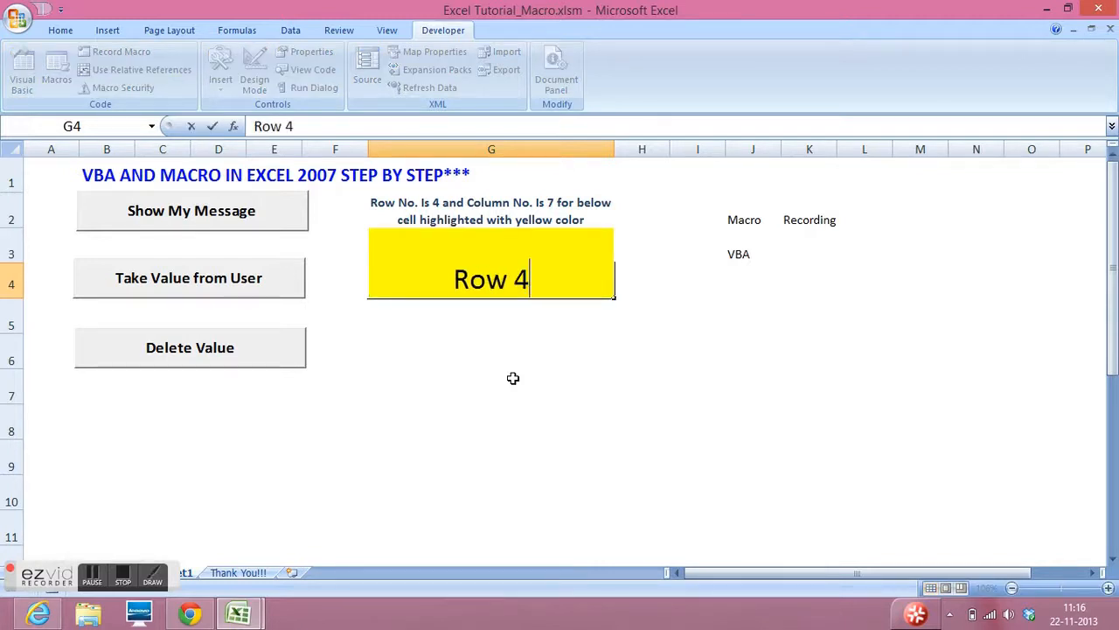
{"action": "type", "text": "and Co"}
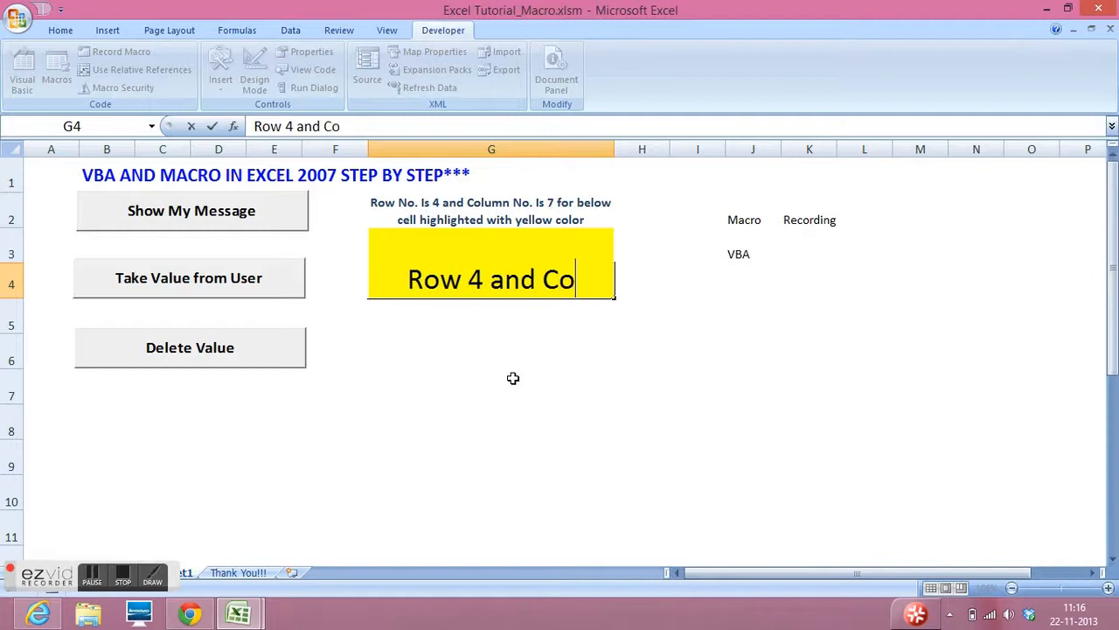
{"action": "type", "text": "lumn7"}
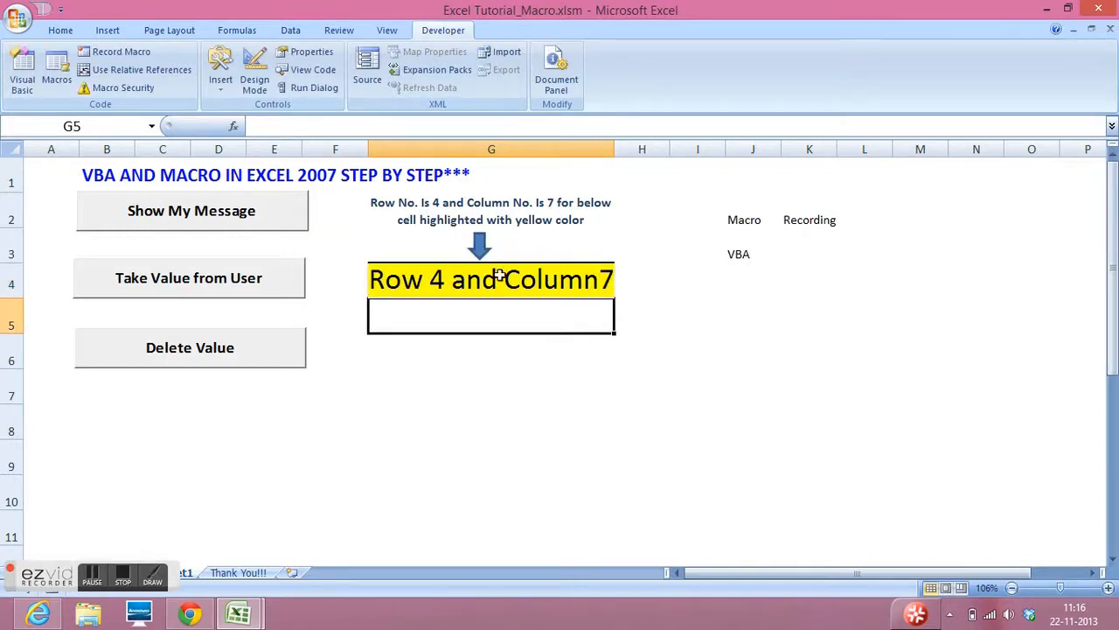
{"action": "left_click", "coordinate": [490, 280]}
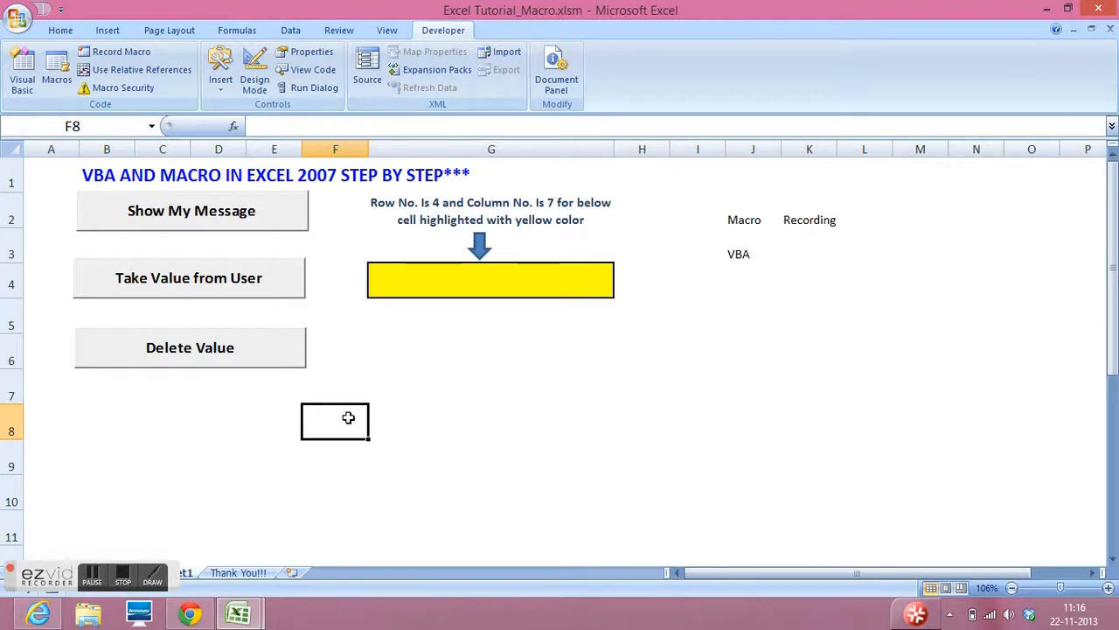
{"action": "mouse_move", "coordinate": [351, 463]}
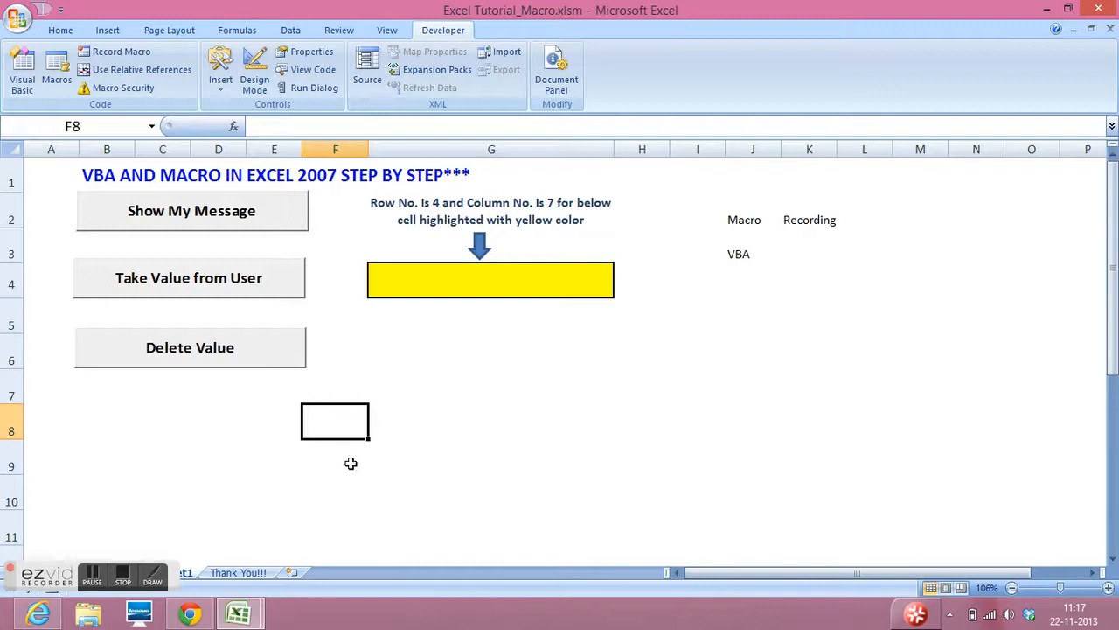
{"action": "mouse_move", "coordinate": [293, 514]}
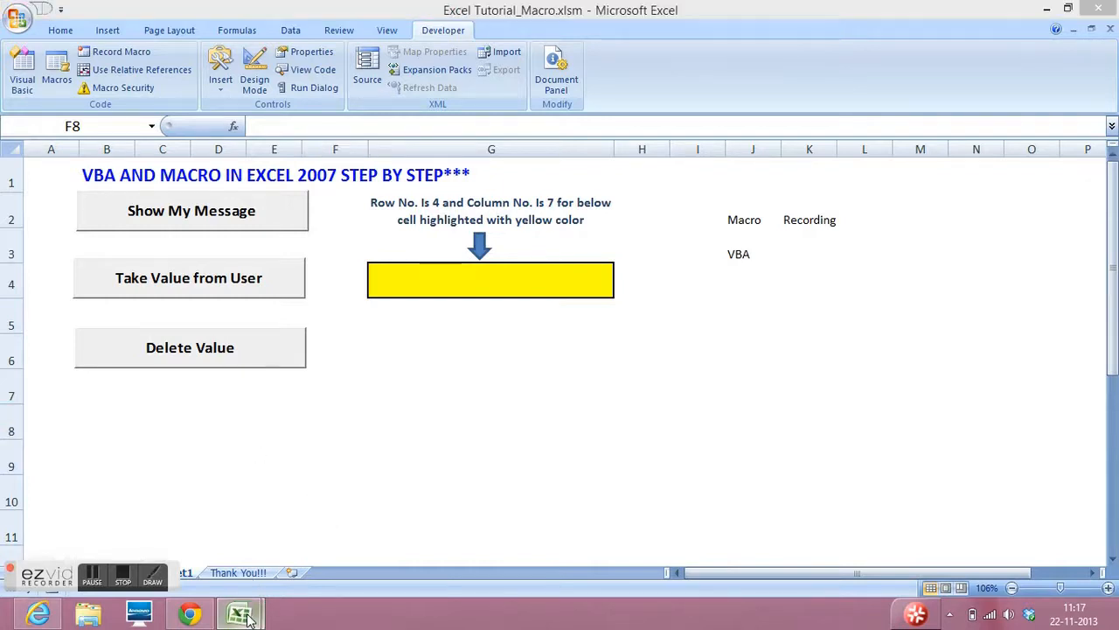
Switch to the blank New Microsoft Office Excel Worksheet and browse Home, Formulas, Review, Developer
{"action": "left_click", "coordinate": [241, 612]}
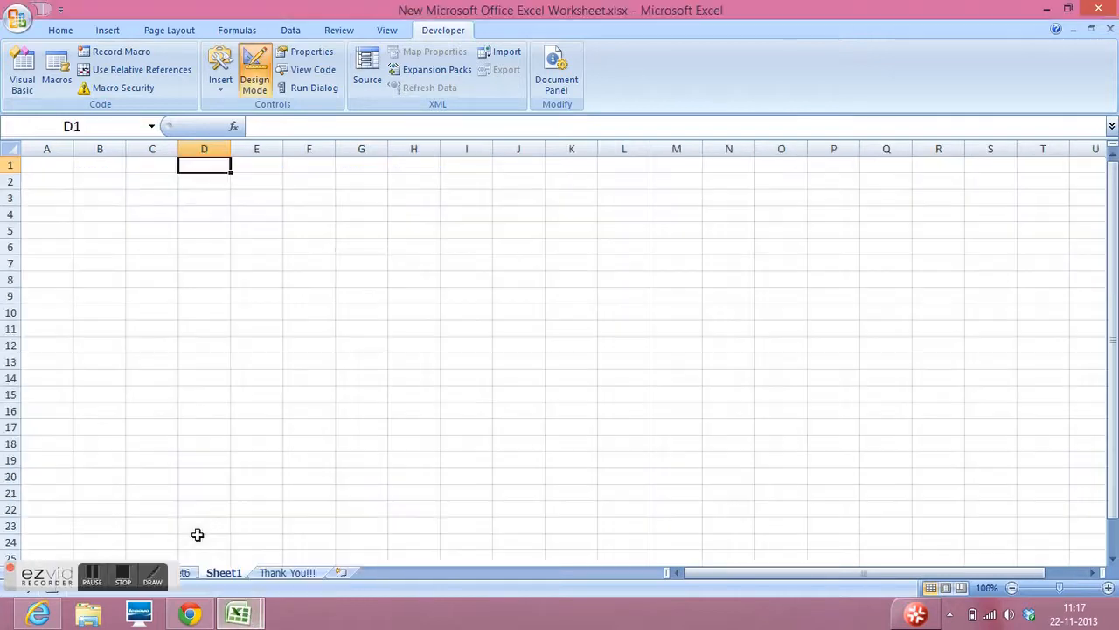
{"action": "mouse_move", "coordinate": [344, 344]}
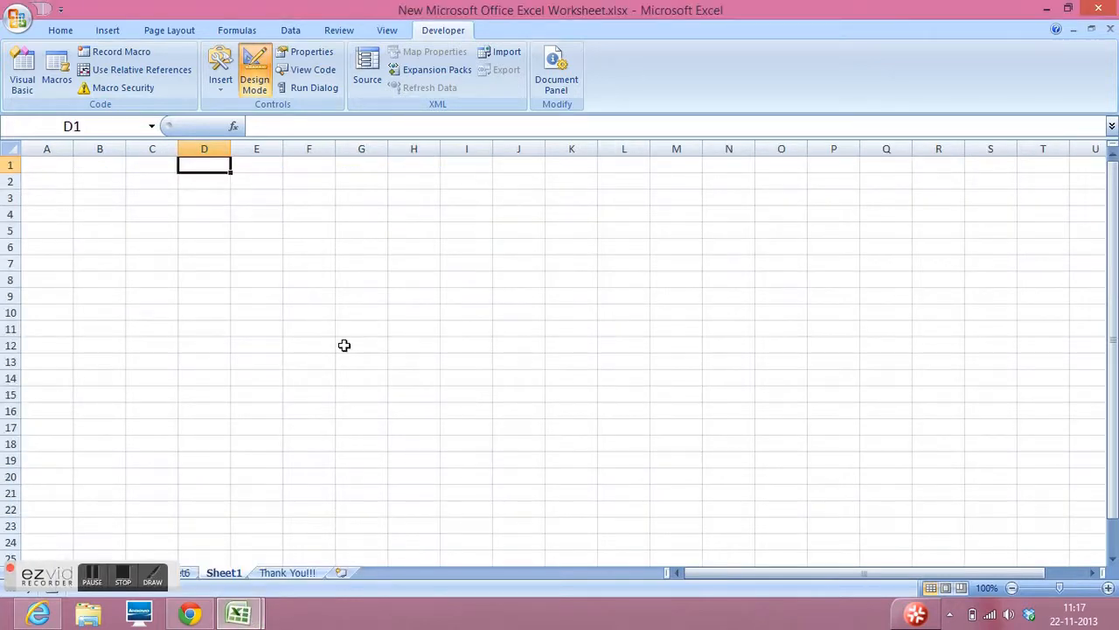
{"action": "mouse_move", "coordinate": [293, 219]}
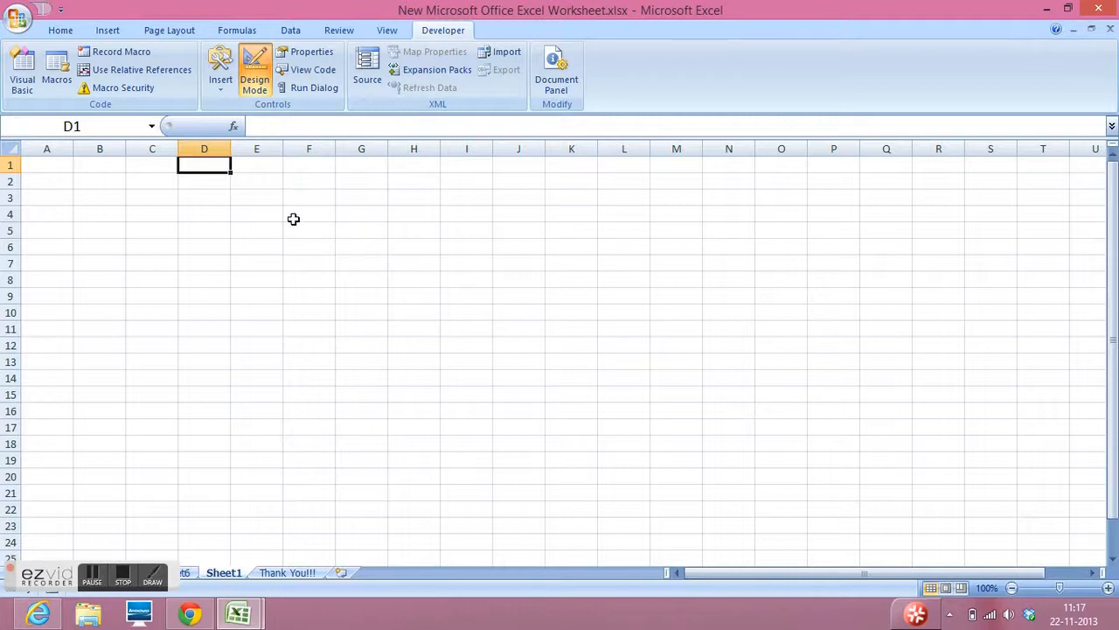
{"action": "left_click", "coordinate": [60, 29]}
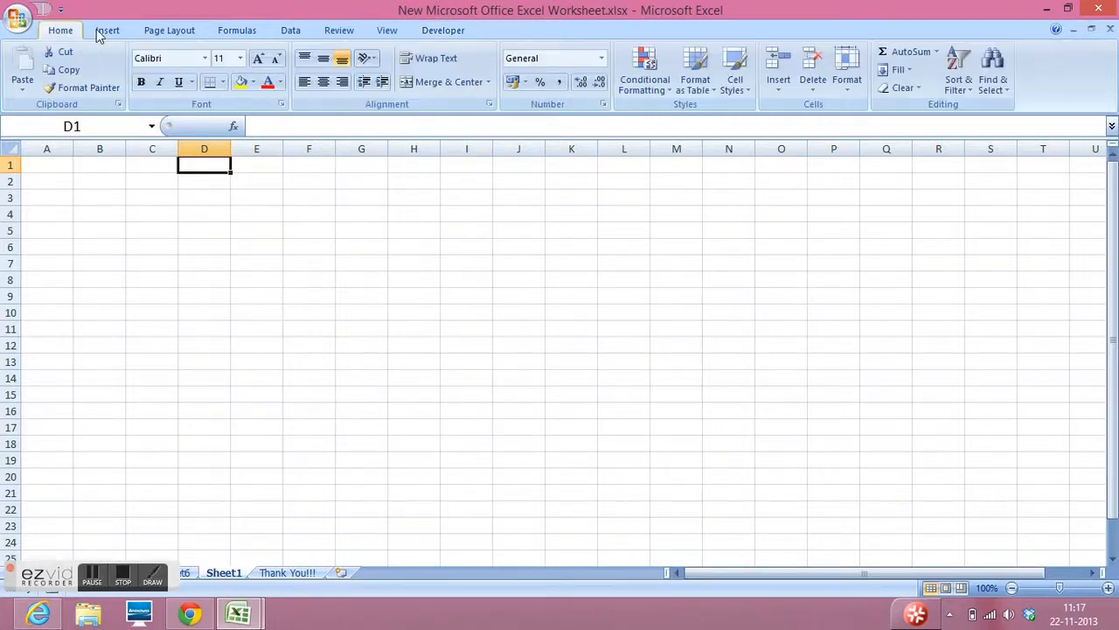
{"action": "left_click", "coordinate": [237, 30]}
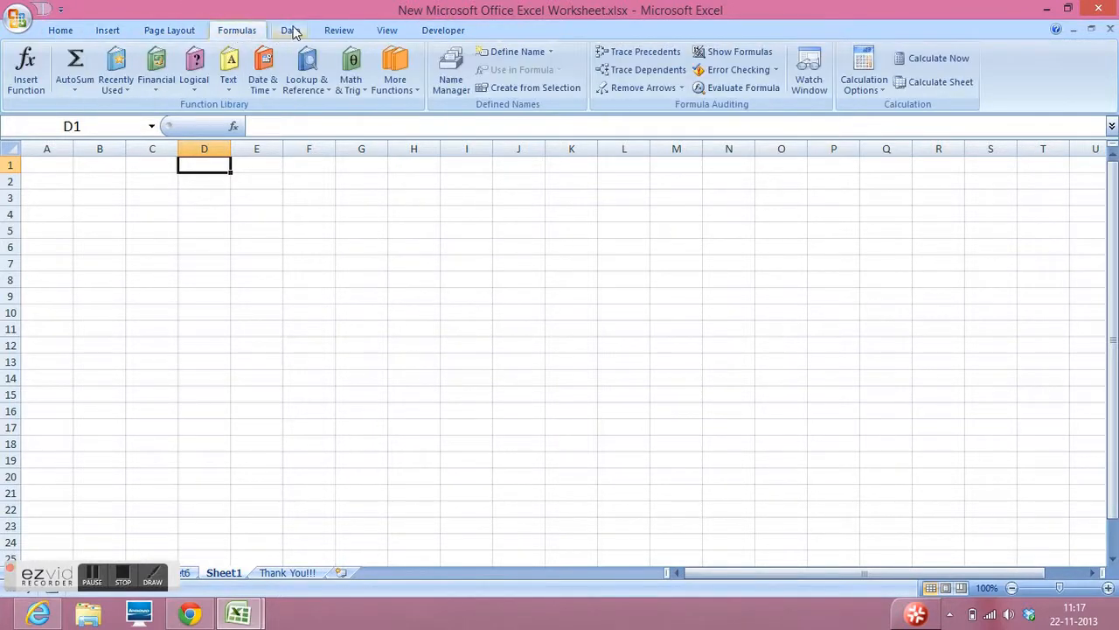
{"action": "left_click", "coordinate": [339, 29]}
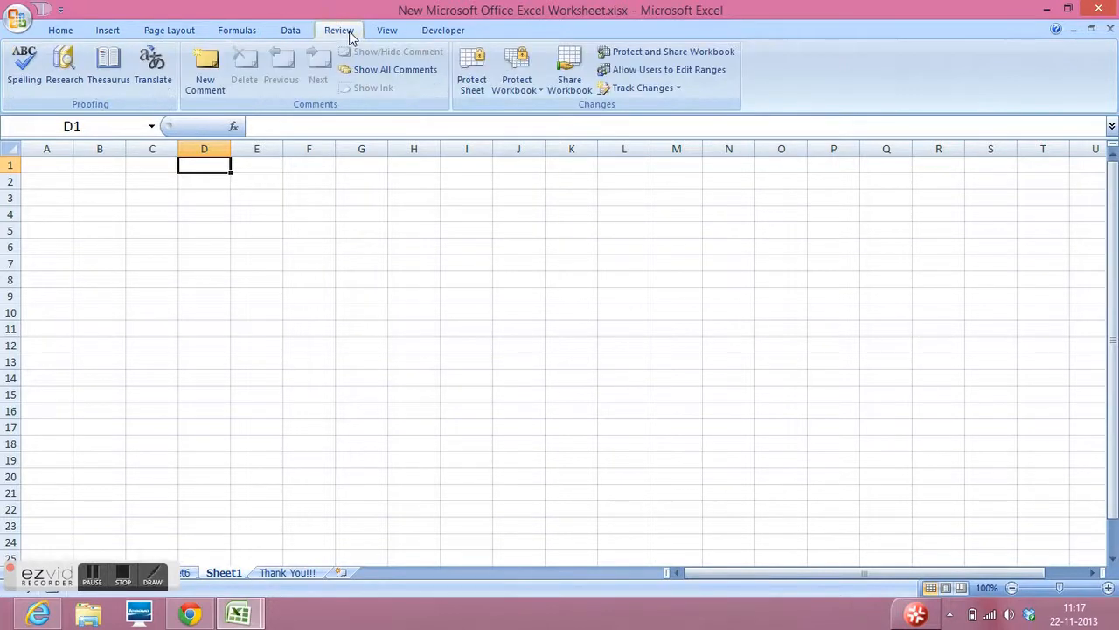
{"action": "left_click", "coordinate": [443, 30]}
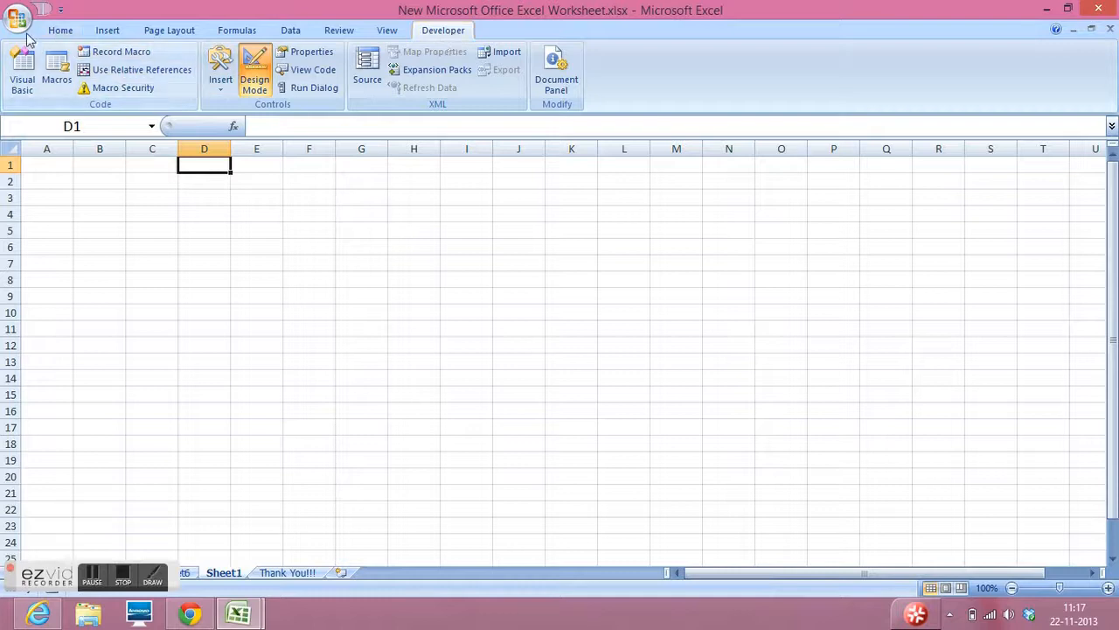
{"action": "left_click", "coordinate": [17, 18]}
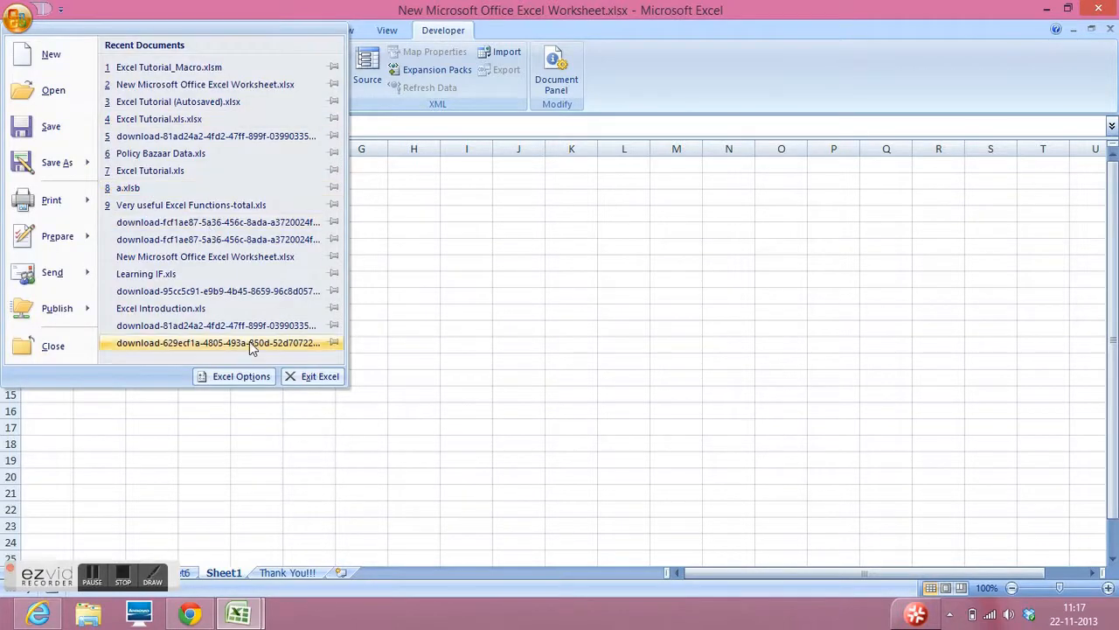
{"action": "left_click", "coordinate": [240, 376]}
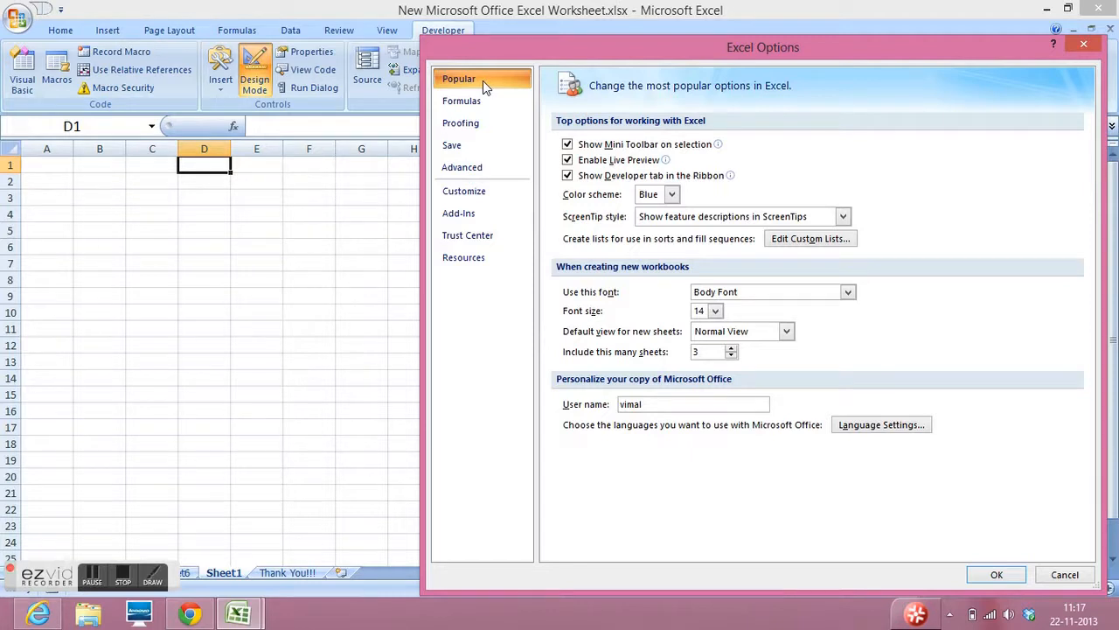
{"action": "mouse_move", "coordinate": [573, 179]}
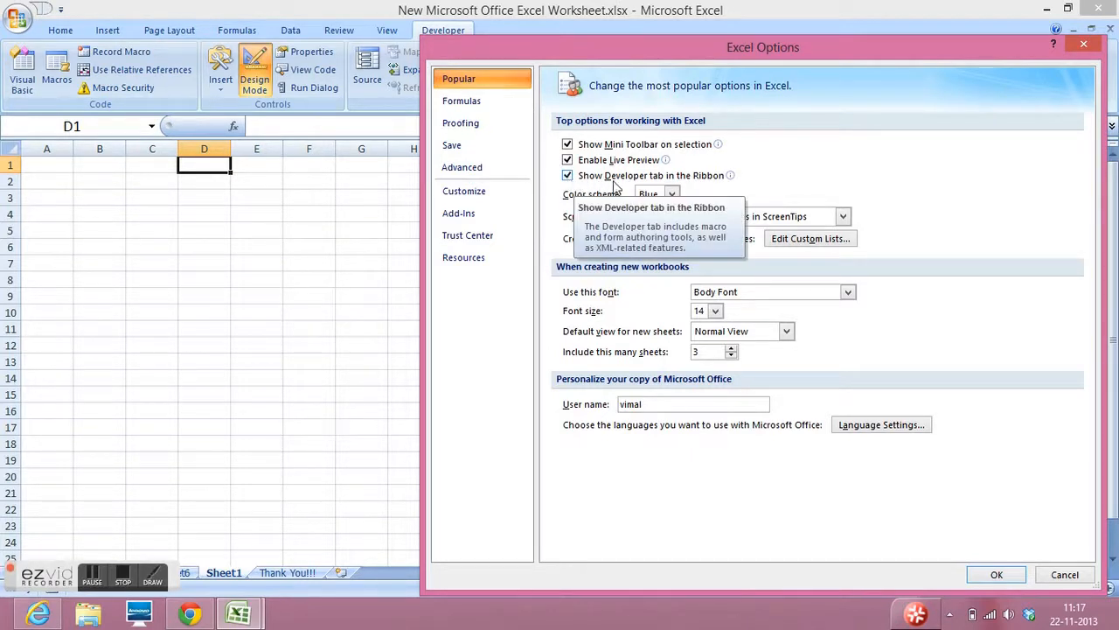
{"action": "mouse_move", "coordinate": [721, 349]}
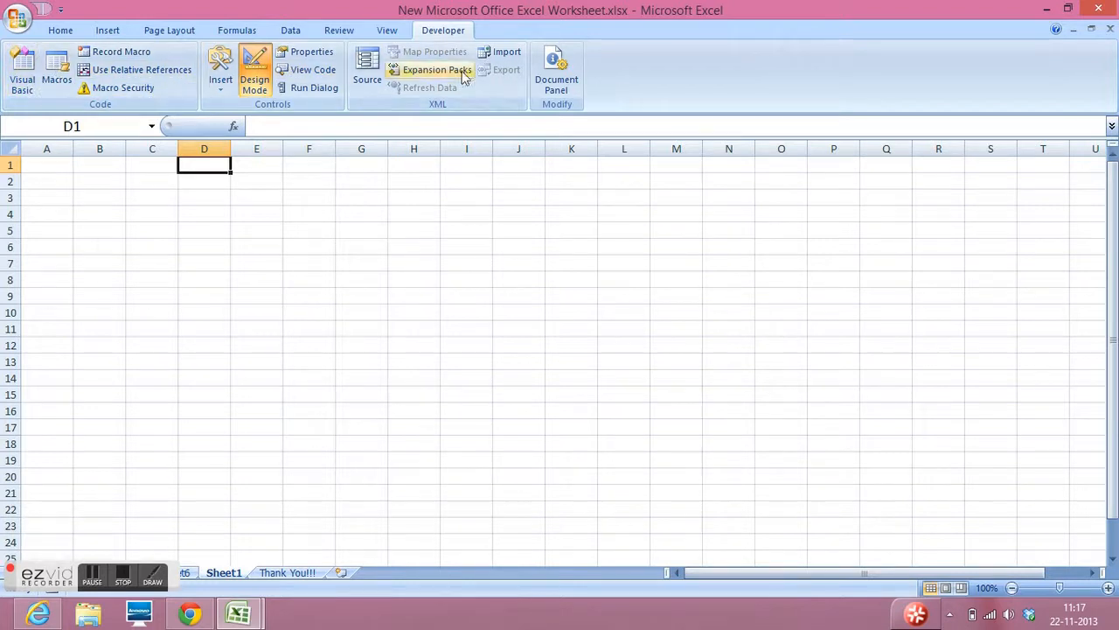
{"action": "mouse_move", "coordinate": [142, 69]}
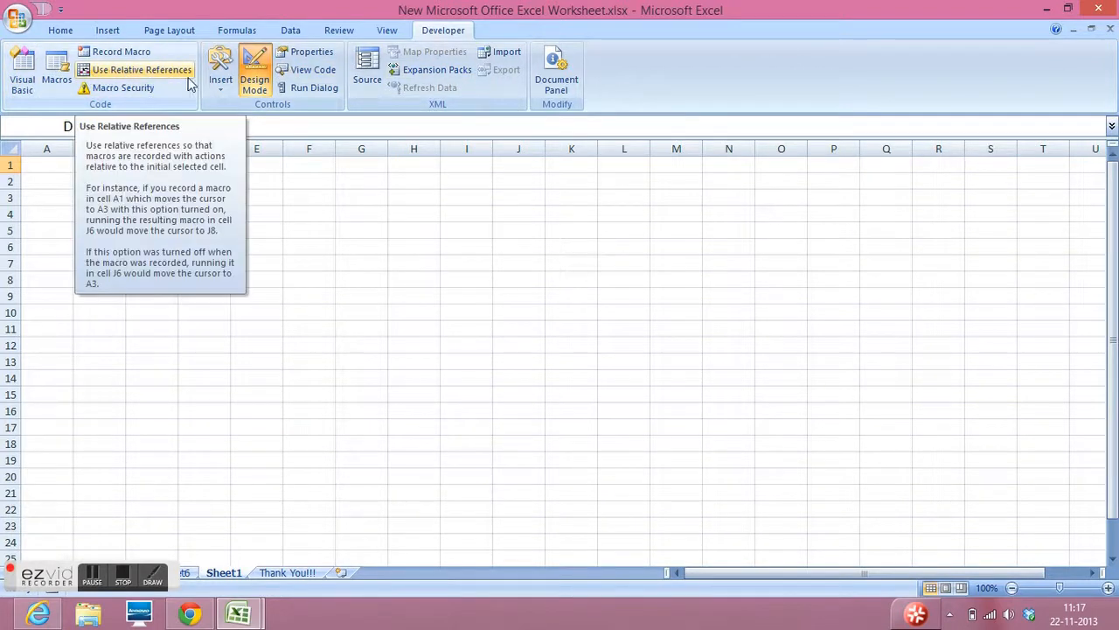
Draw ActiveX command buttons over C3:E5 and below it, then select the top one
{"action": "left_click", "coordinate": [220, 79]}
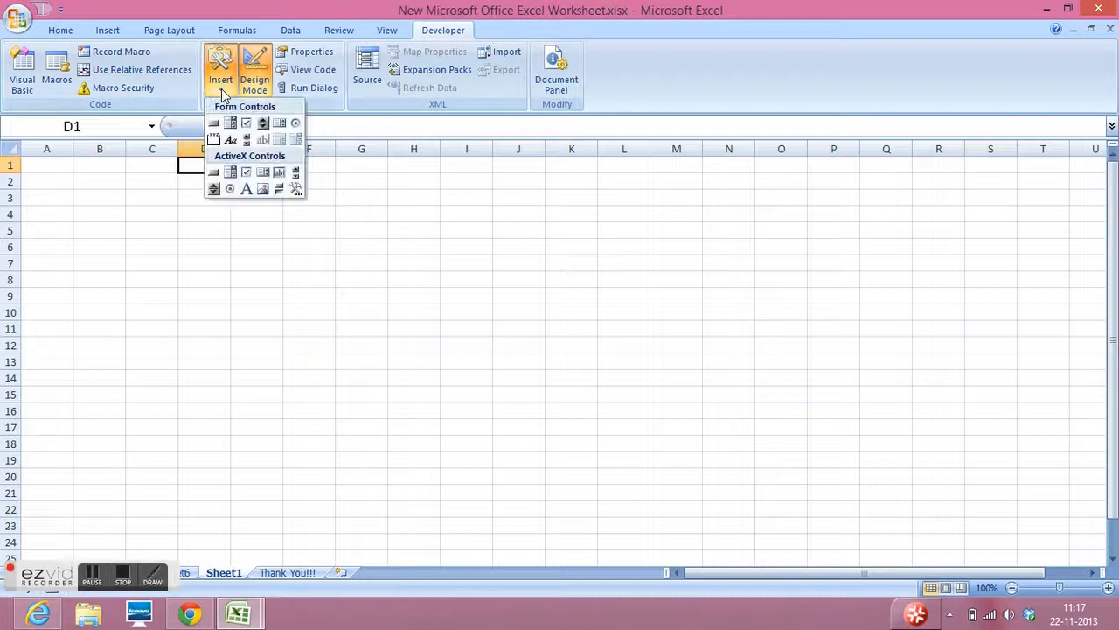
{"action": "mouse_move", "coordinate": [254, 164]}
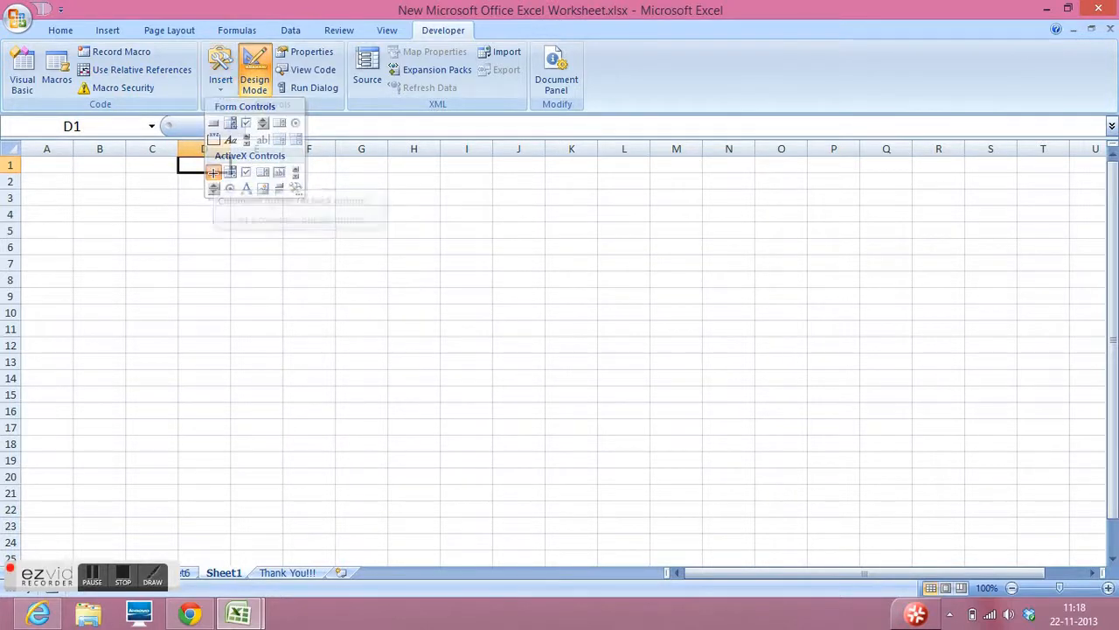
{"action": "left_click_drag", "start_coordinate": [130, 195], "coordinate": [245, 241]}
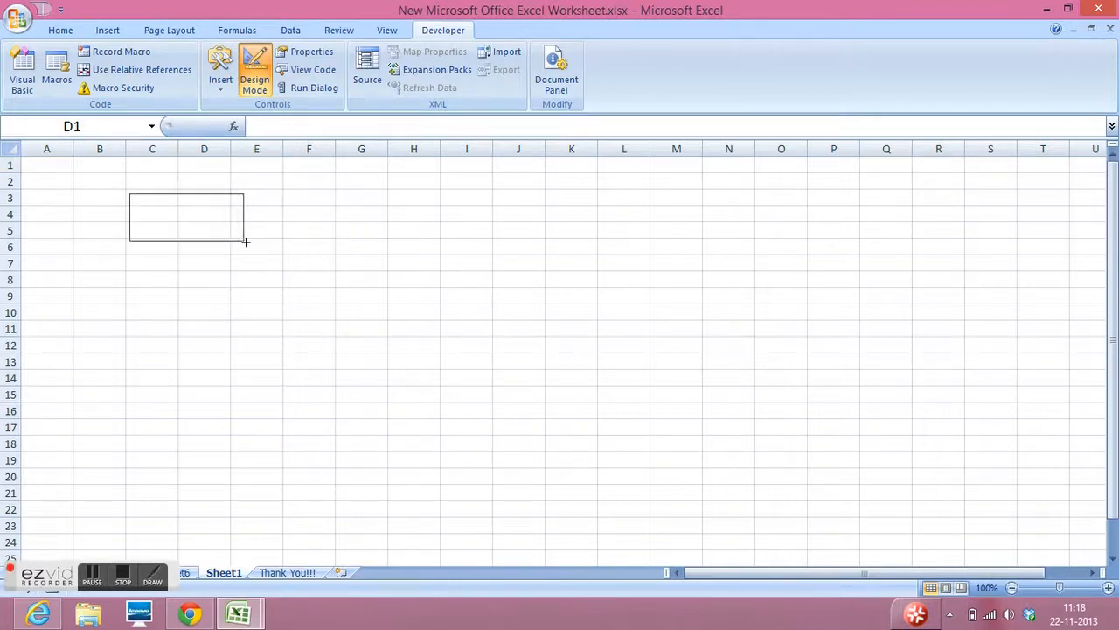
{"action": "left_click_drag", "start_coordinate": [130, 194], "coordinate": [260, 247]}
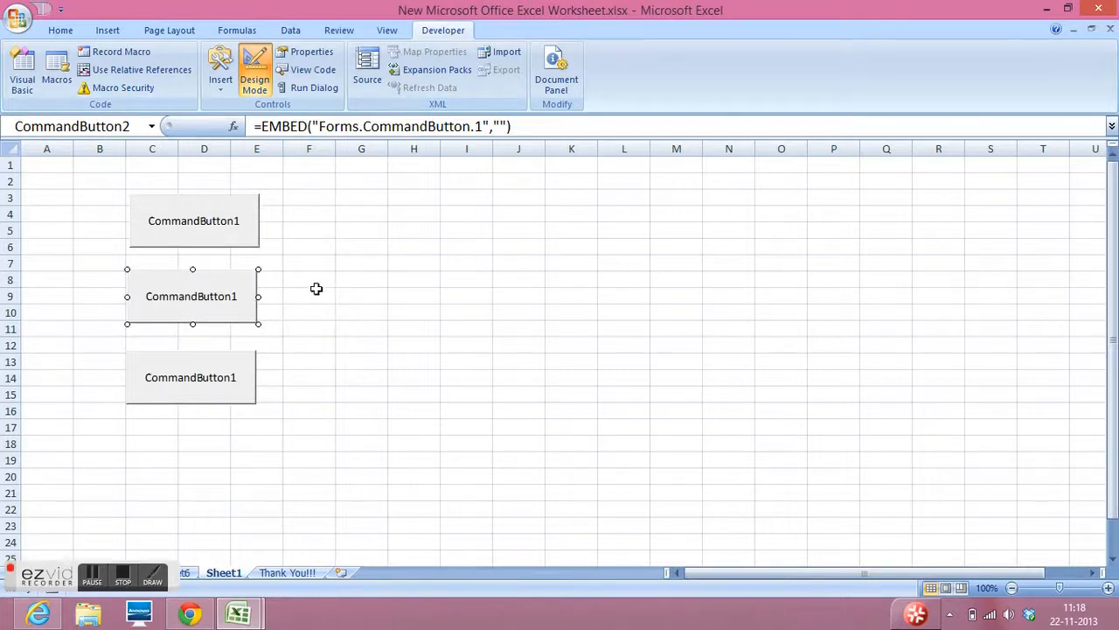
{"action": "mouse_move", "coordinate": [139, 405]}
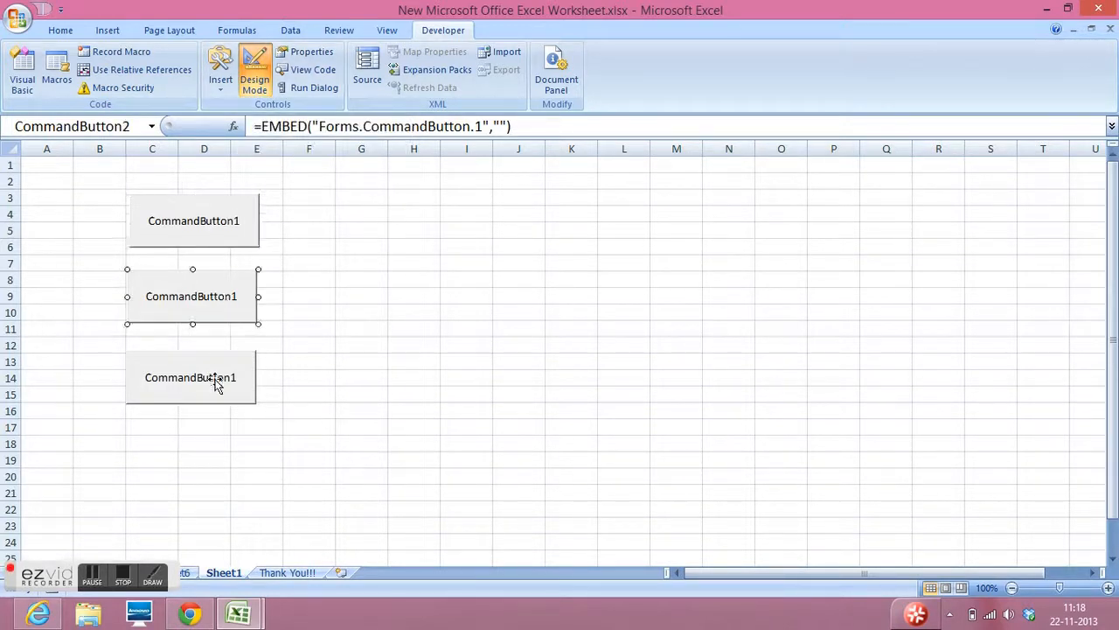
{"action": "left_click", "coordinate": [194, 220]}
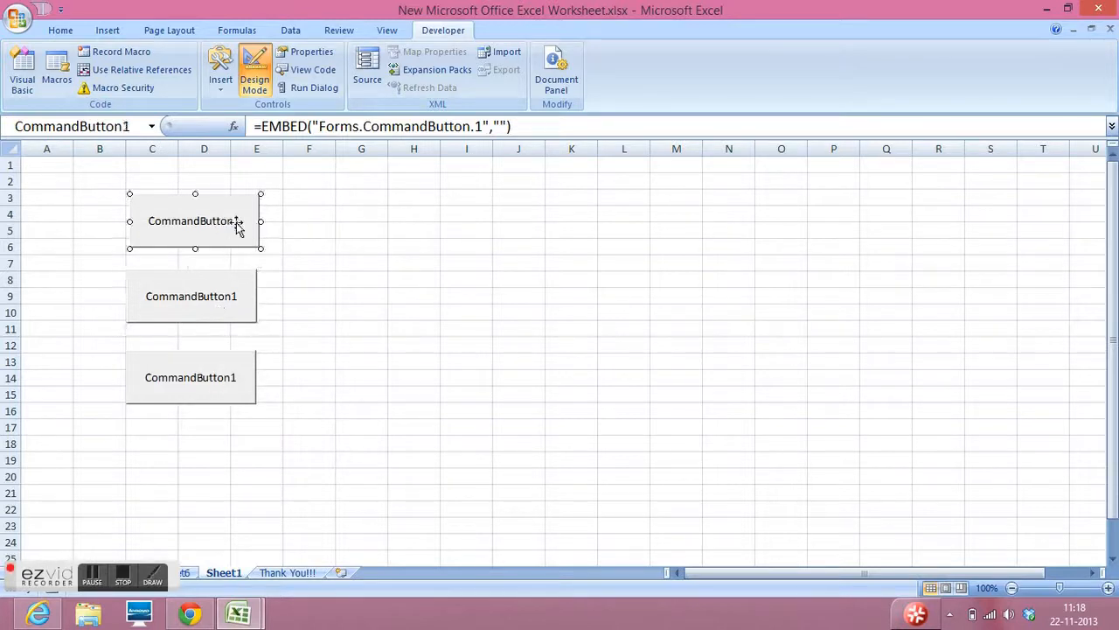
{"action": "mouse_move", "coordinate": [314, 233]}
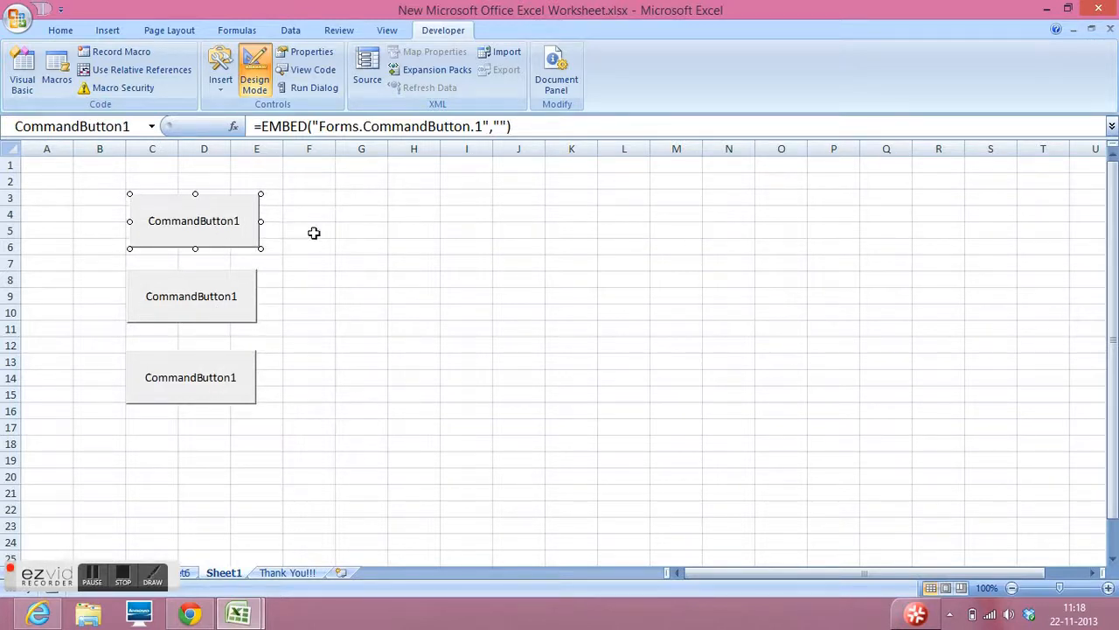
Open CommandButton1_Click in the VBA editor and place the cursor inside it
{"action": "double_click", "coordinate": [193, 220]}
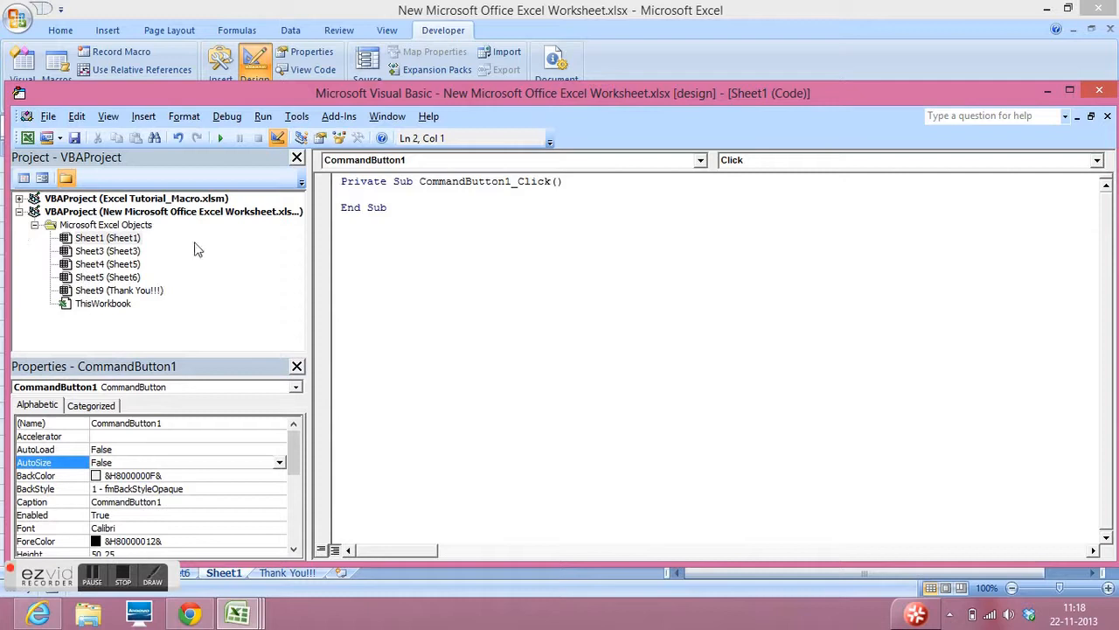
{"action": "mouse_move", "coordinate": [178, 259]}
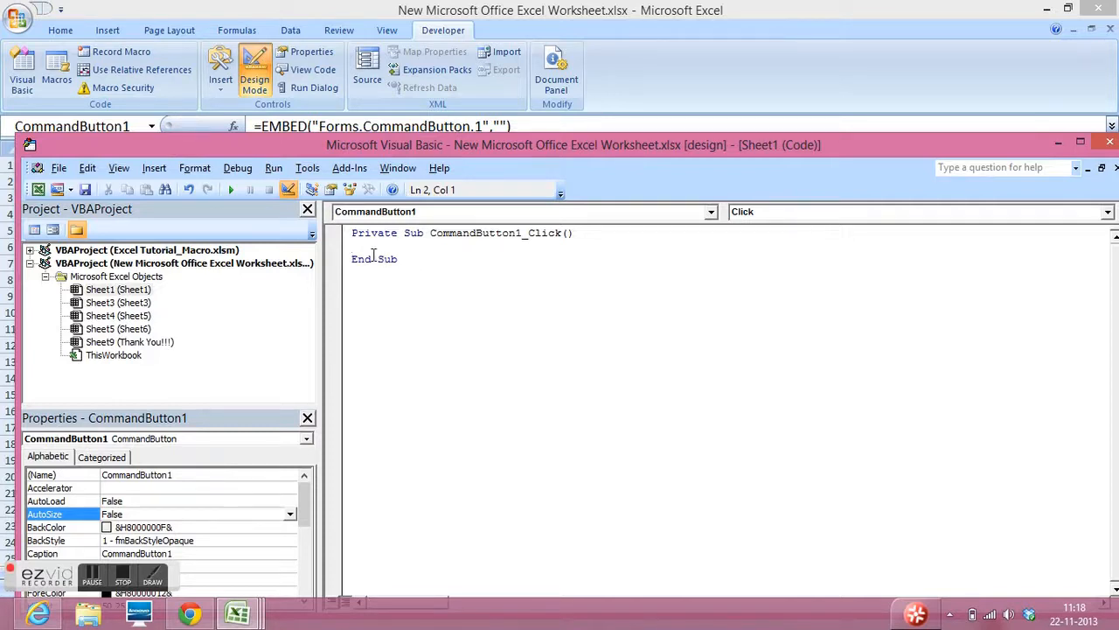
{"action": "left_click", "coordinate": [355, 246]}
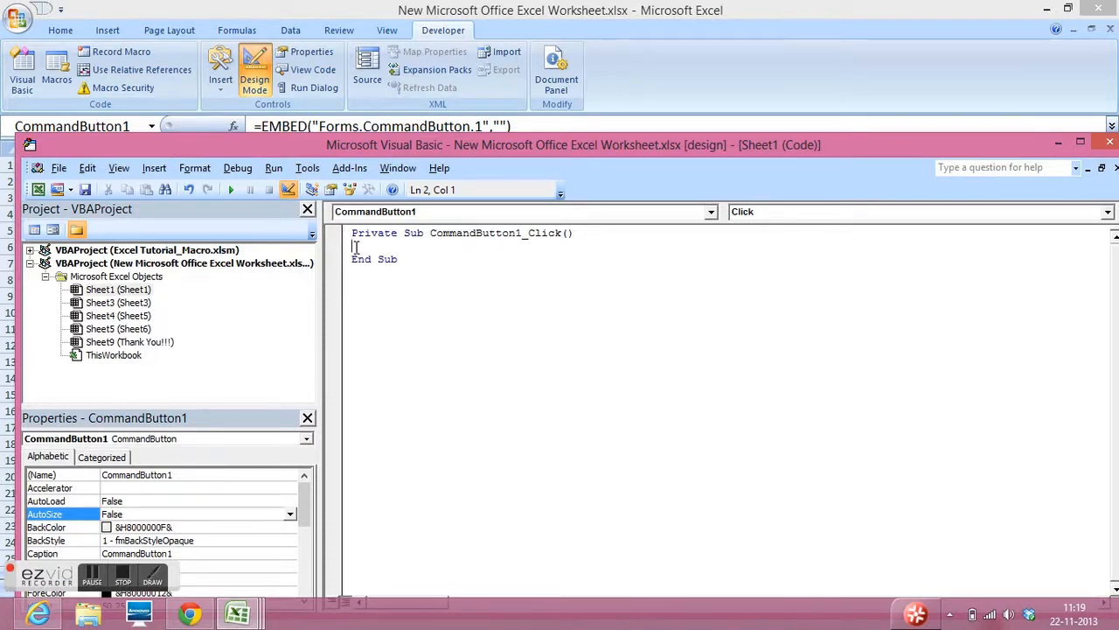
{"action": "mouse_move", "coordinate": [372, 309]}
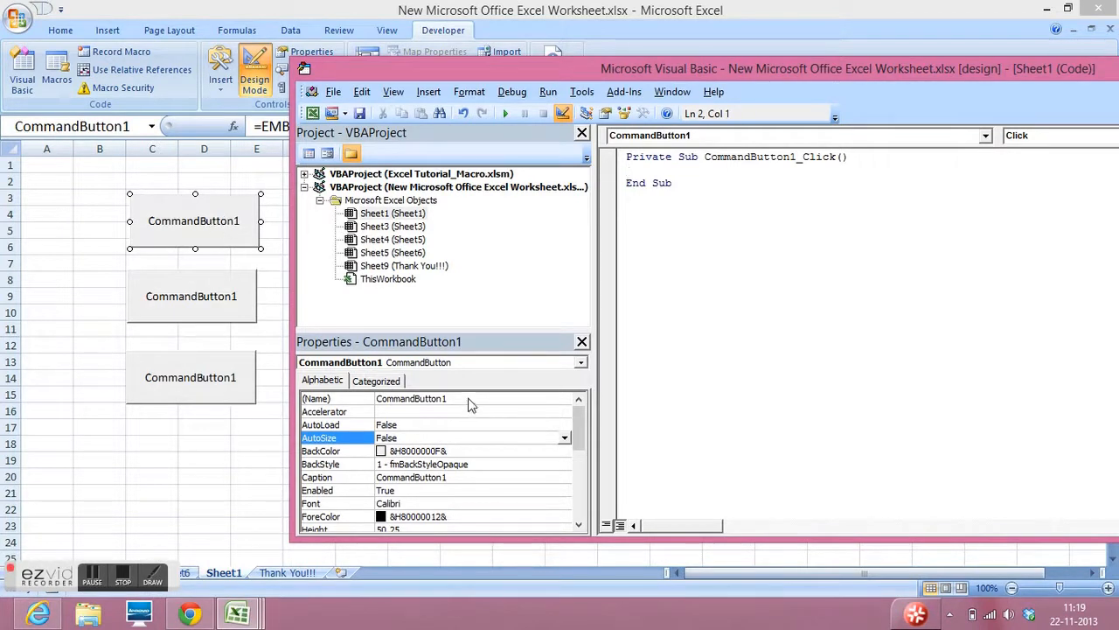
Set the top button's Caption to Message with a bold, size 14 font
{"action": "left_click", "coordinate": [336, 424]}
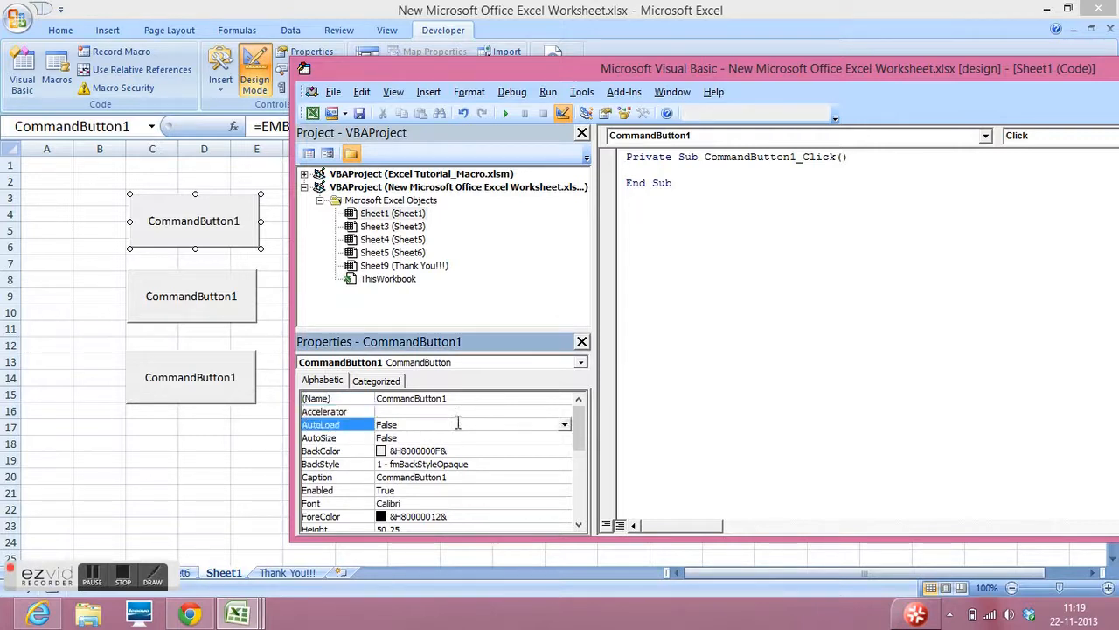
{"action": "left_click", "coordinate": [350, 437]}
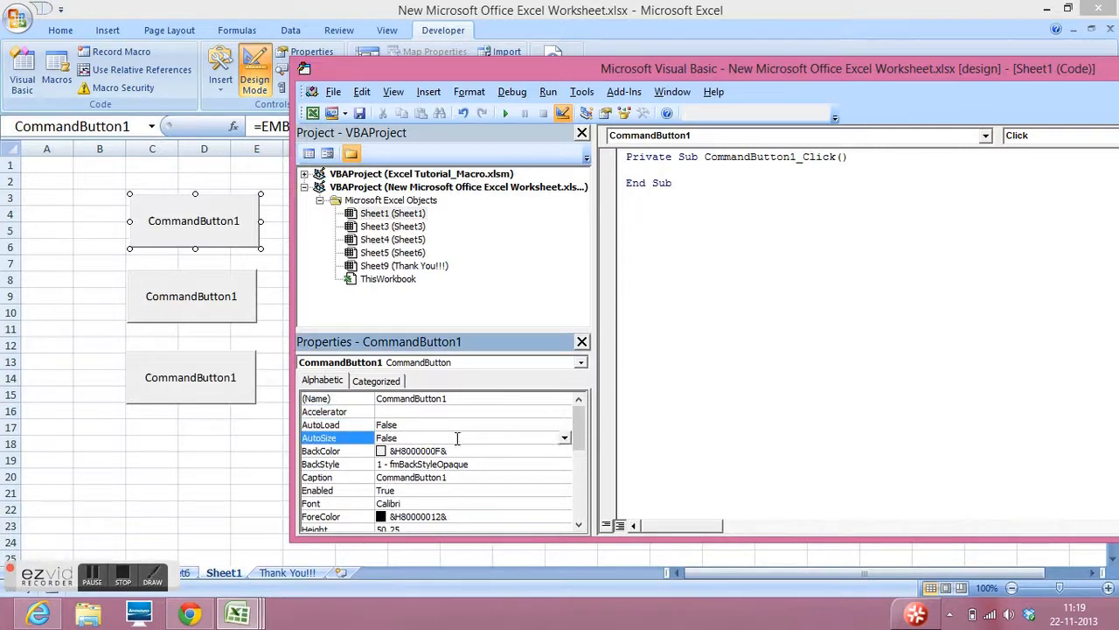
{"action": "mouse_move", "coordinate": [348, 488]}
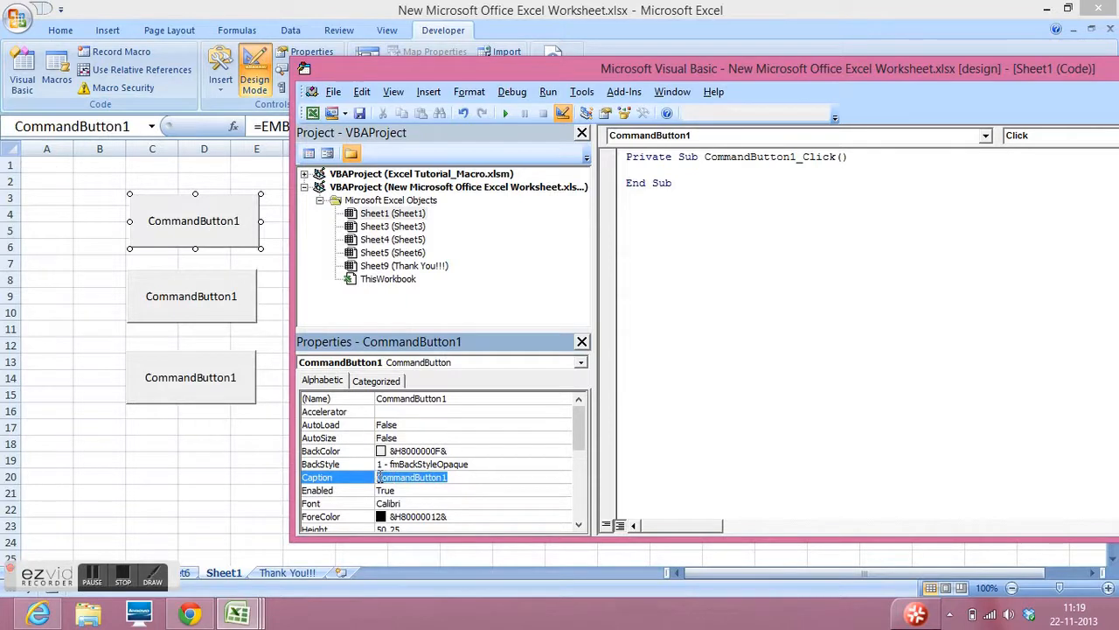
{"action": "type", "text": "Messa"}
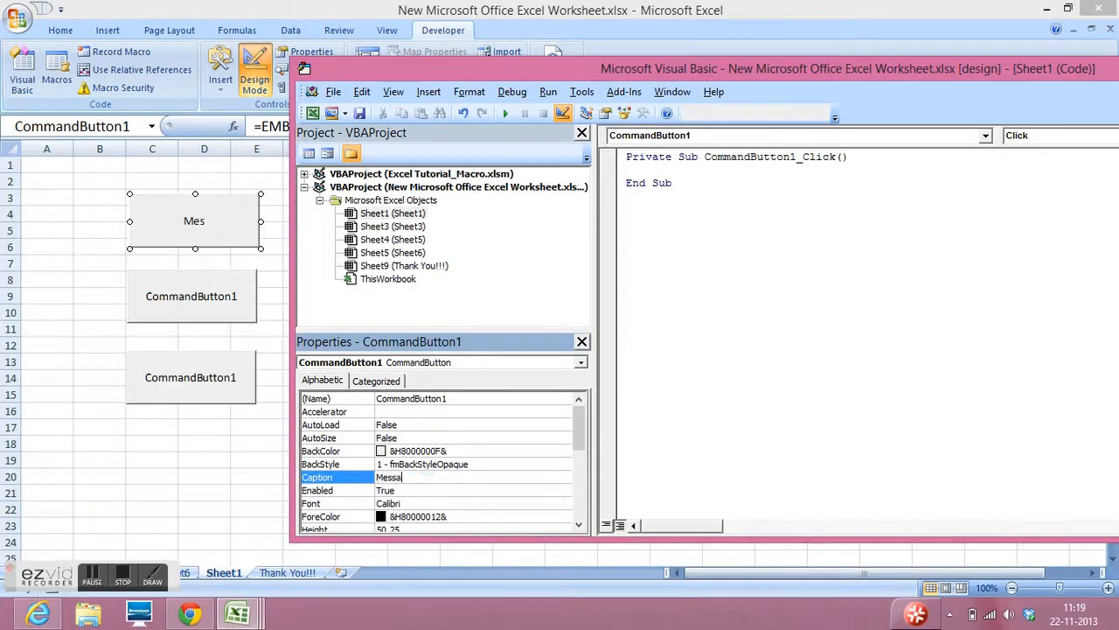
{"action": "type", "text": "ge"}
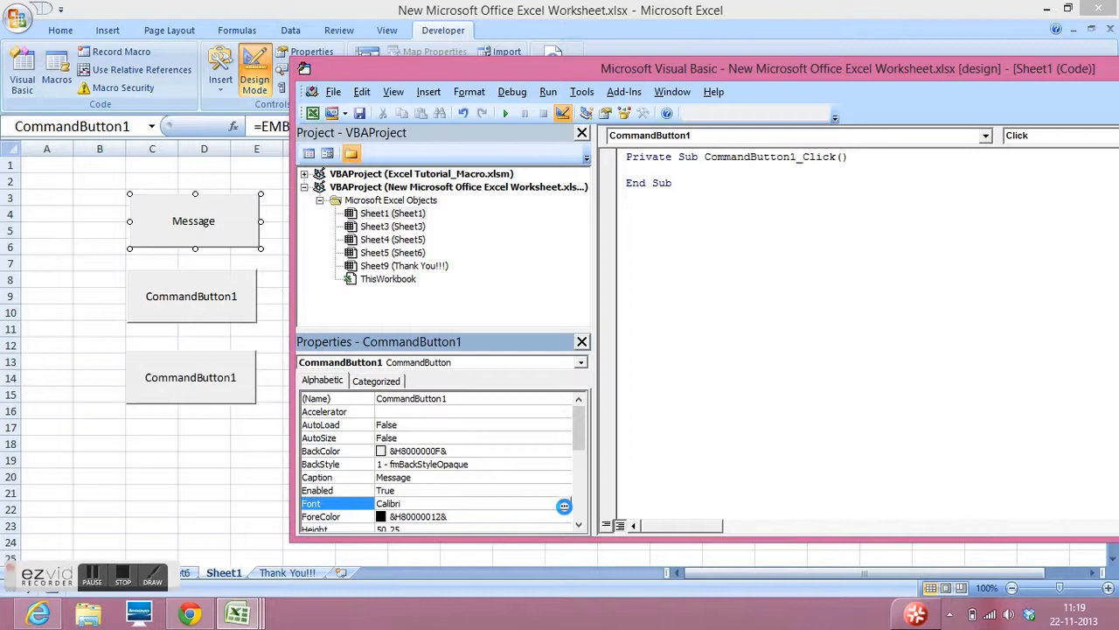
{"action": "left_click", "coordinate": [564, 505]}
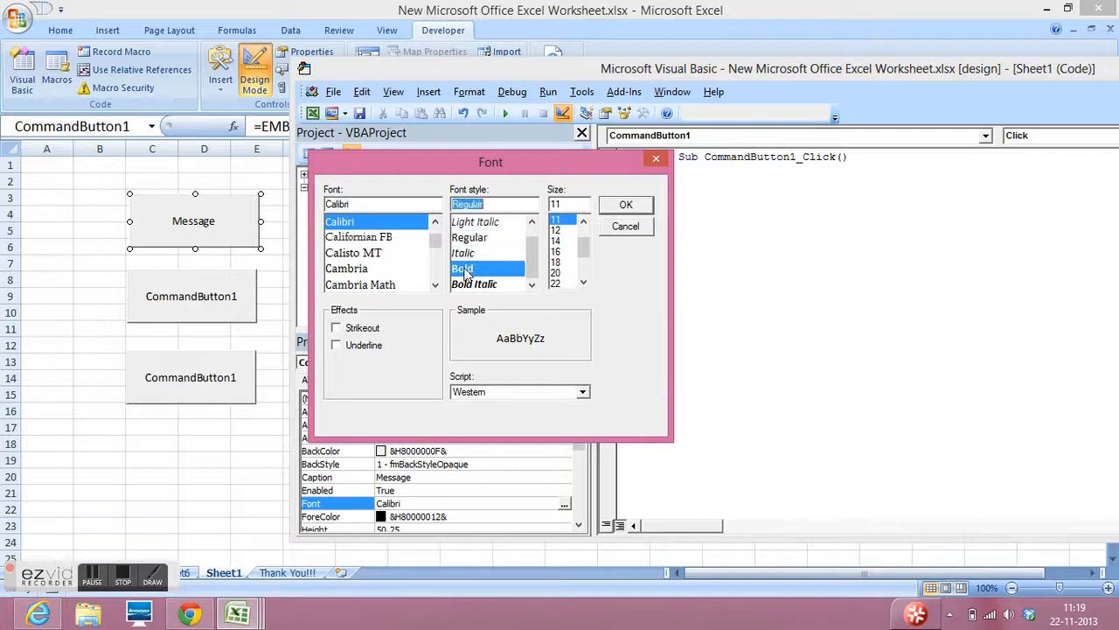
{"action": "left_click", "coordinate": [555, 242]}
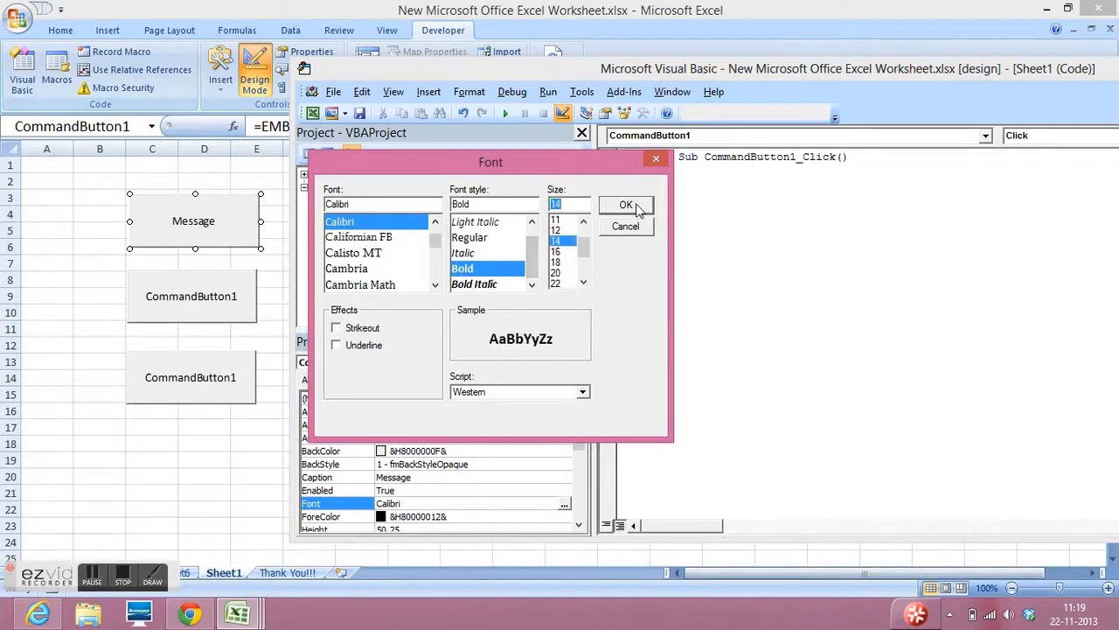
{"action": "left_click", "coordinate": [626, 204]}
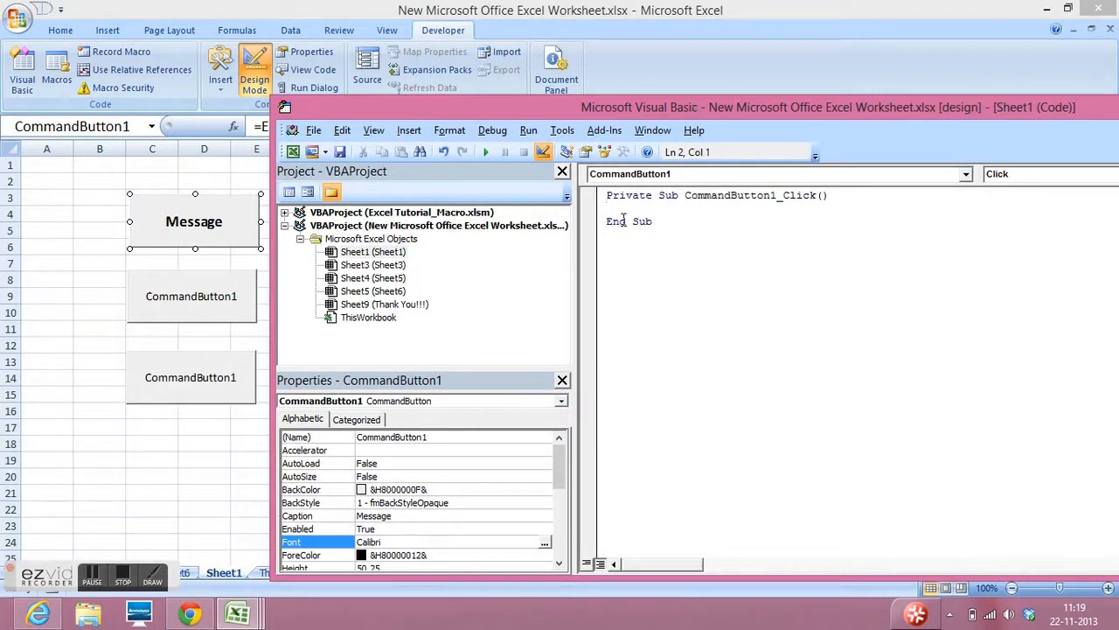
Type msgbox("Hello World!") inside CommandButton1_Click
{"action": "type", "text": "msgb"}
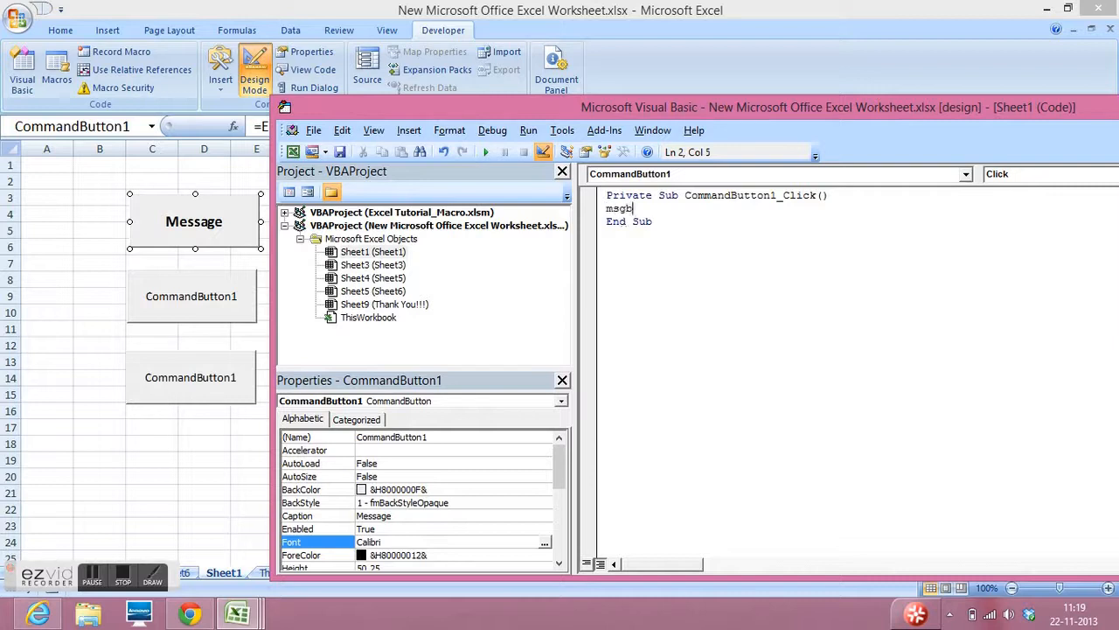
{"action": "type", "text": "ox"}
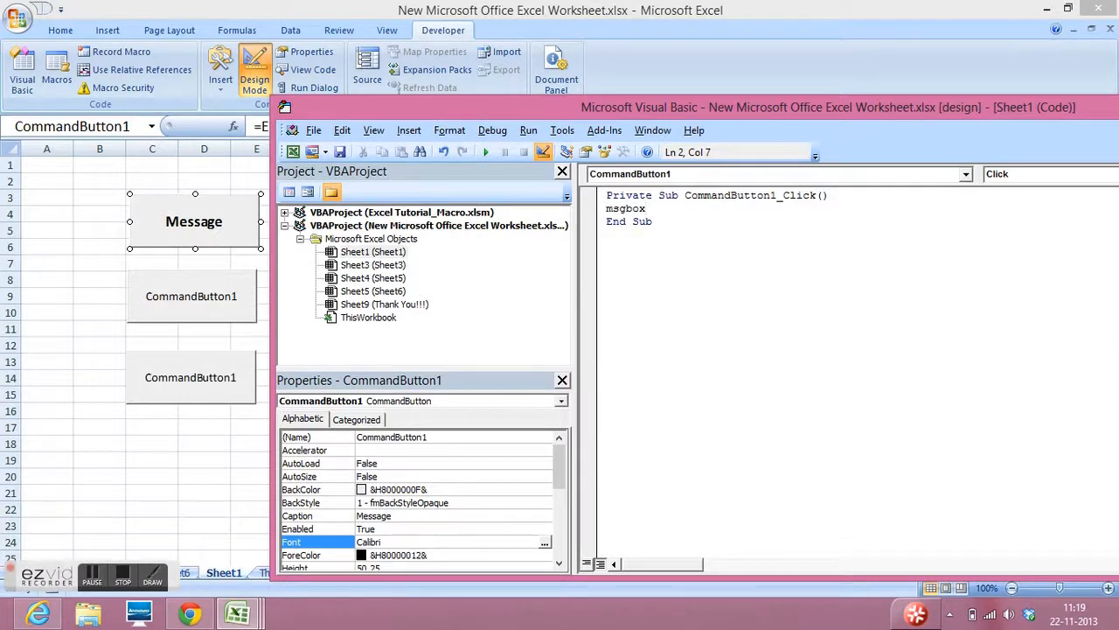
{"action": "type", "text": "("}
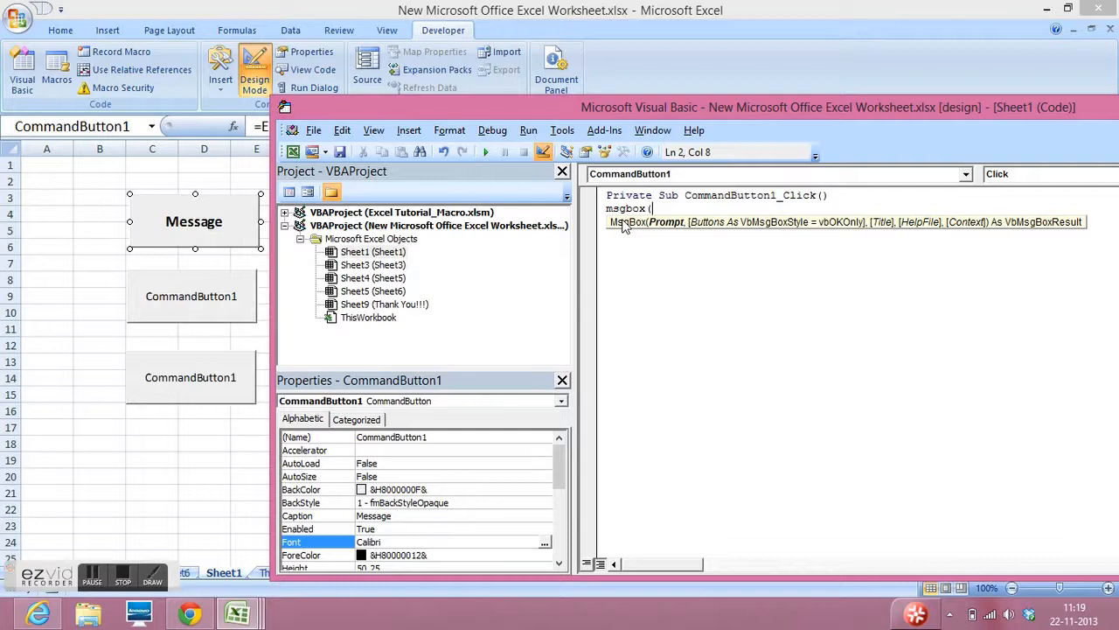
{"action": "type", "text": "\"Hell"}
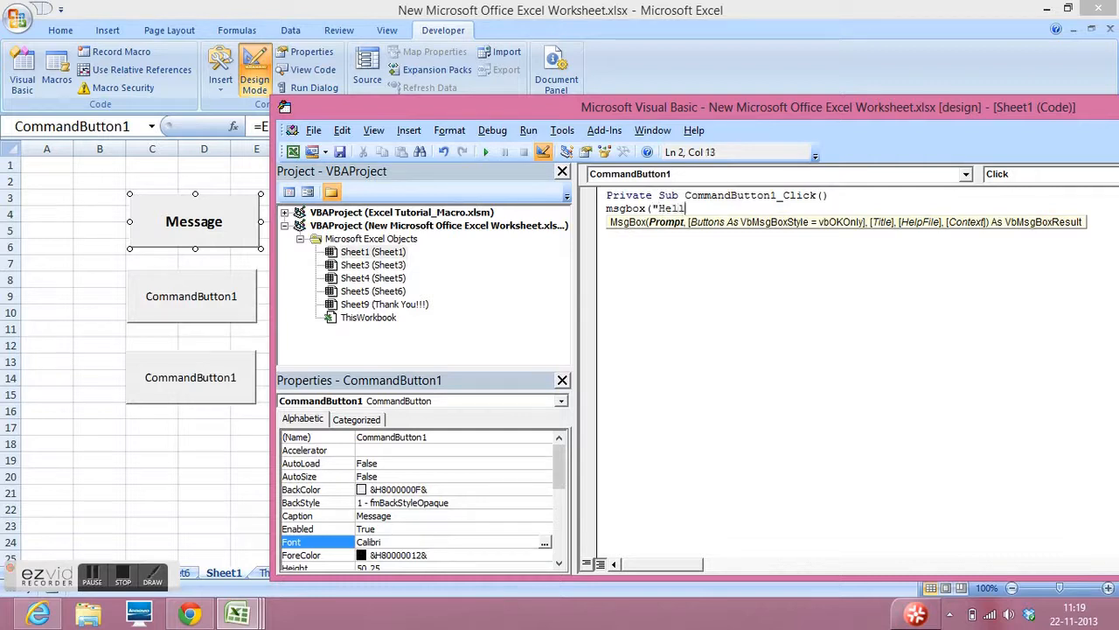
{"action": "type", "text": "o Worl"}
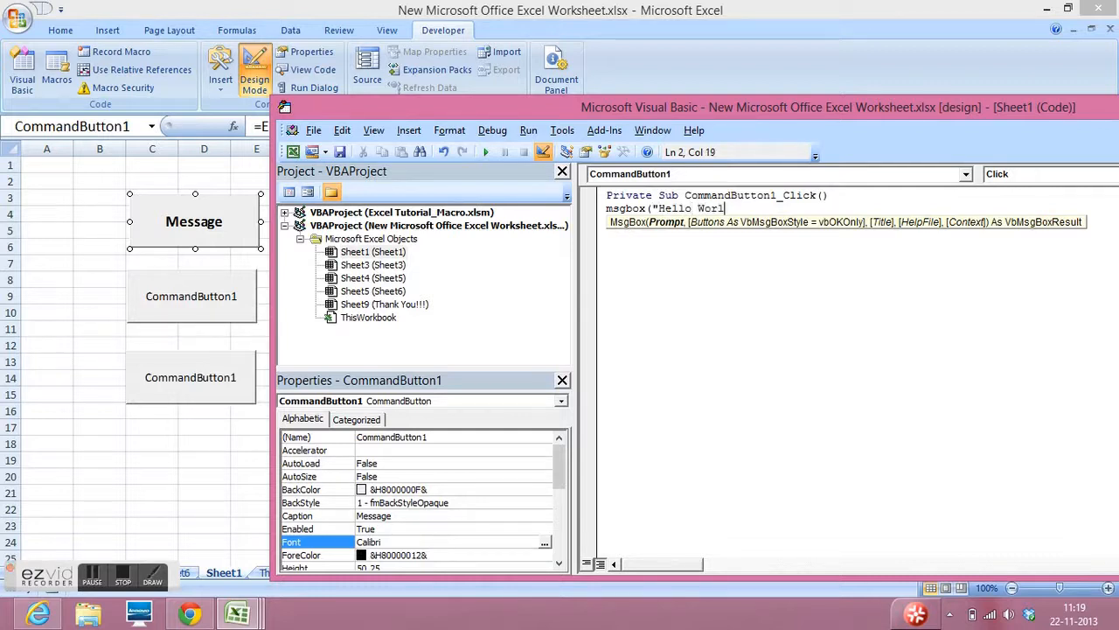
{"action": "type", "text": "d!"}
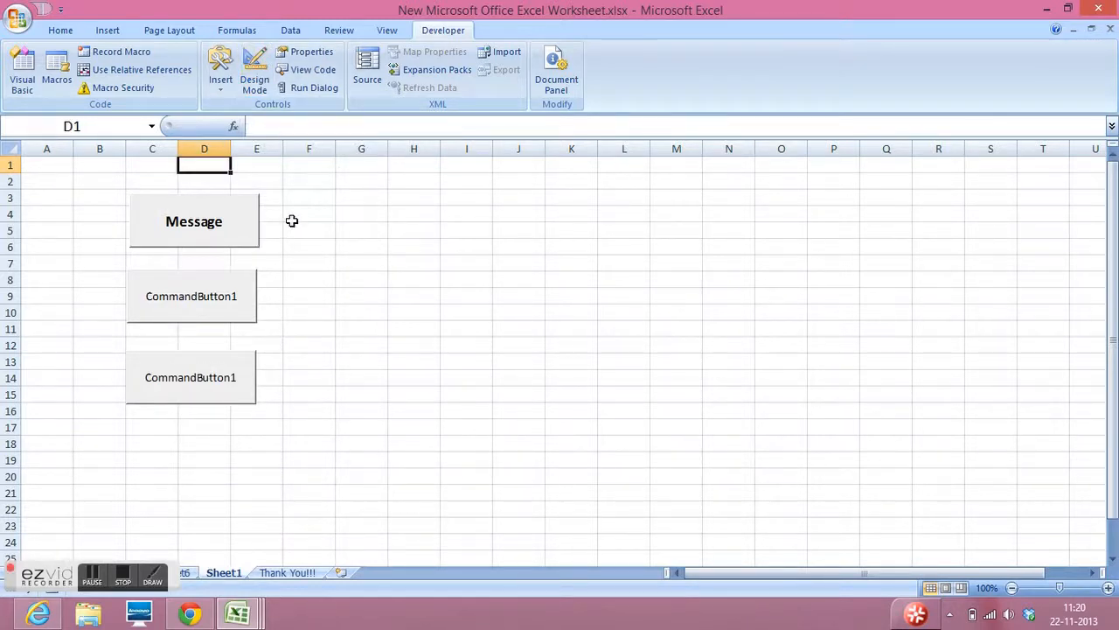
Click Message, dismiss its Hello World! box, then click the second button and a cell
{"action": "left_click", "coordinate": [195, 222]}
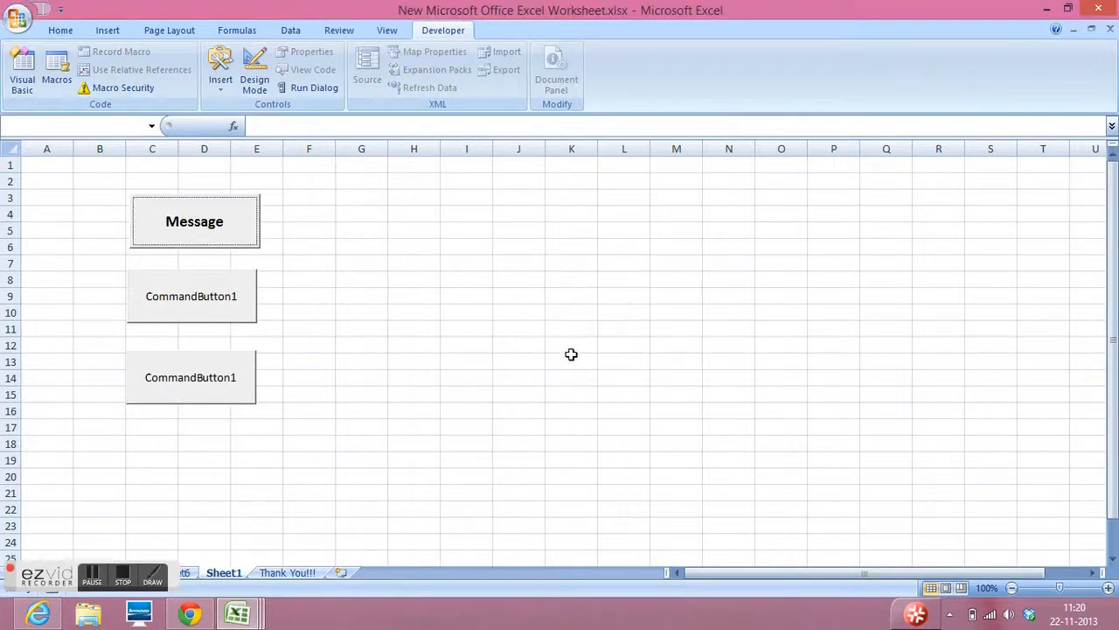
{"action": "left_click", "coordinate": [190, 296]}
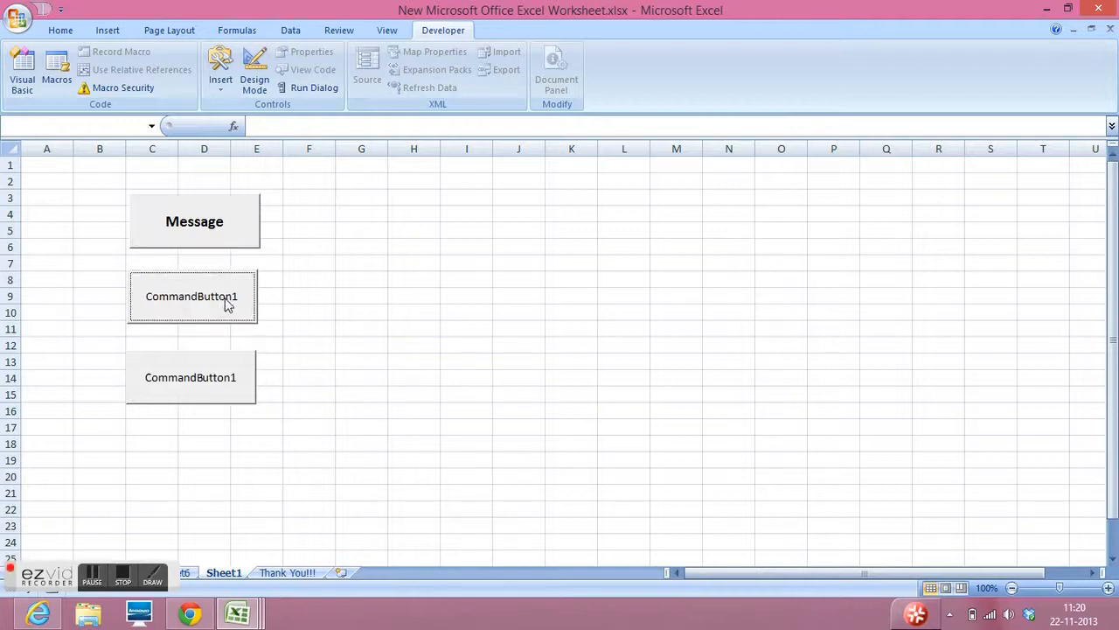
{"action": "left_click", "coordinate": [309, 312]}
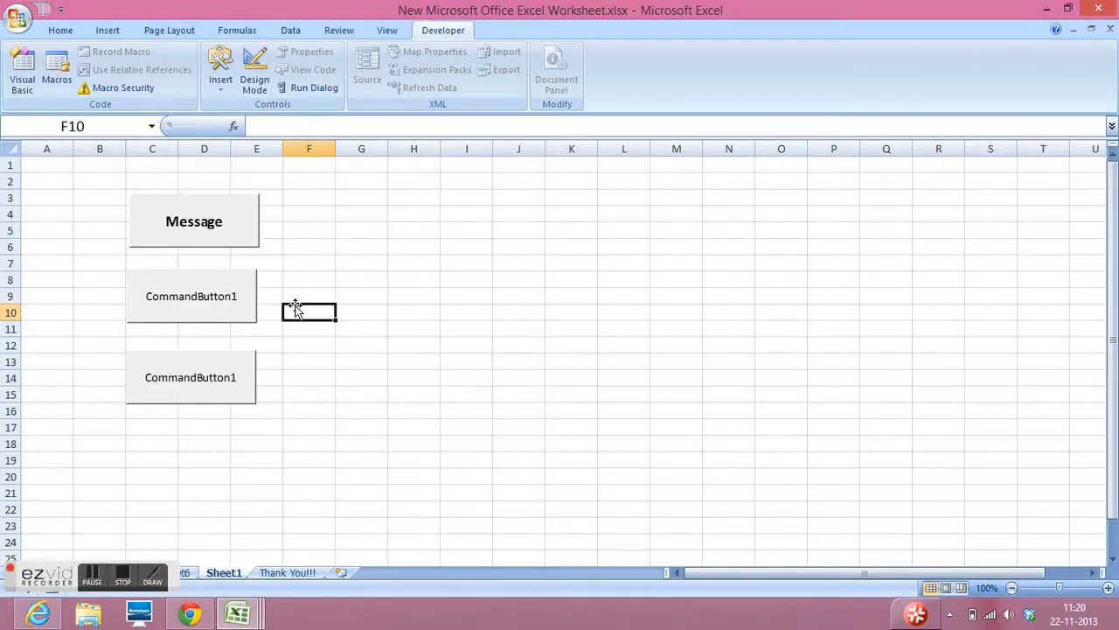
{"action": "left_click", "coordinate": [309, 296]}
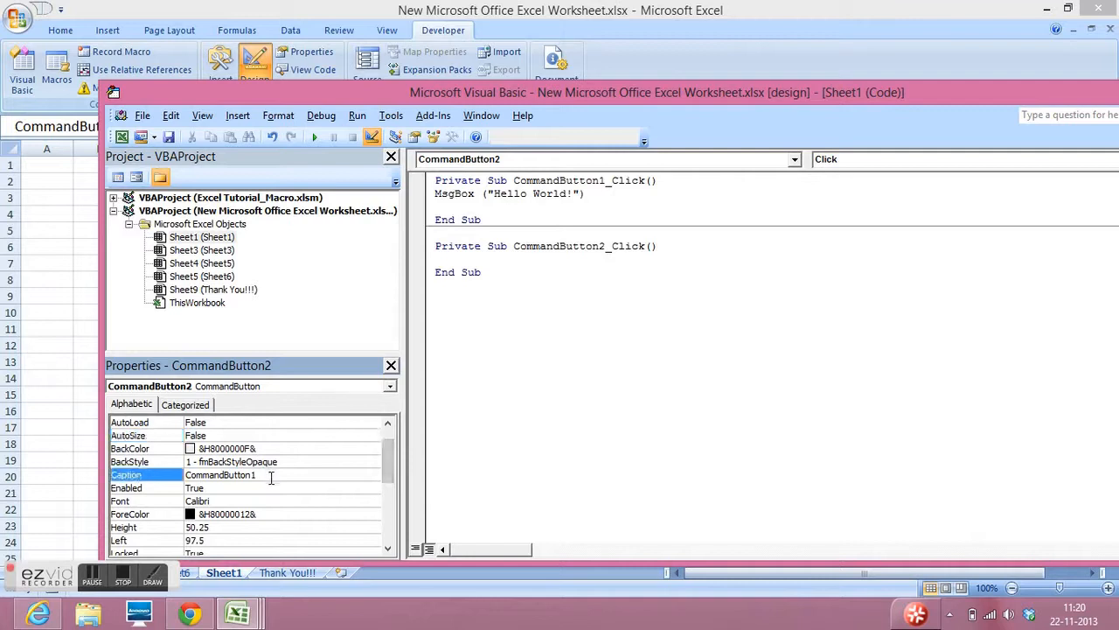
Change CommandButton2's Caption to 'Take value from user', opening and closing its Font dialog
{"action": "double_click", "coordinate": [220, 474]}
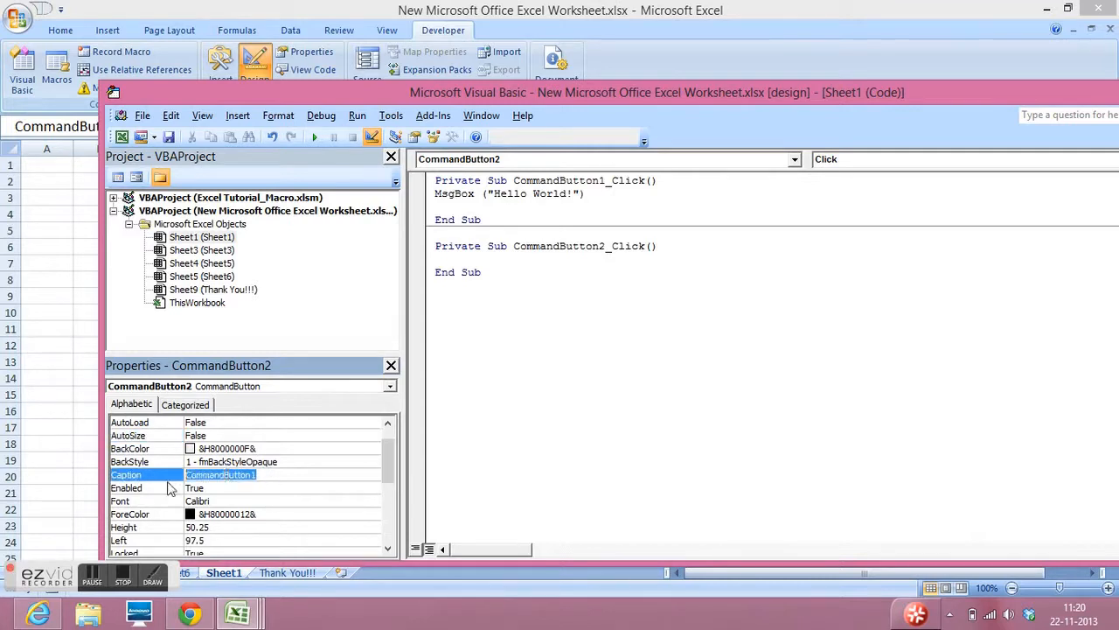
{"action": "type", "text": "Take v"}
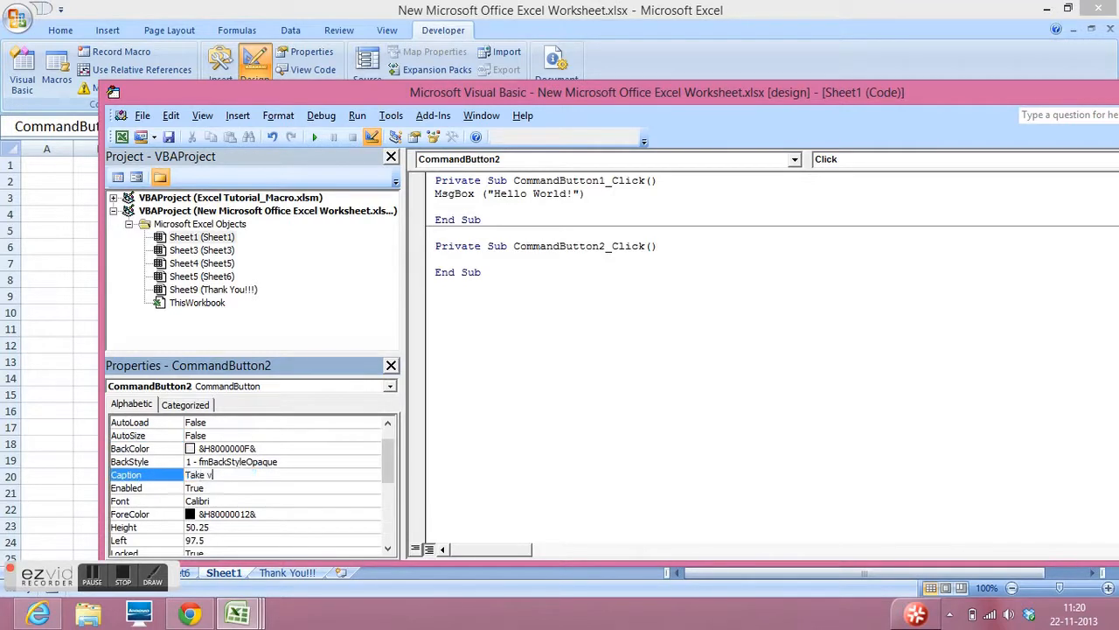
{"action": "type", "text": "alue f"}
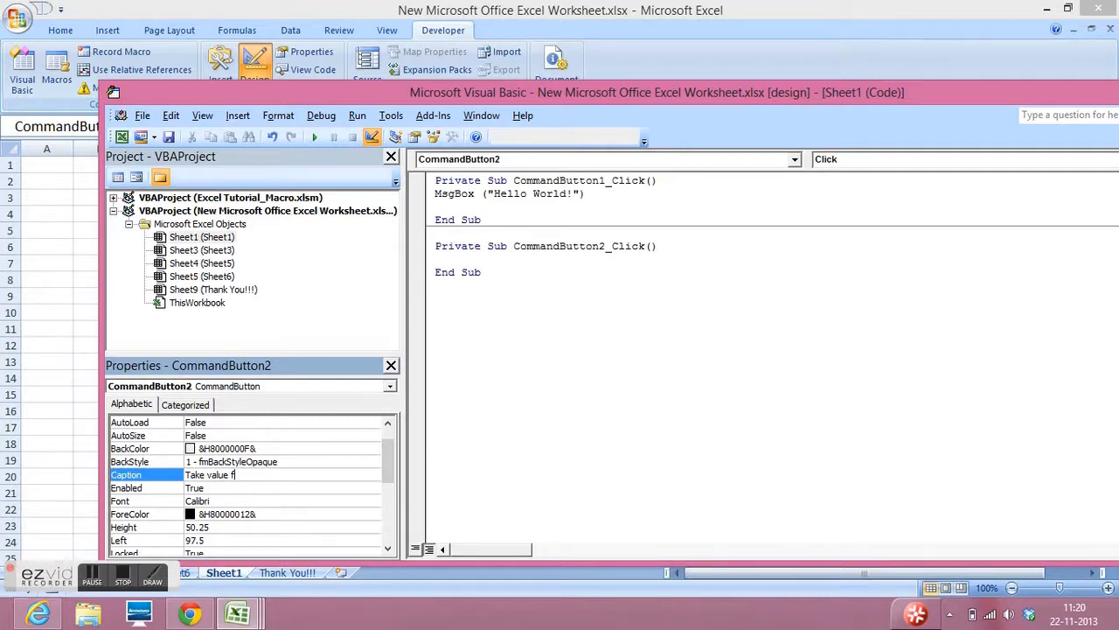
{"action": "type", "text": "rom user"}
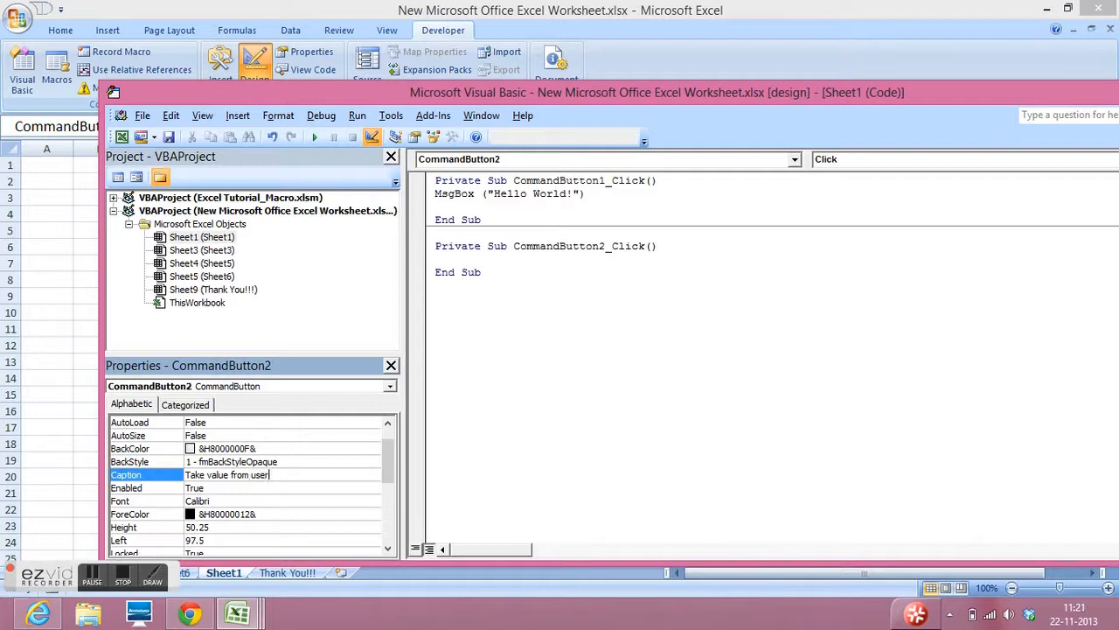
{"action": "left_click", "coordinate": [144, 500]}
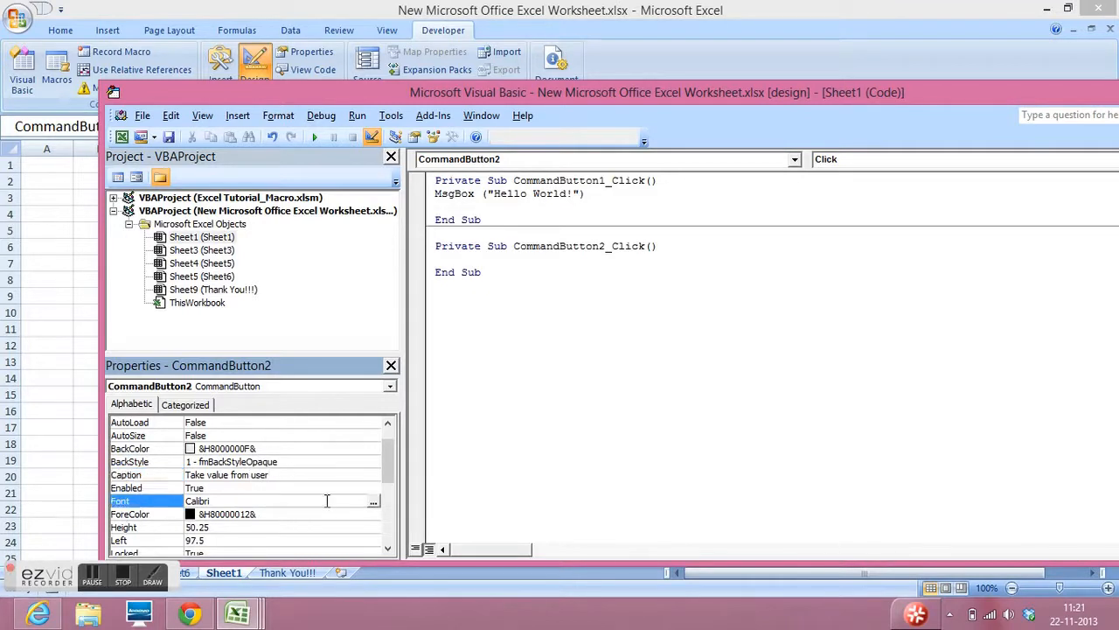
{"action": "left_click", "coordinate": [373, 501]}
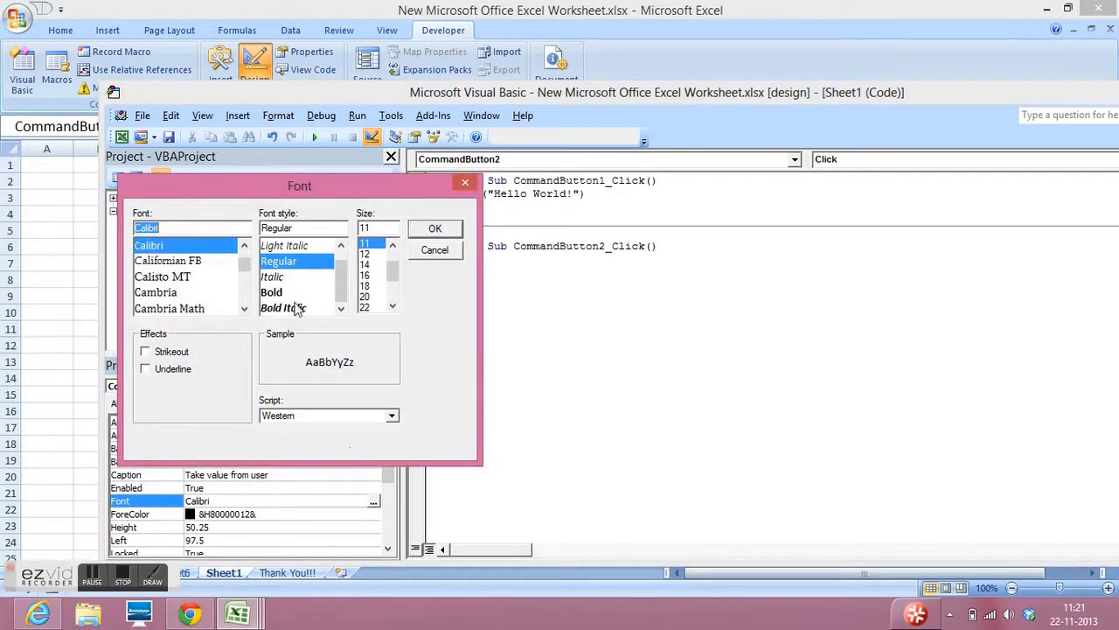
{"action": "left_click", "coordinate": [272, 292]}
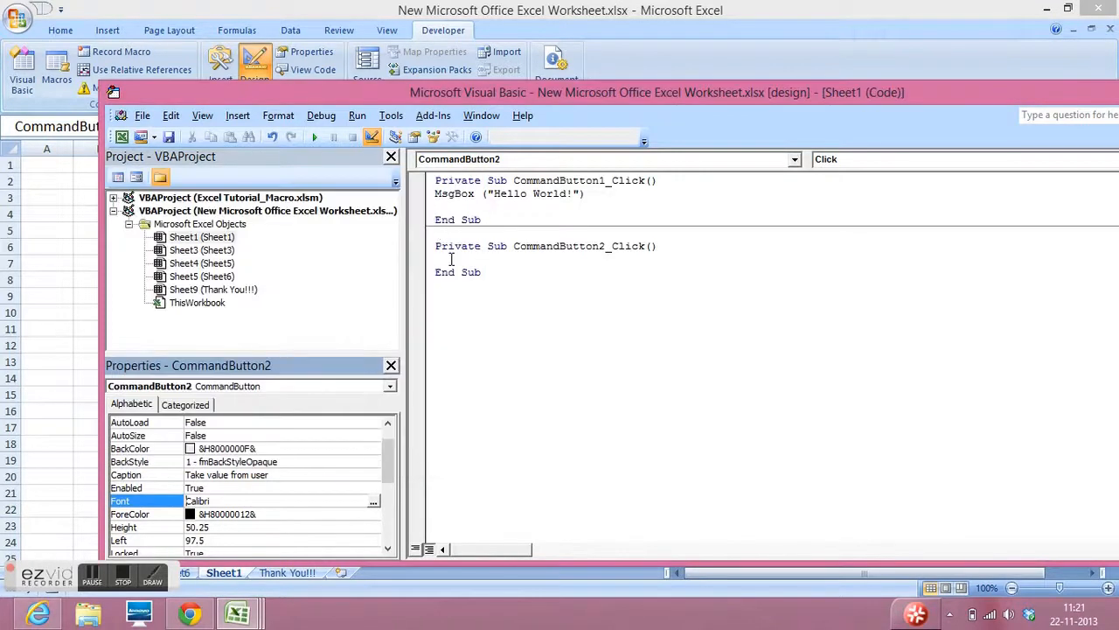
{"action": "left_click", "coordinate": [451, 258]}
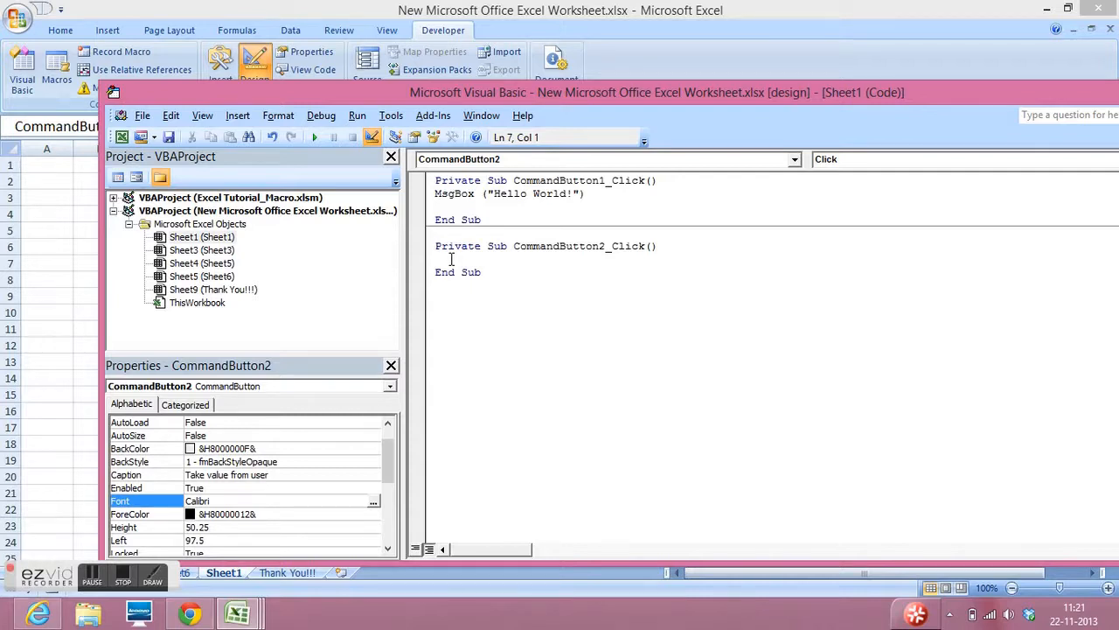
Write a = InputBox("Please enter a value") in CommandButton2_Click and format the line
{"action": "type", "text": "inputbox"}
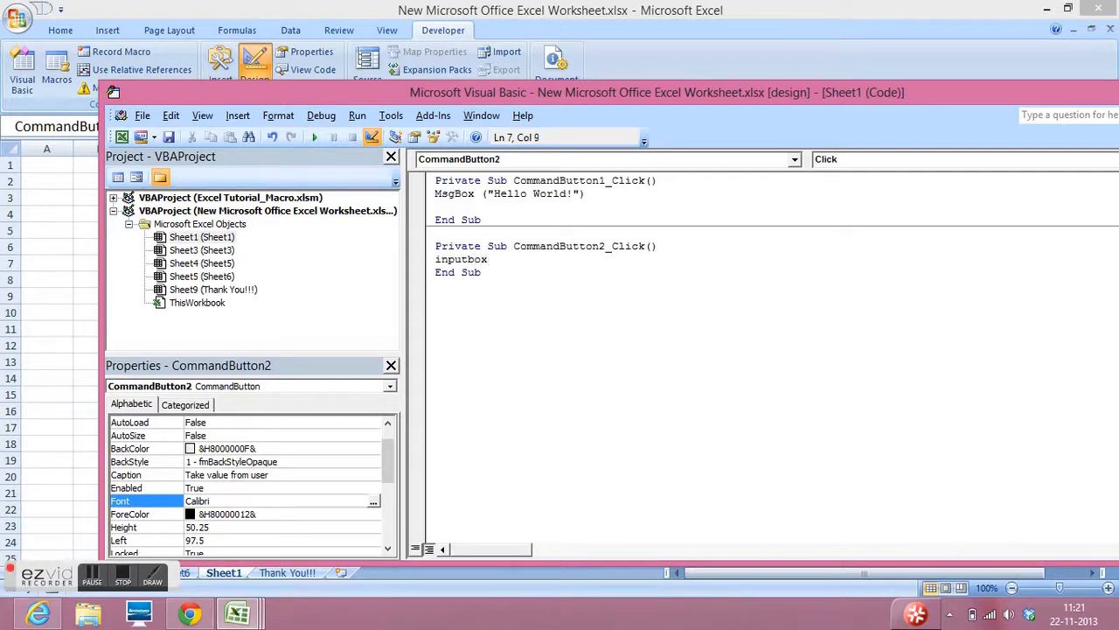
{"action": "type", "text": "(\""}
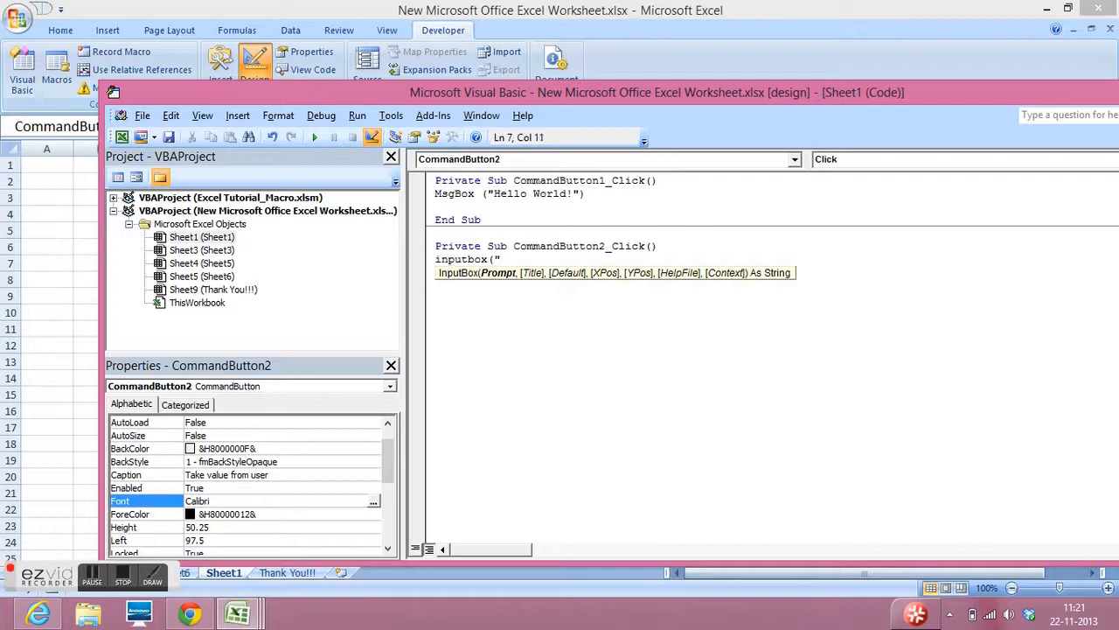
{"action": "type", "text": "Please"}
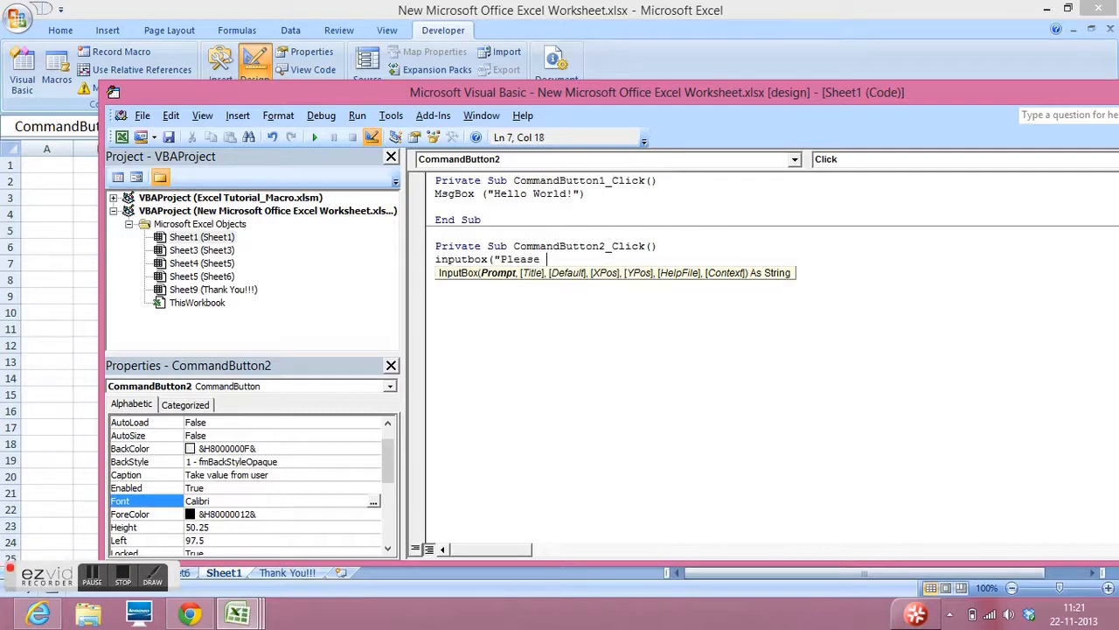
{"action": "type", "text": "enter a v"}
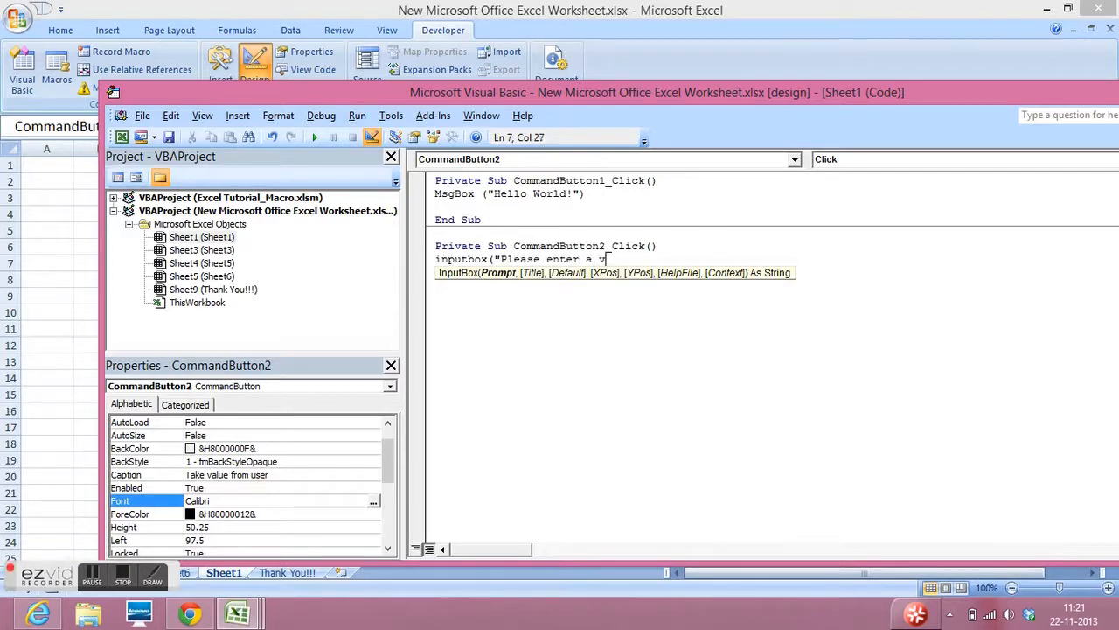
{"action": "type", "text": "alue\")"}
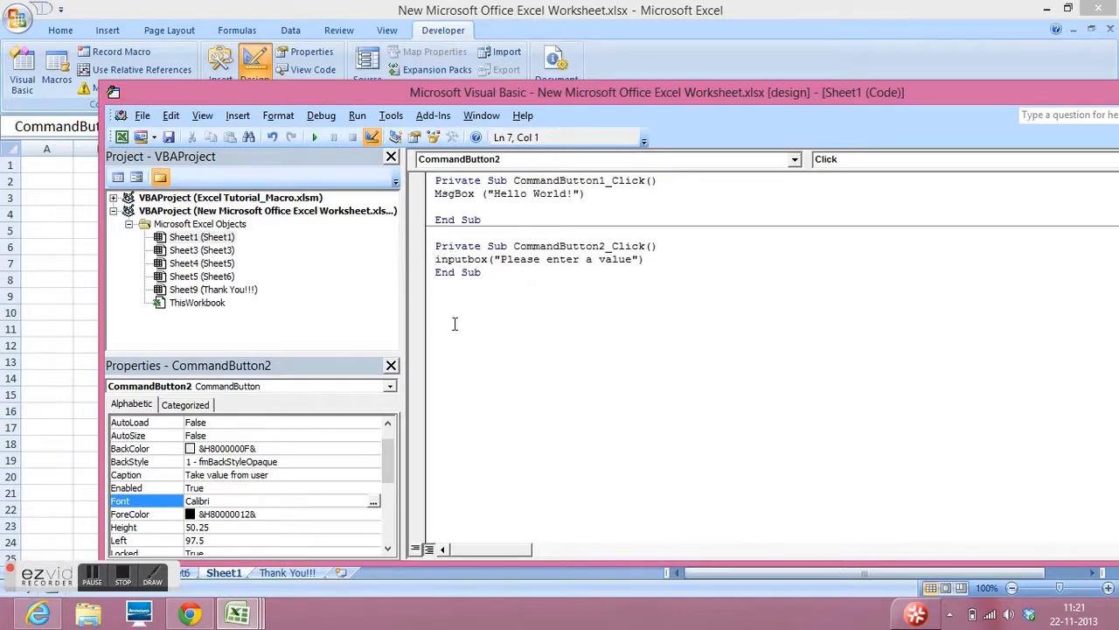
{"action": "type", "text": "a="}
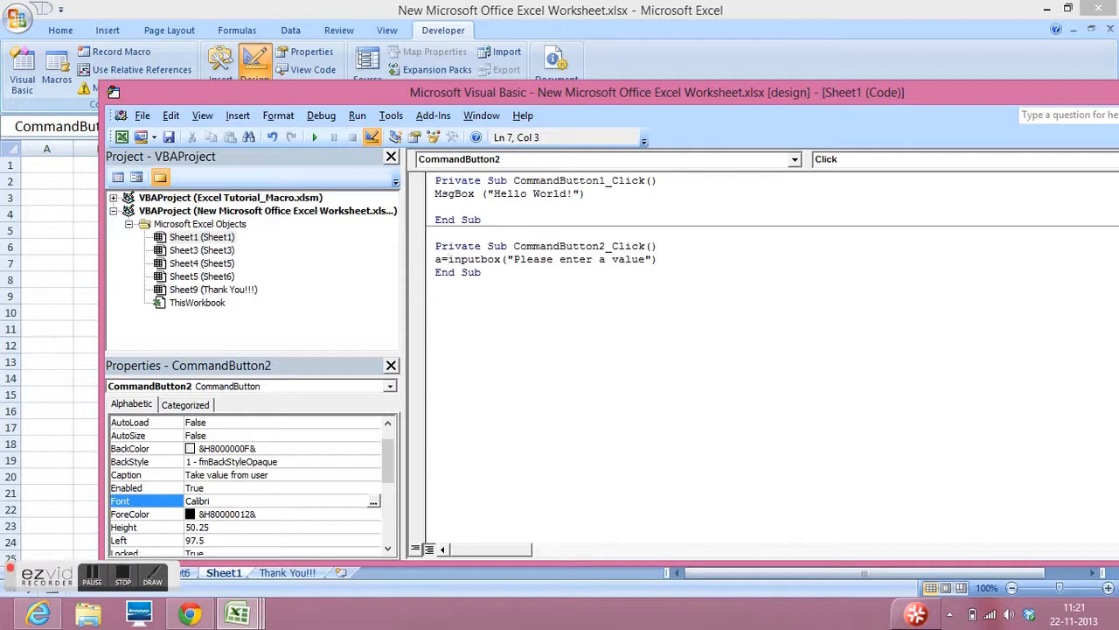
{"action": "left_click", "coordinate": [611, 325]}
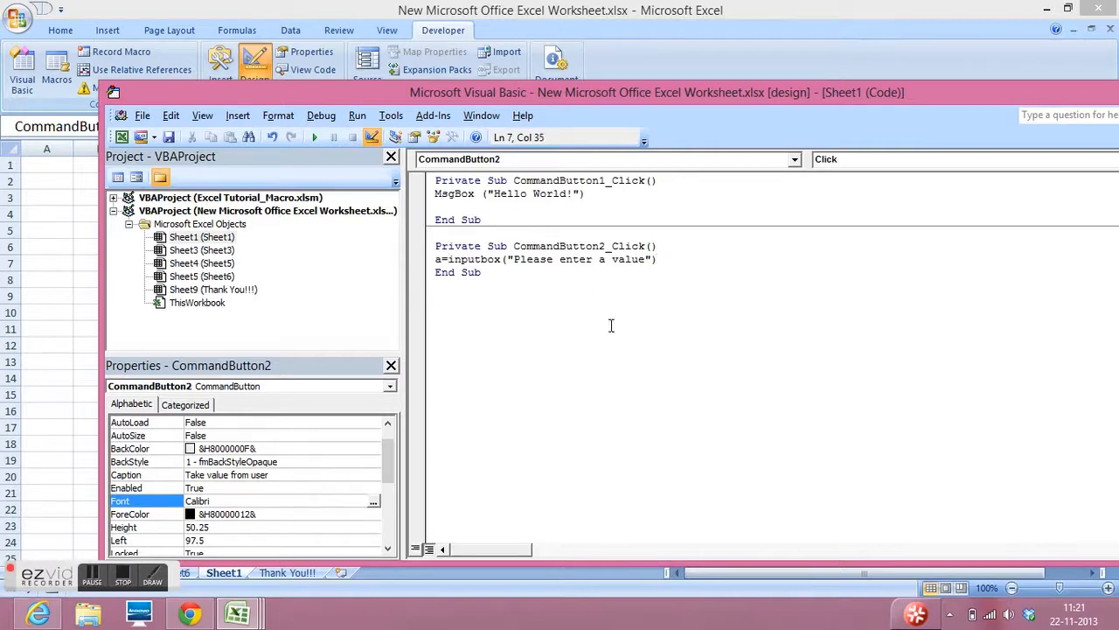
{"action": "key", "text": "Return"}
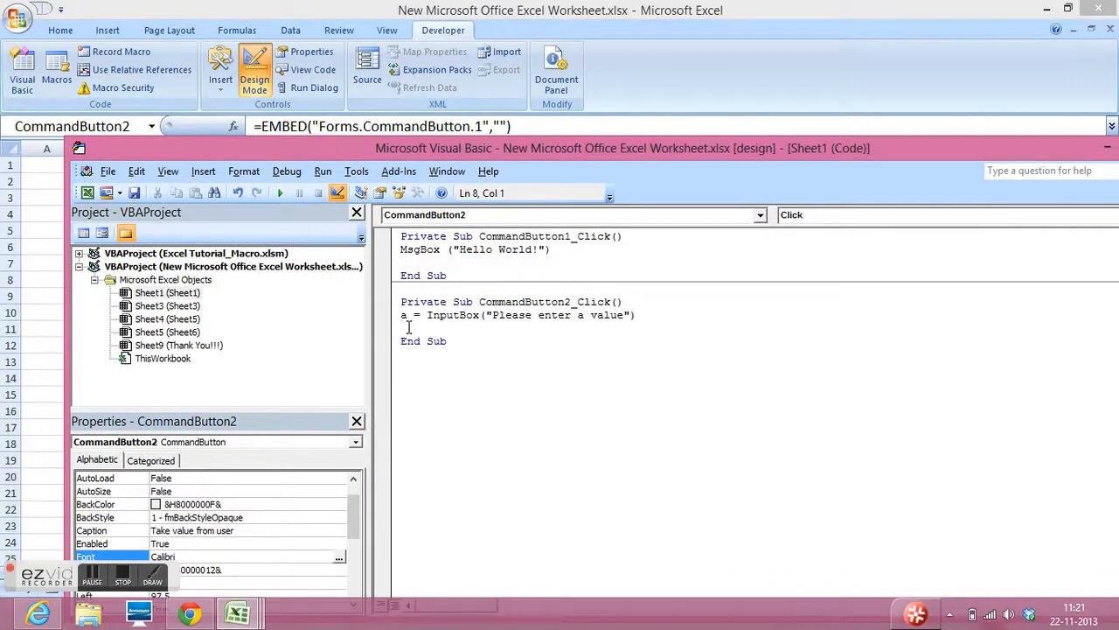
{"action": "mouse_move", "coordinate": [892, 149]}
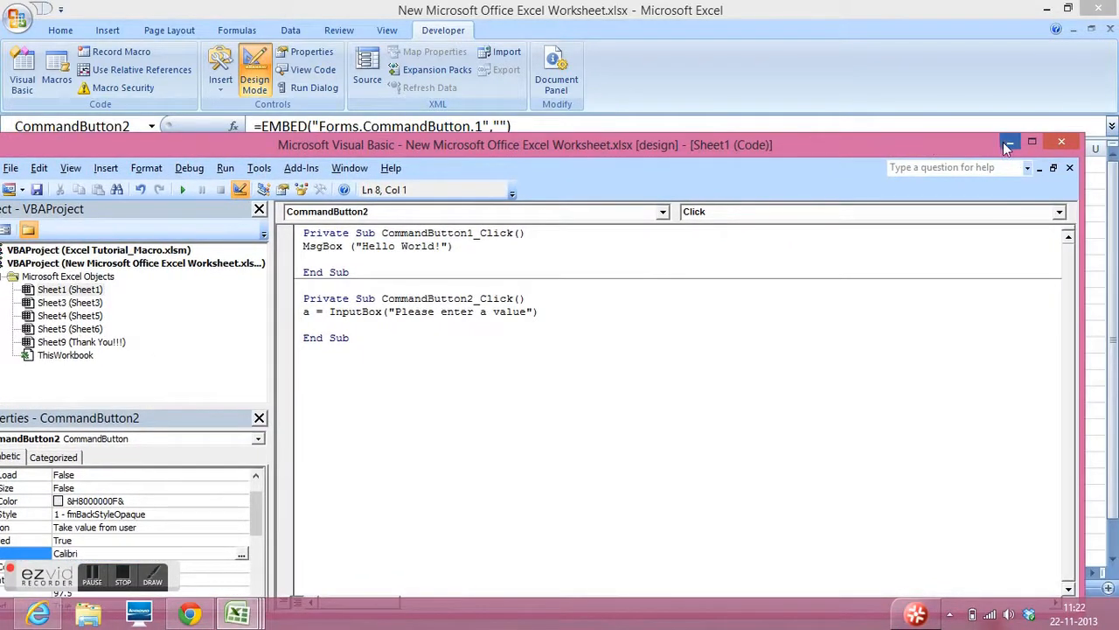
Hide the VBA editor, widen column H, and fill cell H1 yellow
{"action": "left_click", "coordinate": [1010, 143]}
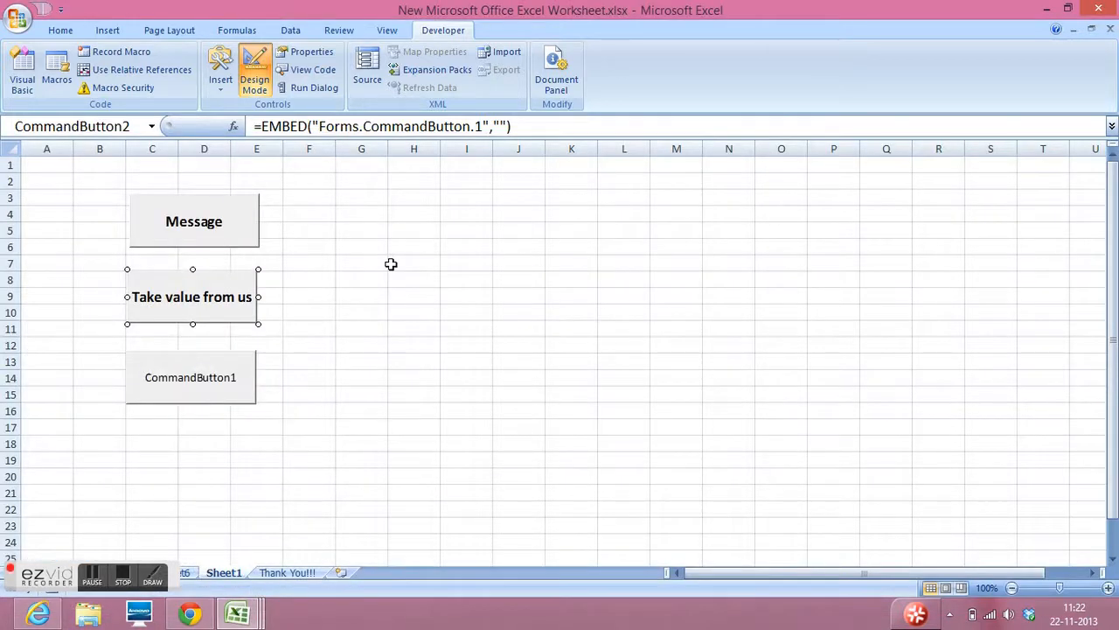
{"action": "mouse_move", "coordinate": [388, 256]}
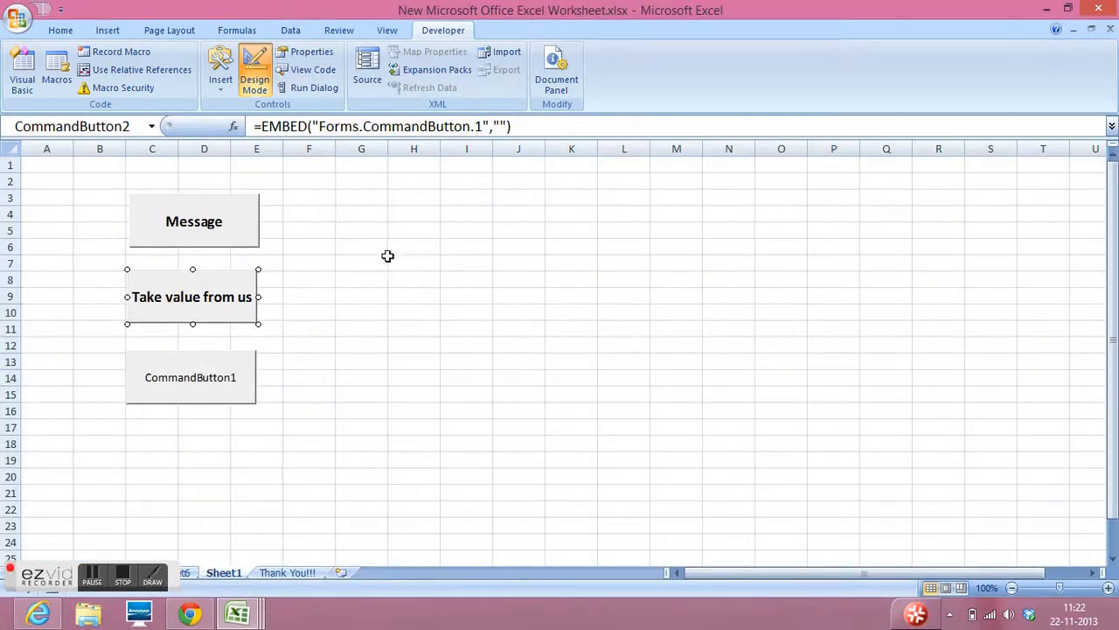
{"action": "left_click", "coordinate": [414, 166]}
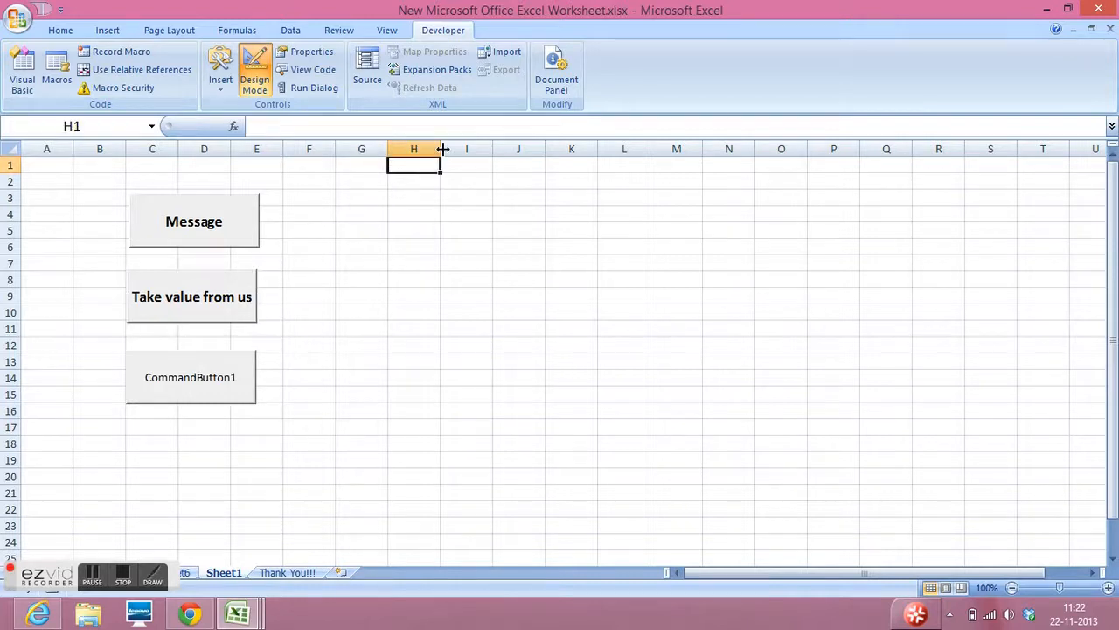
{"action": "left_click_drag", "start_coordinate": [442, 149], "coordinate": [479, 148]}
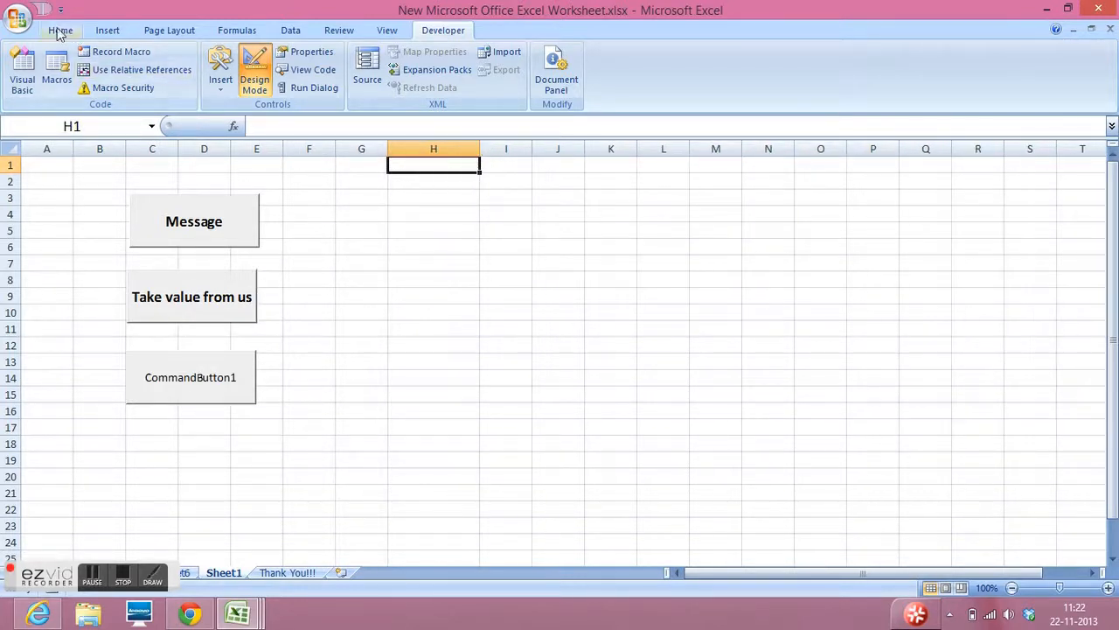
{"action": "left_click", "coordinate": [60, 30]}
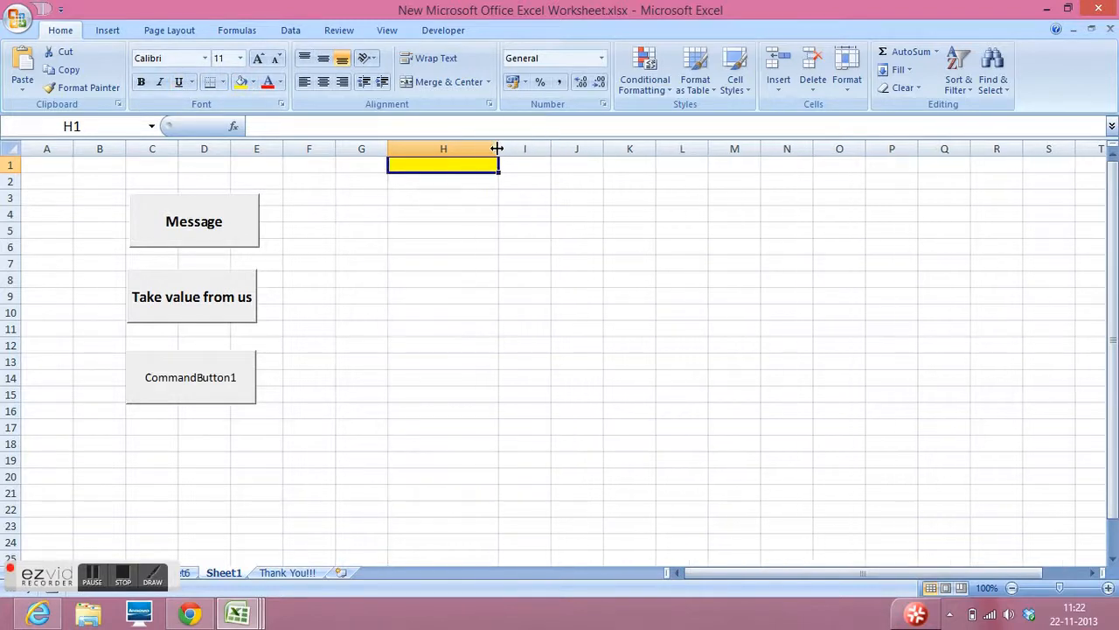
{"action": "mouse_move", "coordinate": [484, 217]}
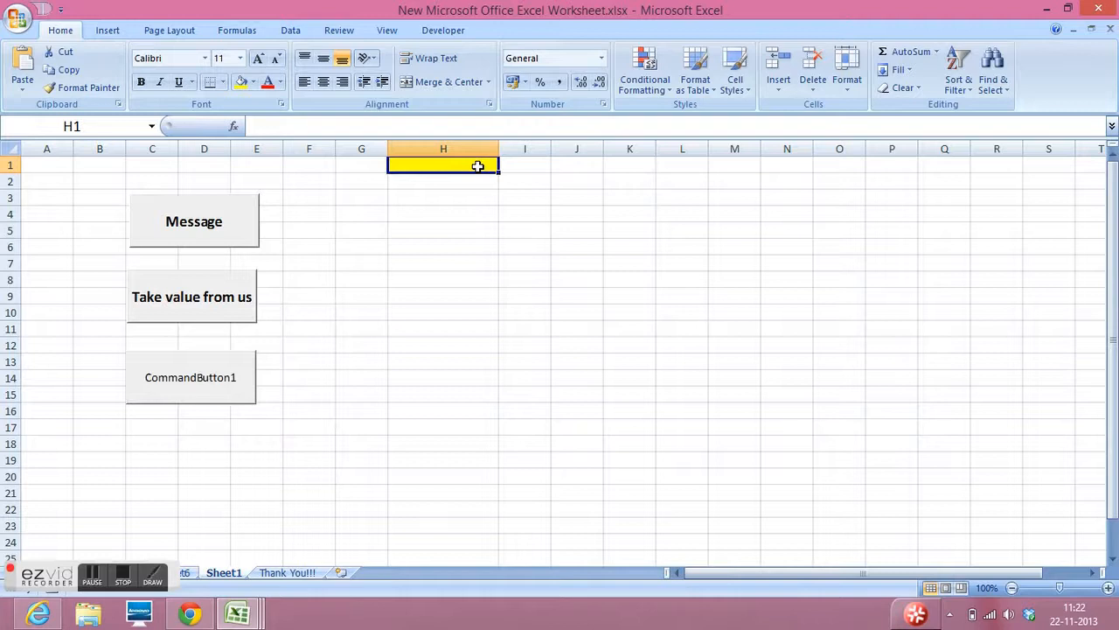
Type the note 'Row no is 1 and column no. Is 8' beside H1
{"action": "type", "text": "R"}
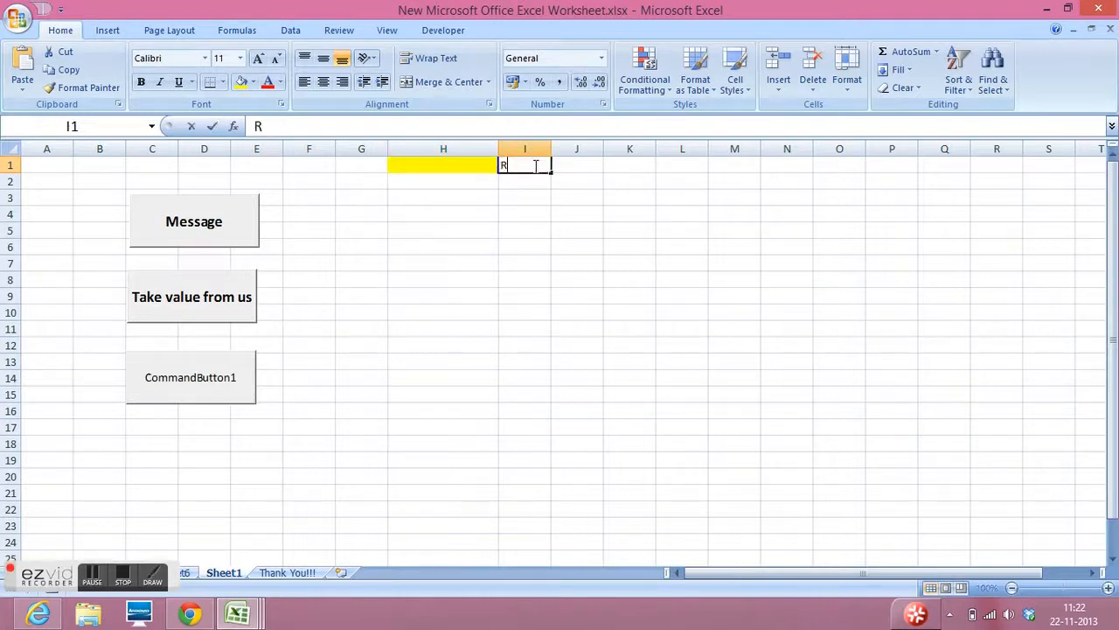
{"action": "type", "text": "ow no i"}
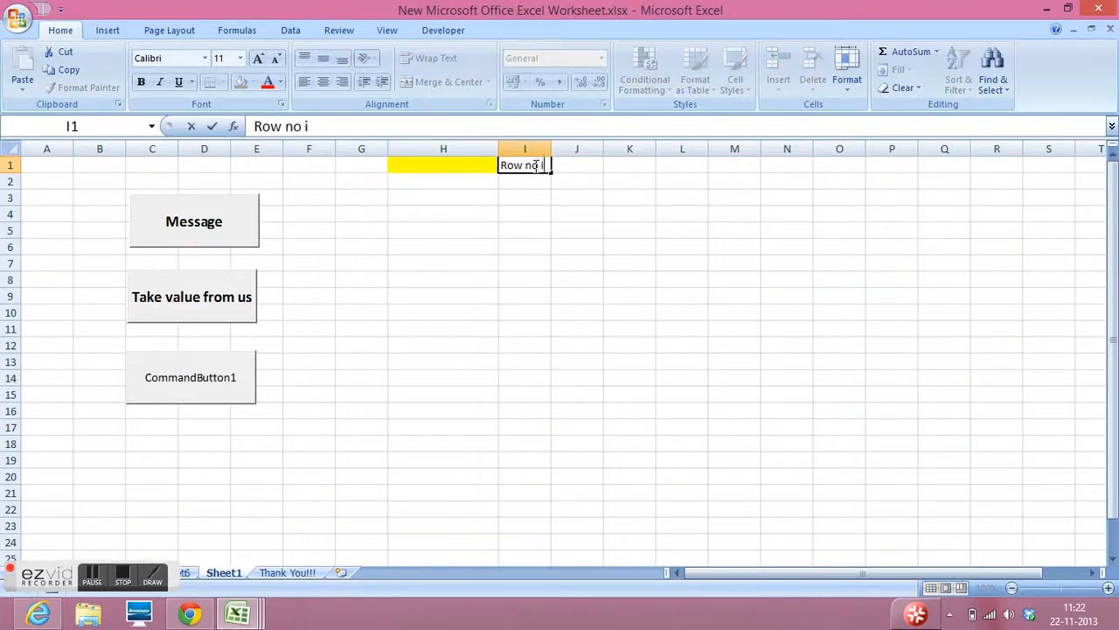
{"action": "type", "text": "s 1 and c"}
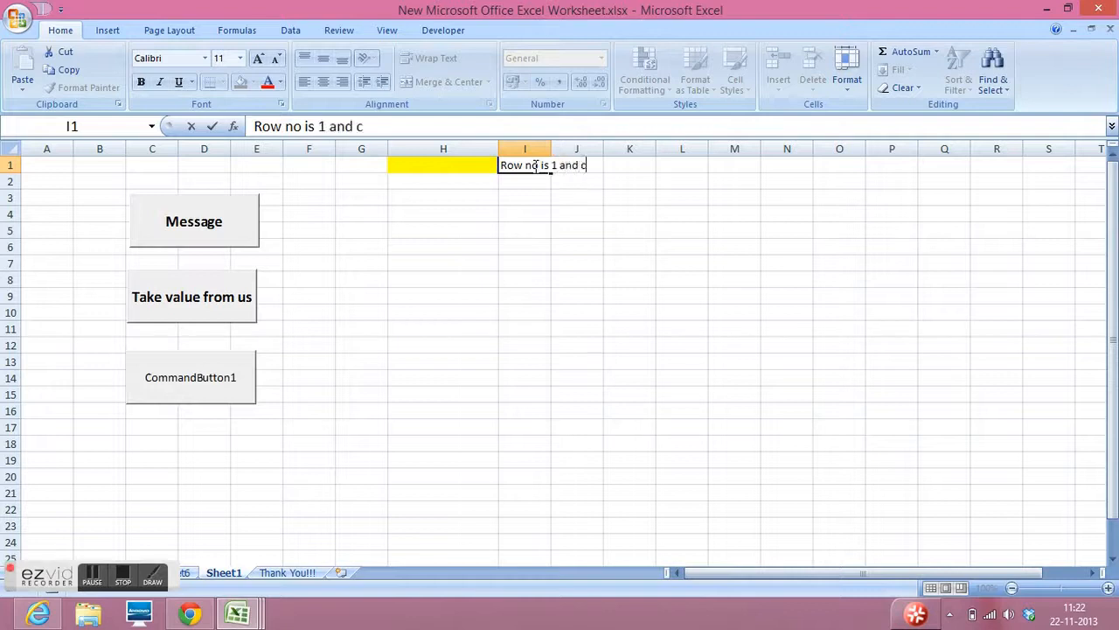
{"action": "type", "text": "olumn"}
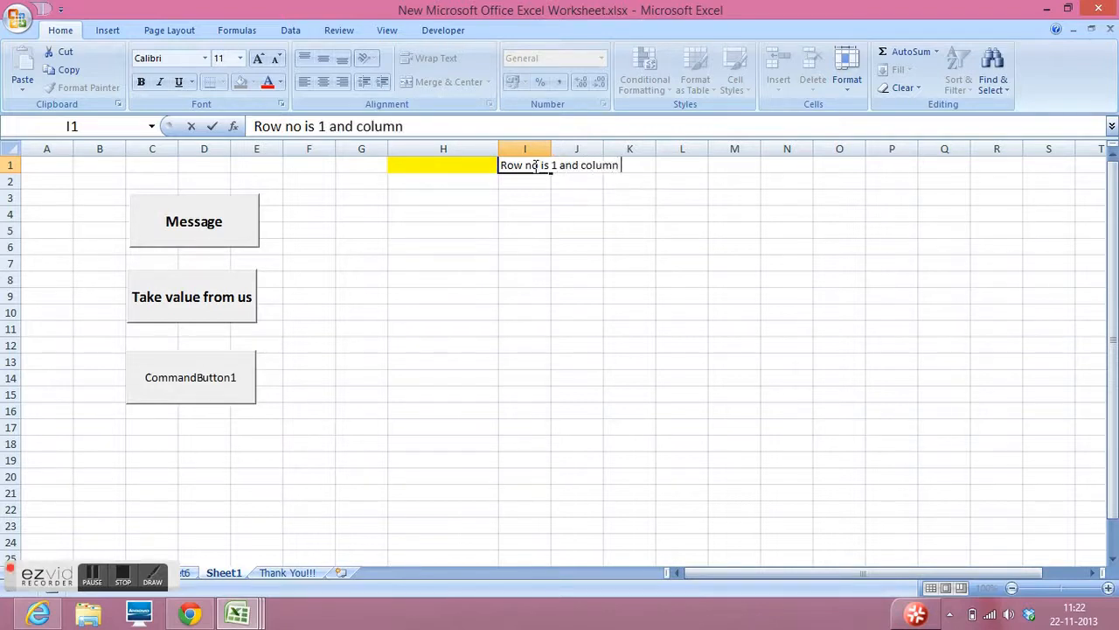
{"action": "type", "text": "no. Is 8"}
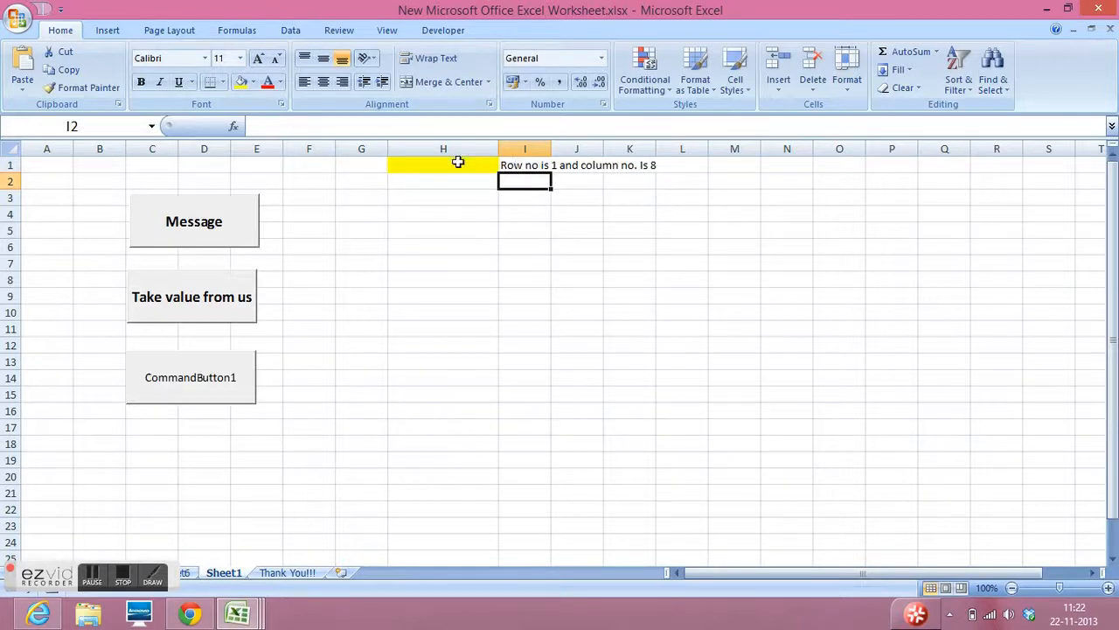
{"action": "left_click", "coordinate": [443, 165]}
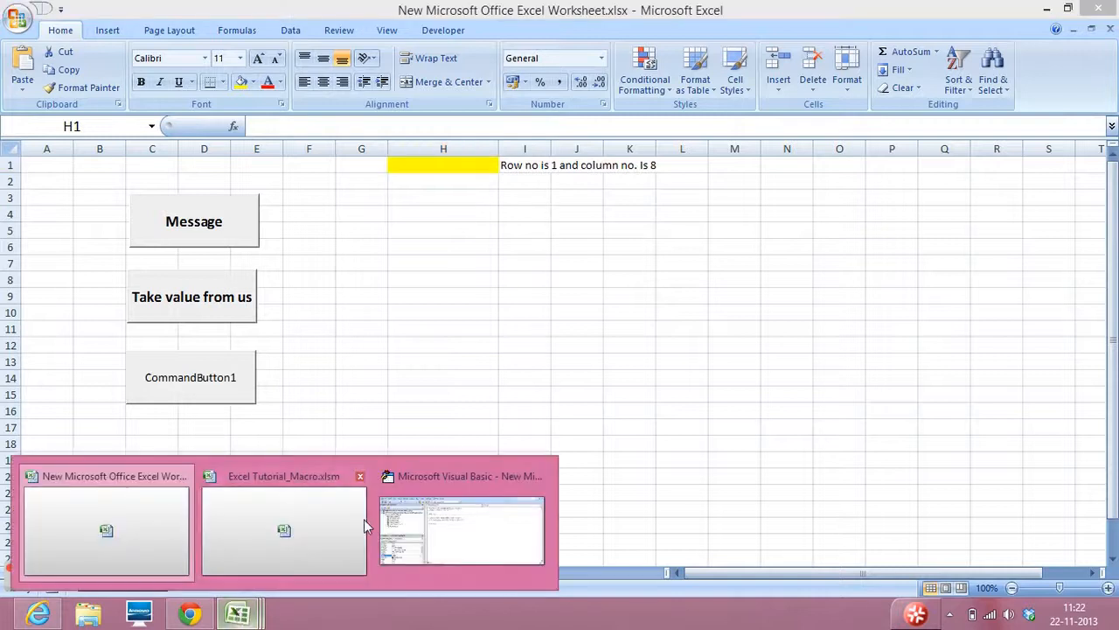
Add Thisworkbook.Worksheets("Sheet1").cells(1,8).value under the InputBox in the second button's code
{"action": "left_click", "coordinate": [461, 531]}
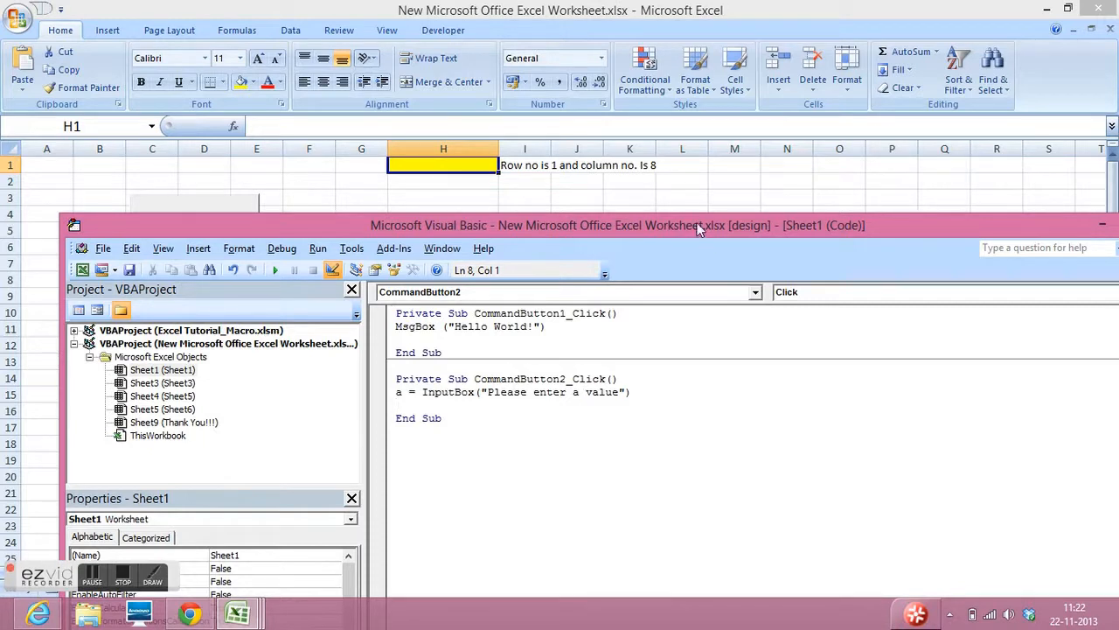
{"action": "left_click_drag", "start_coordinate": [612, 225], "coordinate": [840, 191]}
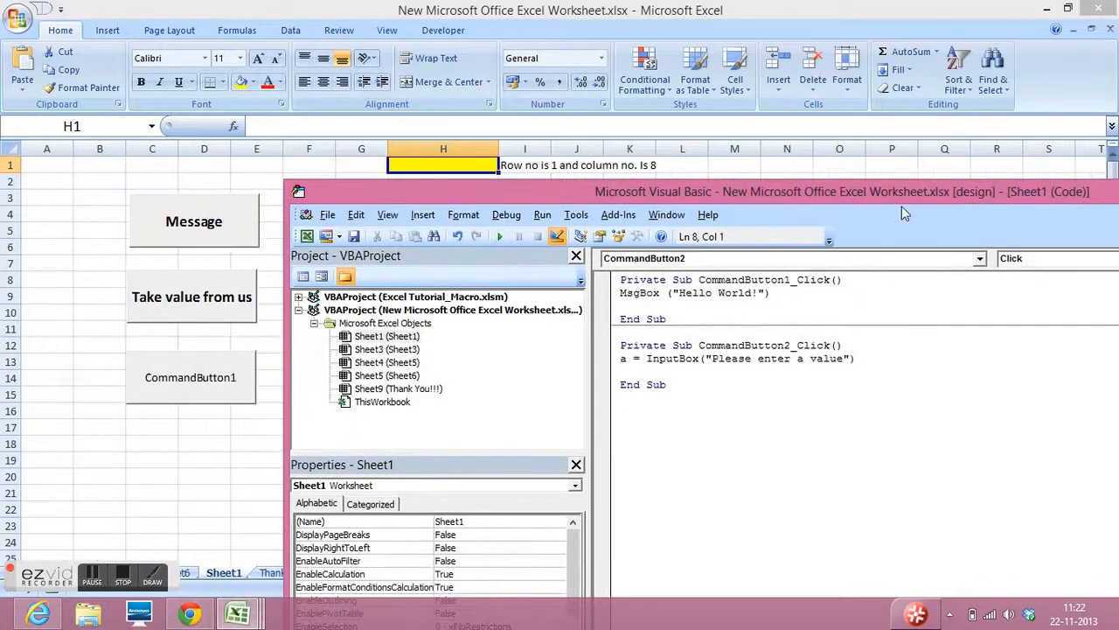
{"action": "type", "text": "T"}
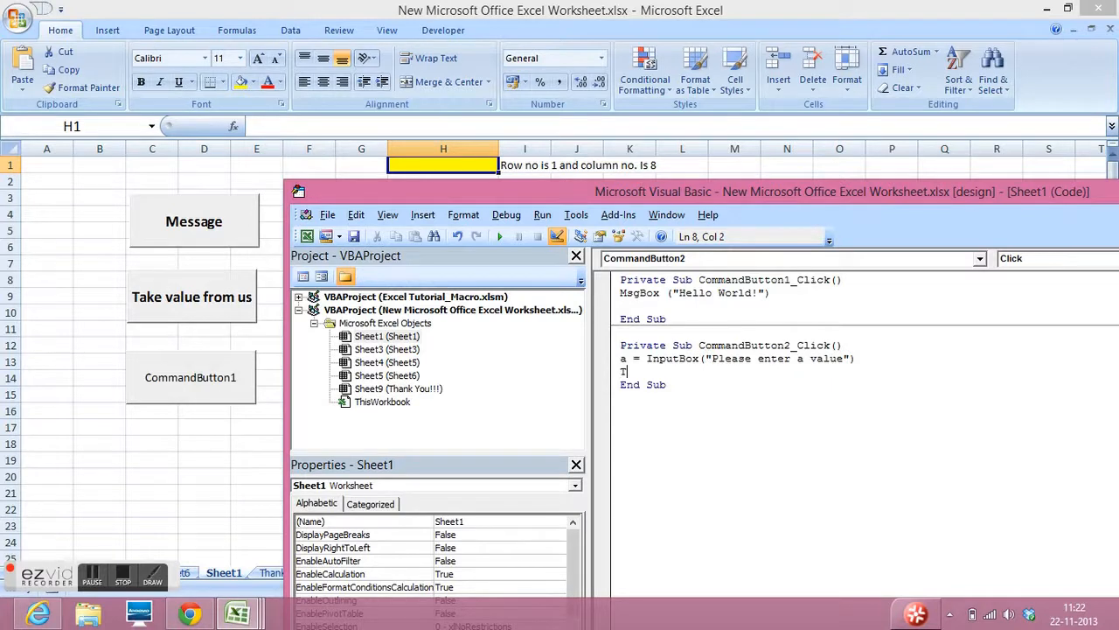
{"action": "type", "text": "Thisworkbook.Worksheets"}
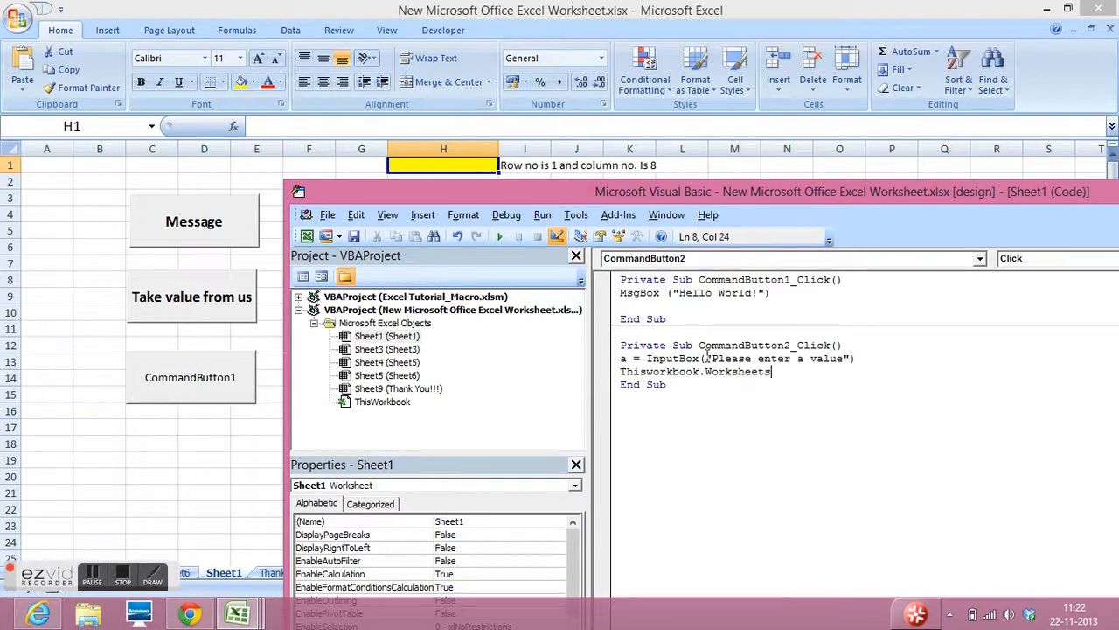
{"action": "type", "text": "(\""}
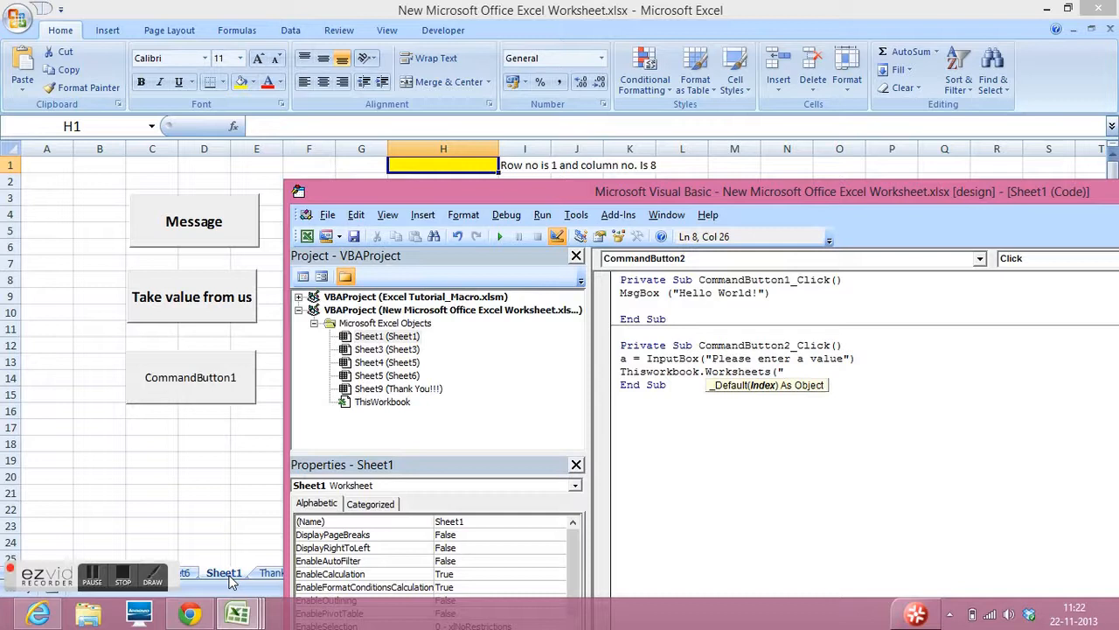
{"action": "type", "text": "S"}
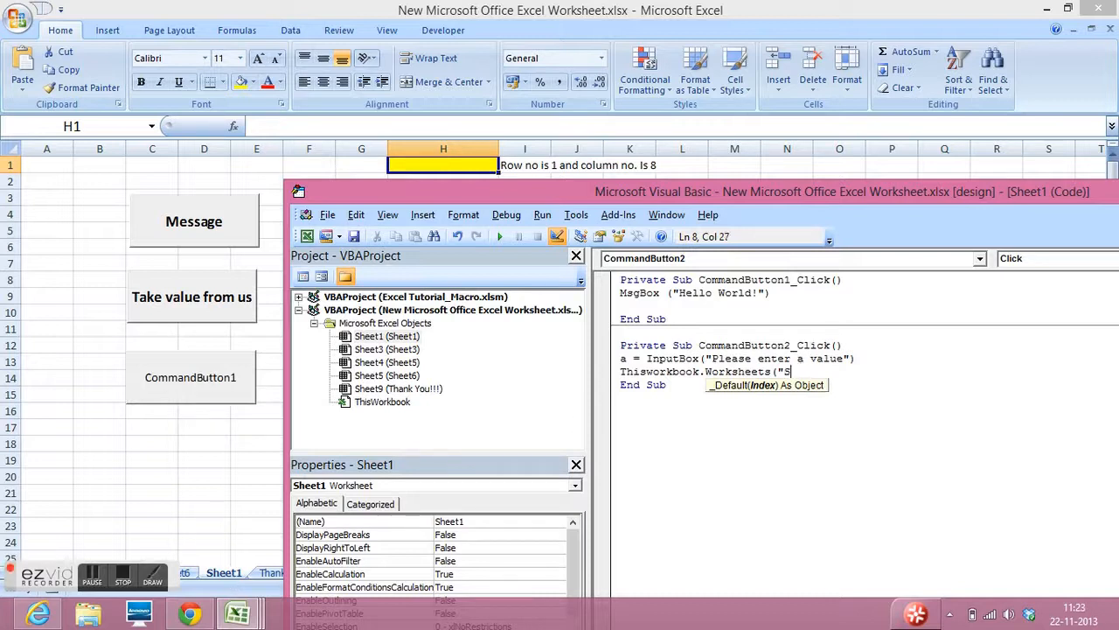
{"action": "type", "text": "heet1\""}
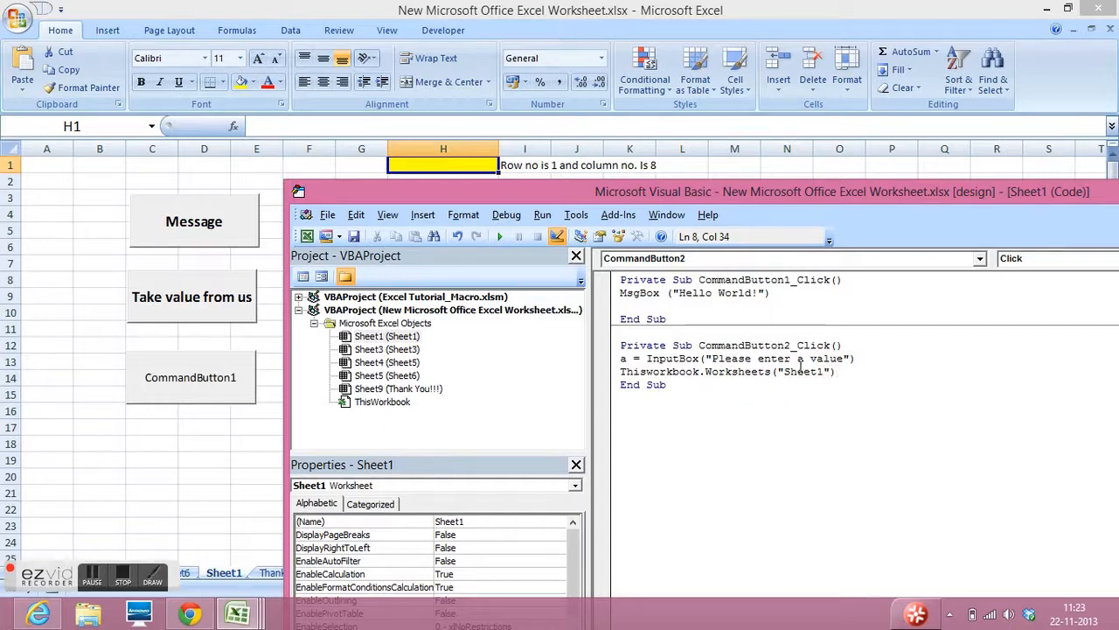
{"action": "type", "text": ".cells("}
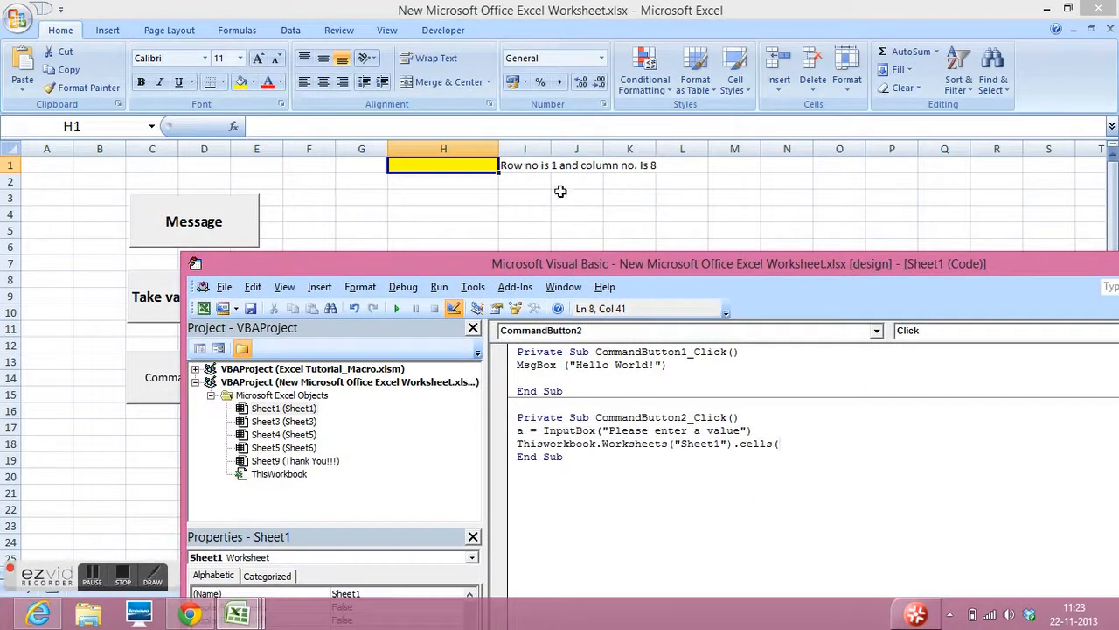
{"action": "mouse_move", "coordinate": [717, 268]}
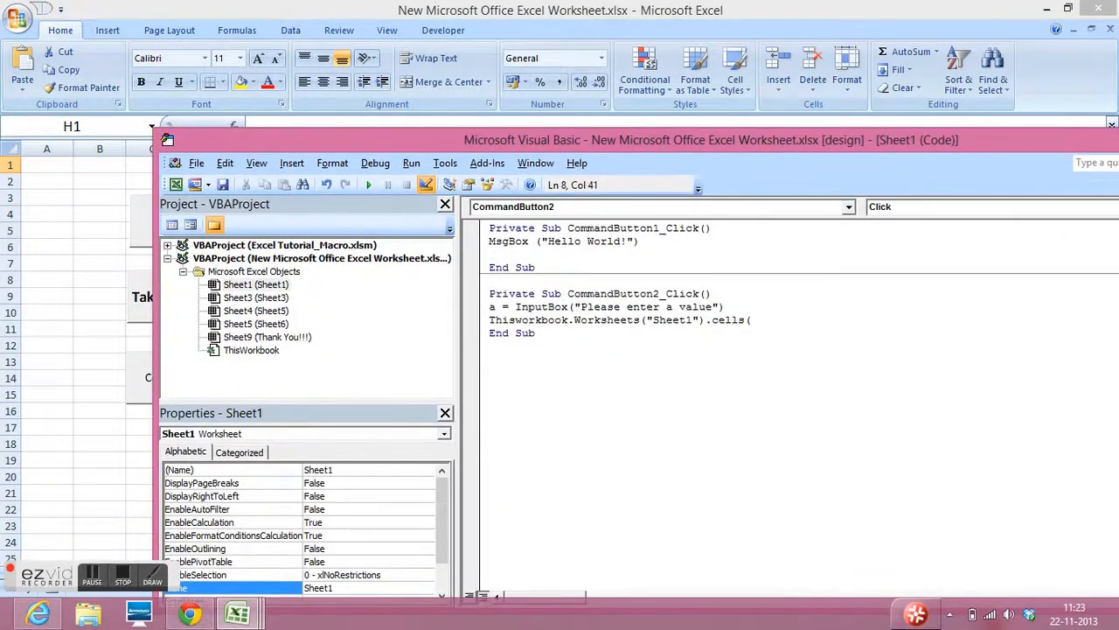
{"action": "type", "text": "8,"}
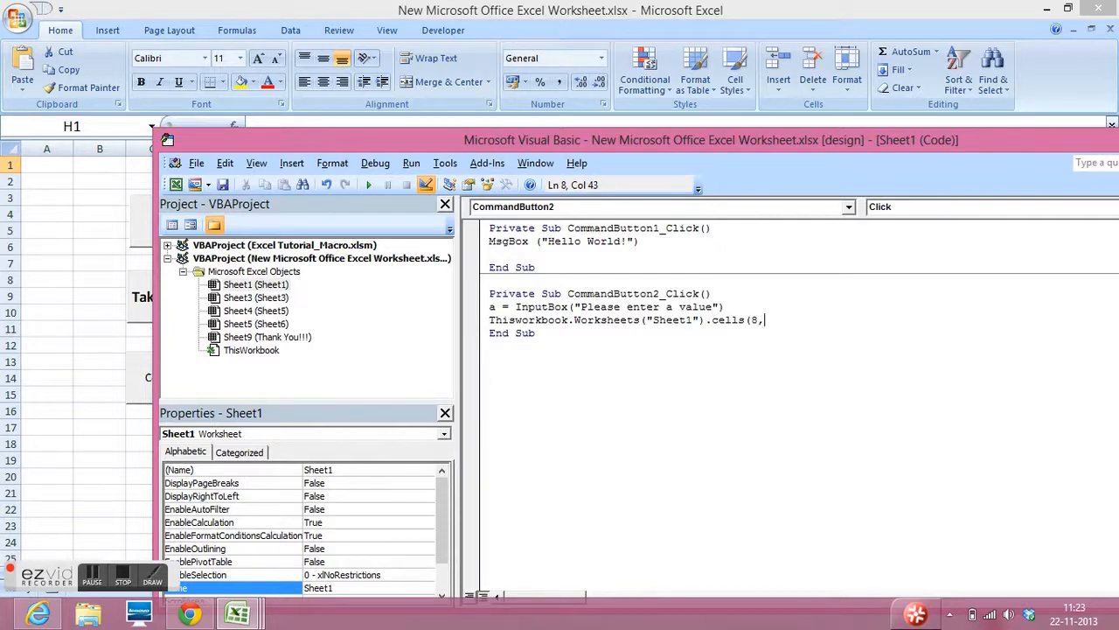
{"action": "type", "text": "1"}
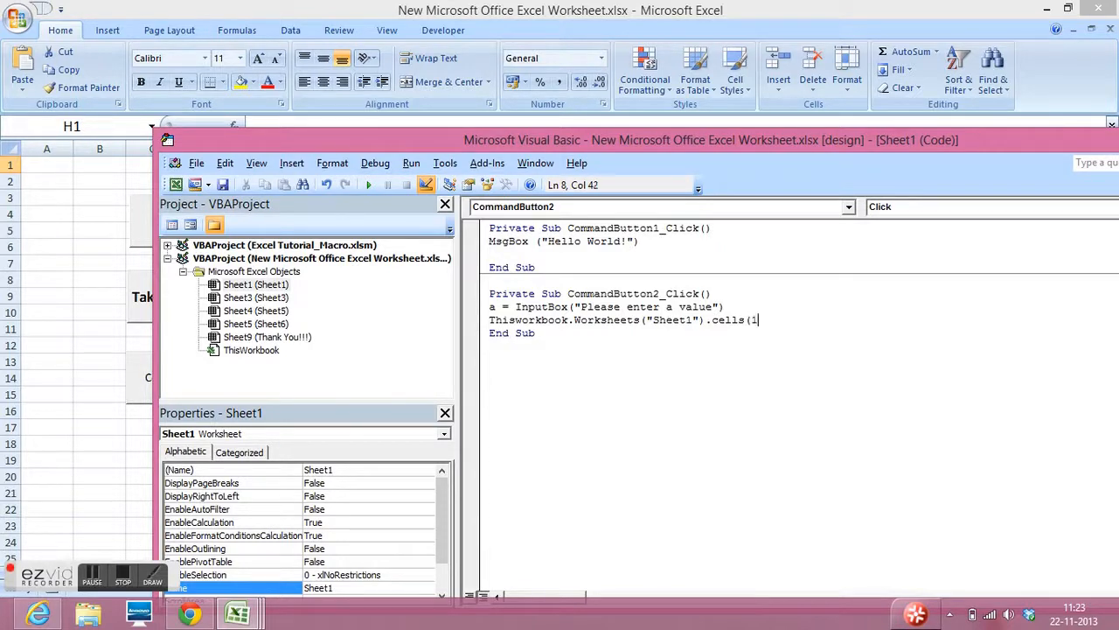
{"action": "type", "text": ",8)"}
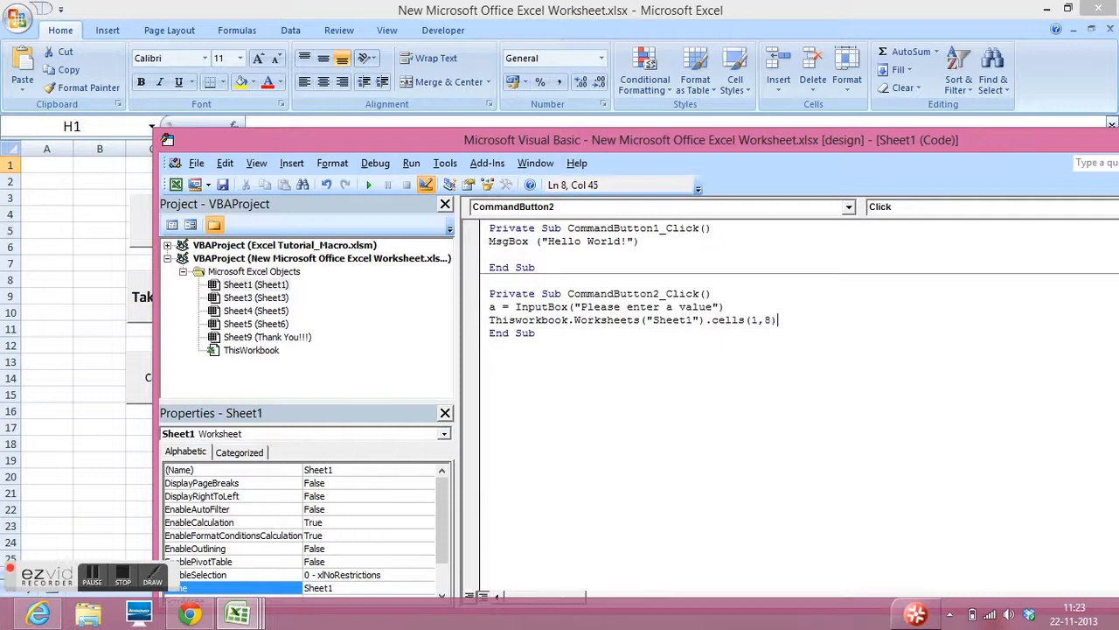
{"action": "type", "text": ".value"}
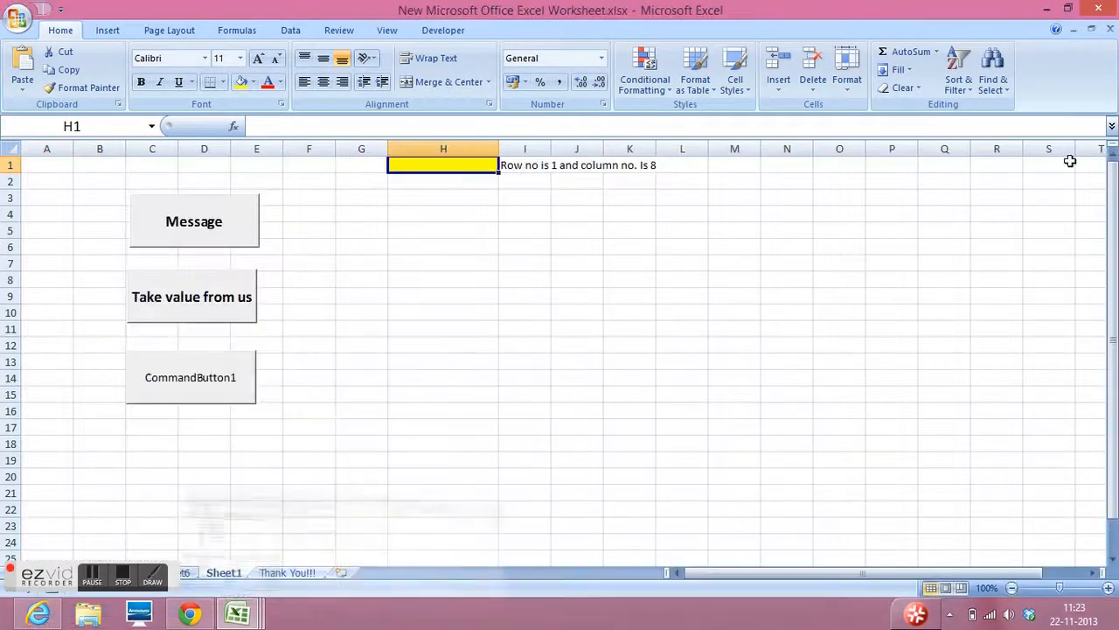
Widen the Take value from user button so its full caption shows
{"action": "left_click", "coordinate": [192, 297]}
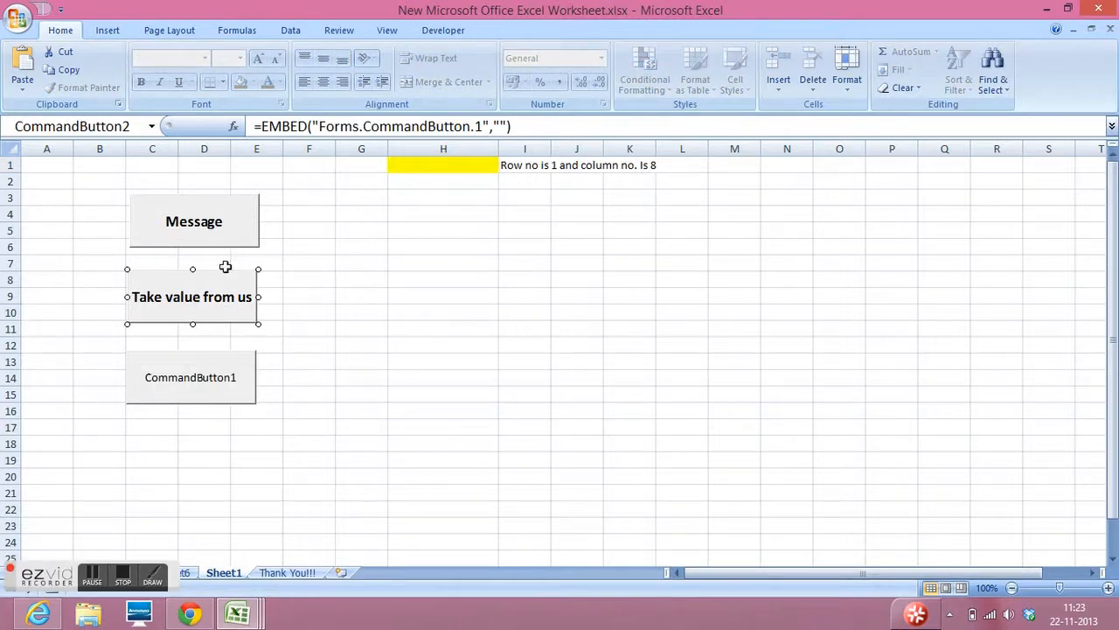
{"action": "mouse_move", "coordinate": [390, 140]}
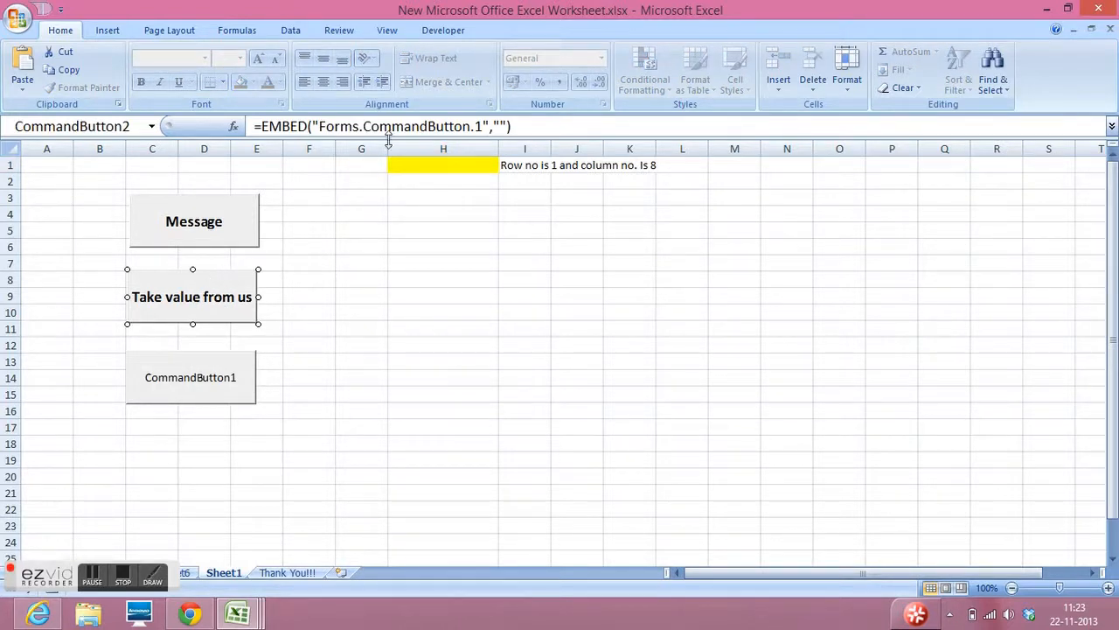
{"action": "left_click", "coordinate": [443, 30]}
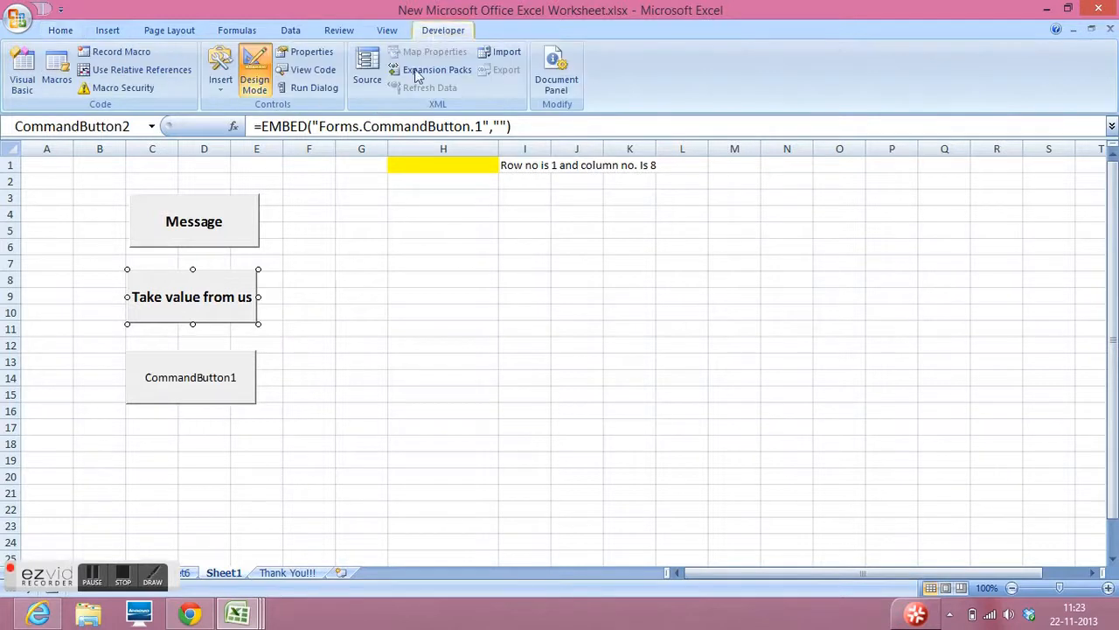
{"action": "mouse_move", "coordinate": [271, 291]}
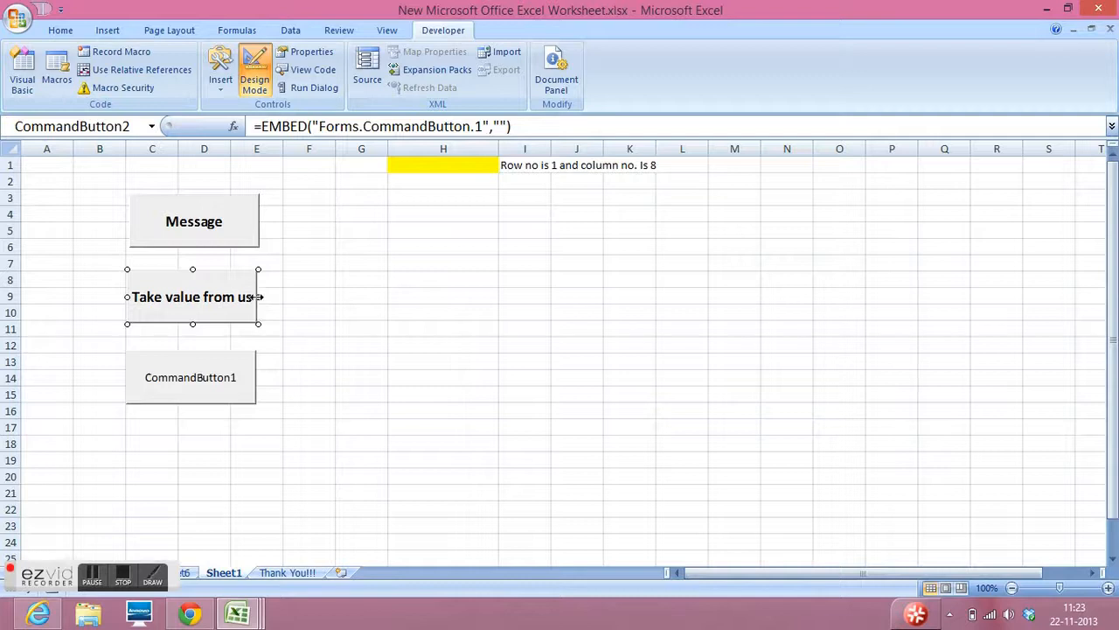
{"action": "left_click_drag", "start_coordinate": [258, 296], "coordinate": [298, 296]}
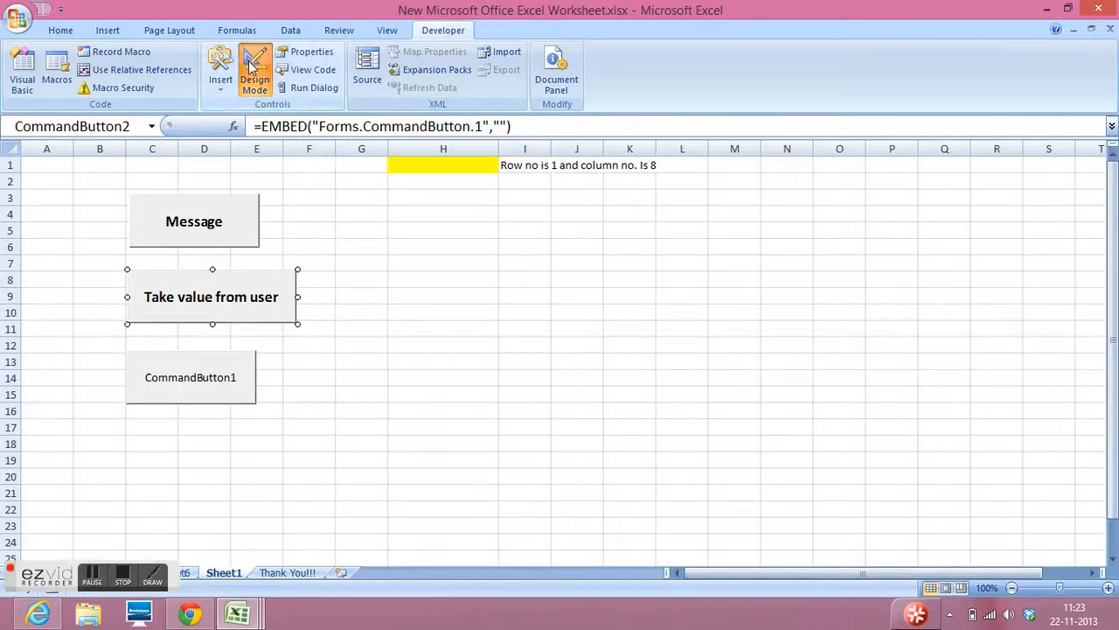
Leave Design Mode and run the button, entering 50 into H1
{"action": "left_click", "coordinate": [255, 70]}
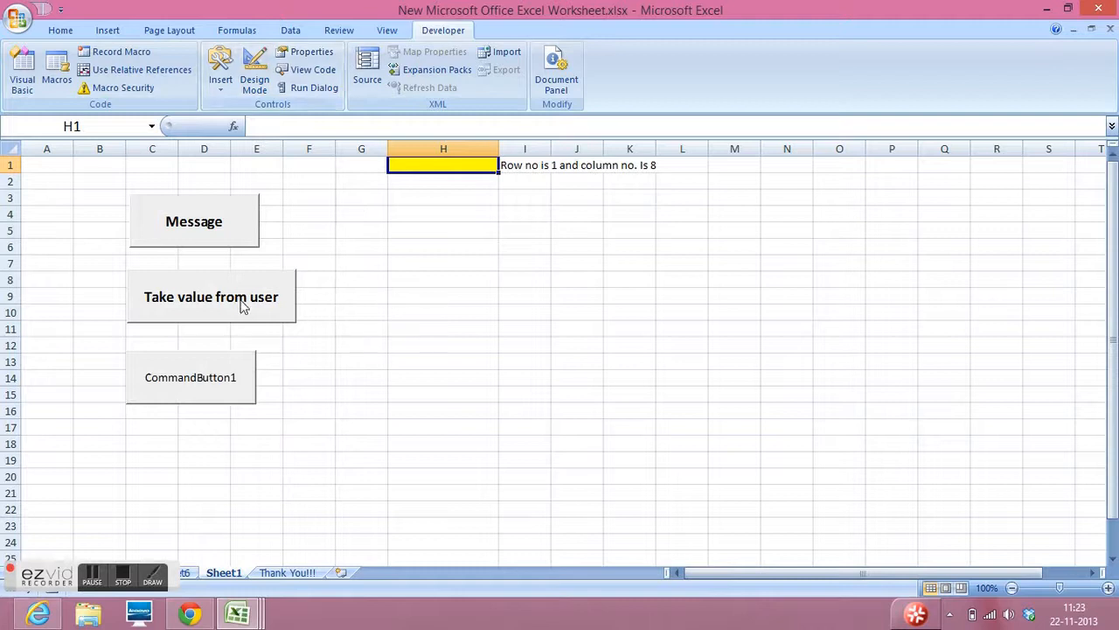
{"action": "left_click", "coordinate": [211, 296]}
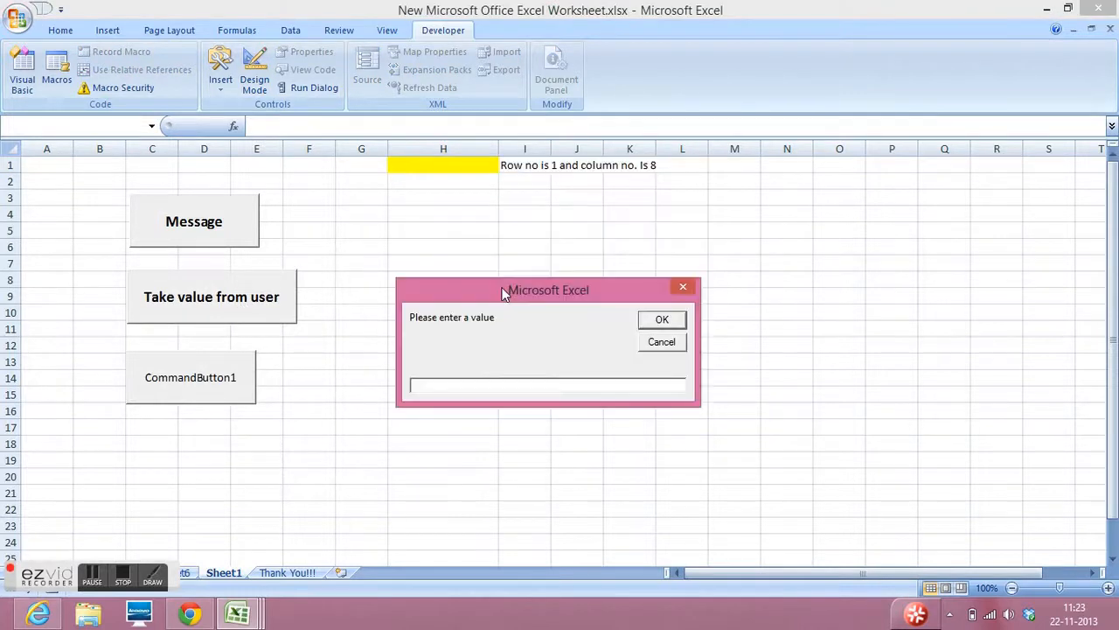
{"action": "type", "text": "50"}
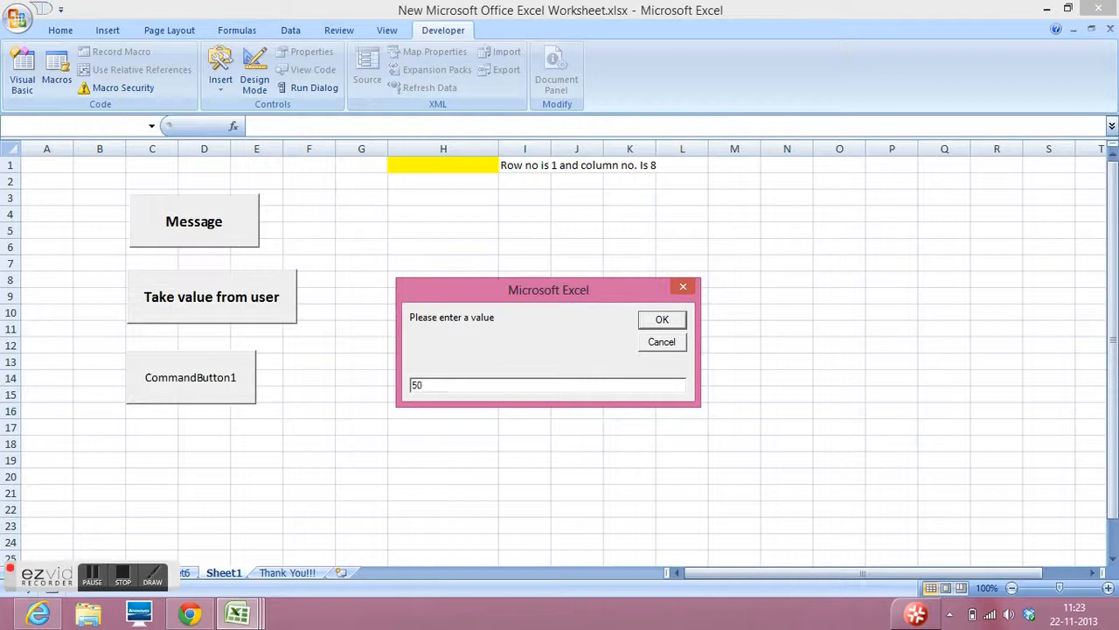
{"action": "left_click", "coordinate": [662, 319]}
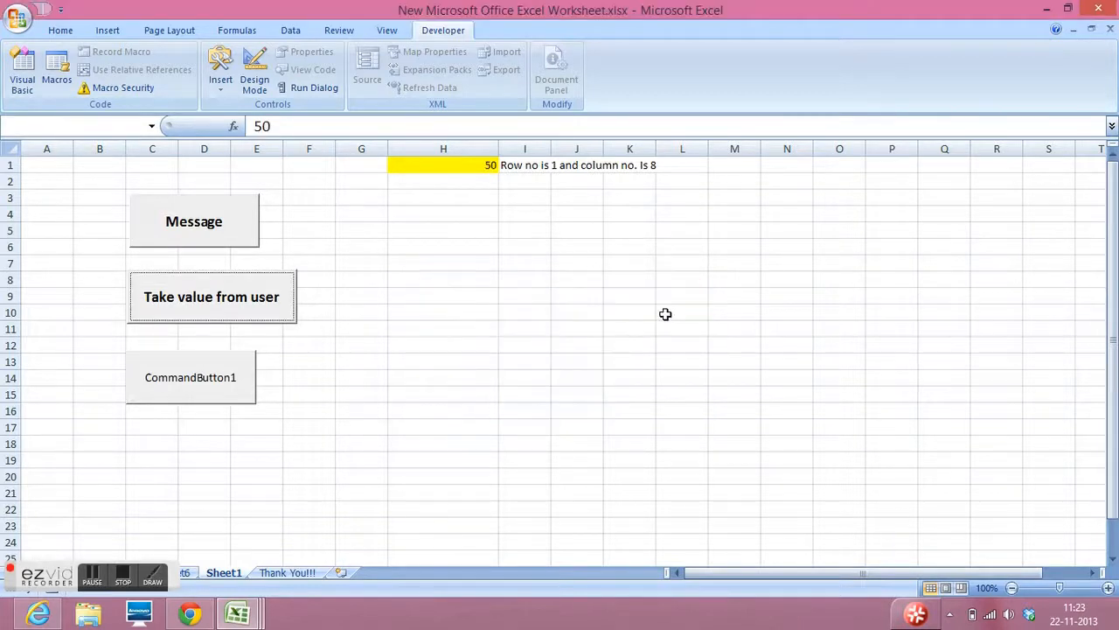
{"action": "left_click", "coordinate": [442, 164]}
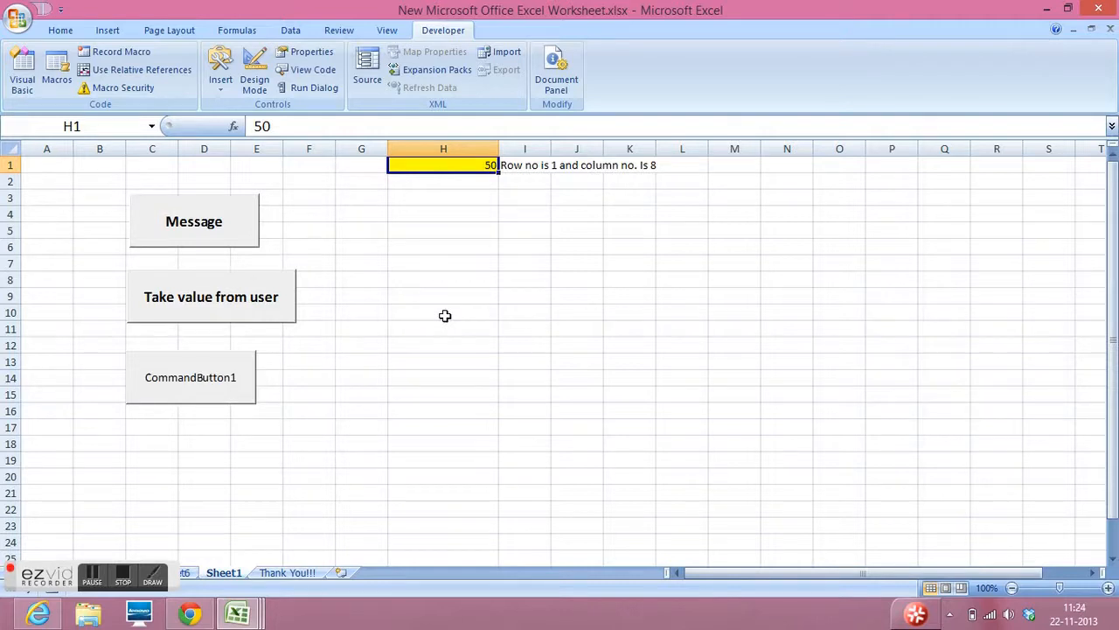
{"action": "mouse_move", "coordinate": [468, 158]}
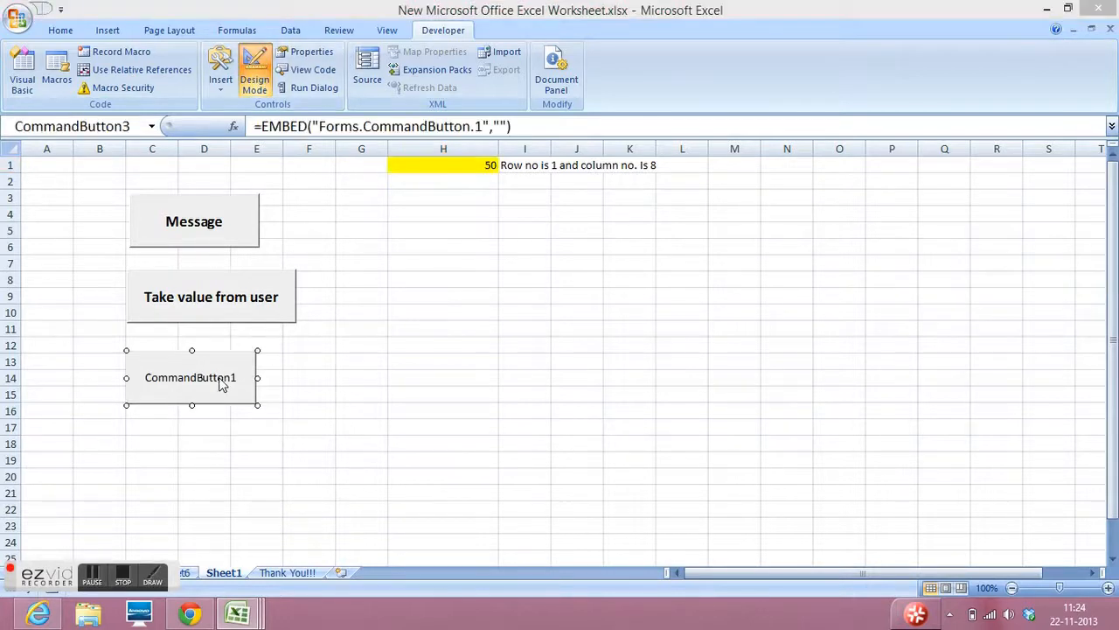
Set the third button's caption to 'Delete Value'
{"action": "double_click", "coordinate": [189, 377]}
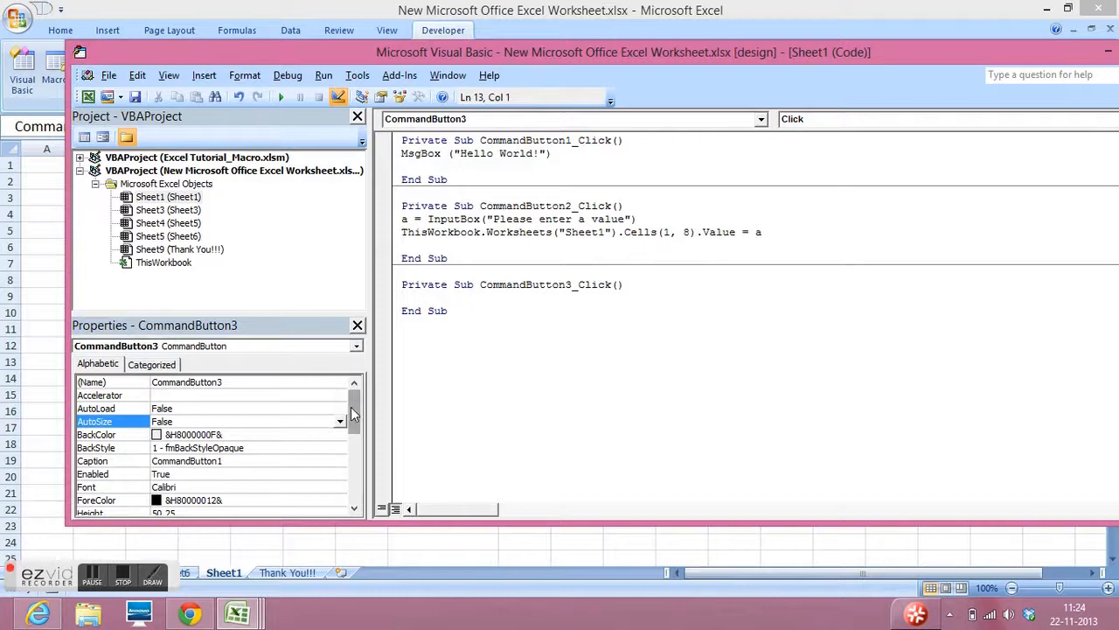
{"action": "scroll", "scroll_direction": "down", "scroll_amount": 3}
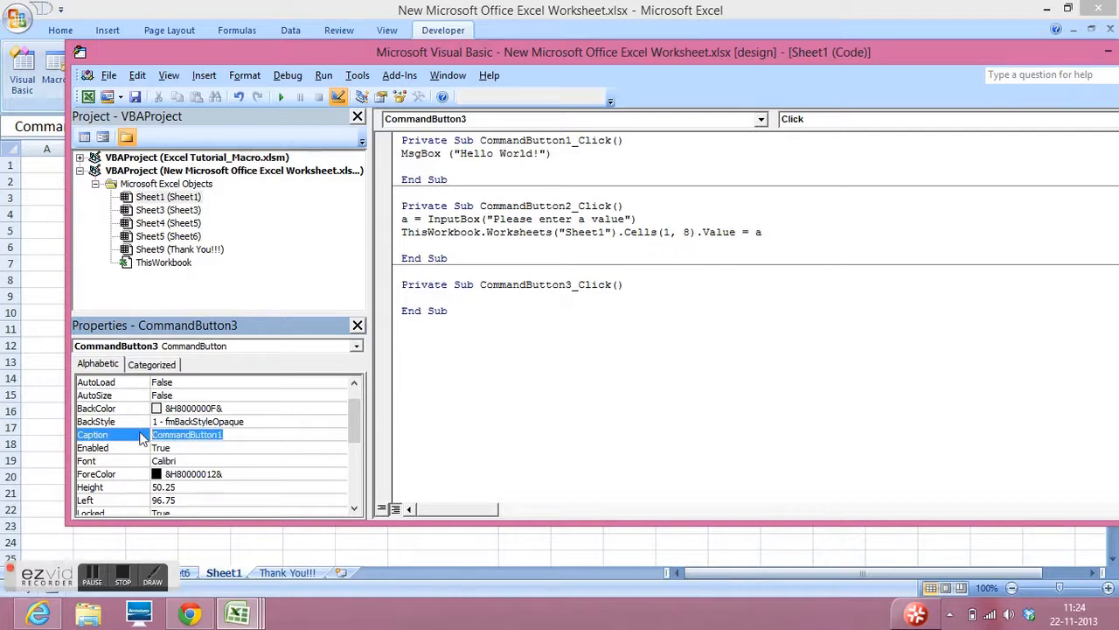
{"action": "type", "text": "Delete"}
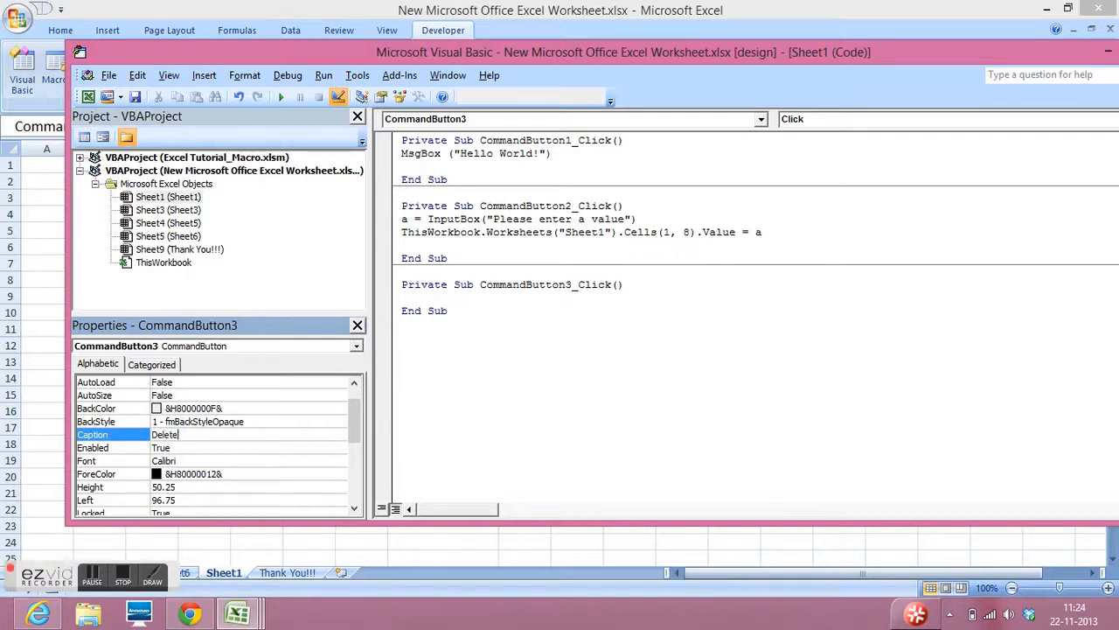
{"action": "type", "text": "Value"}
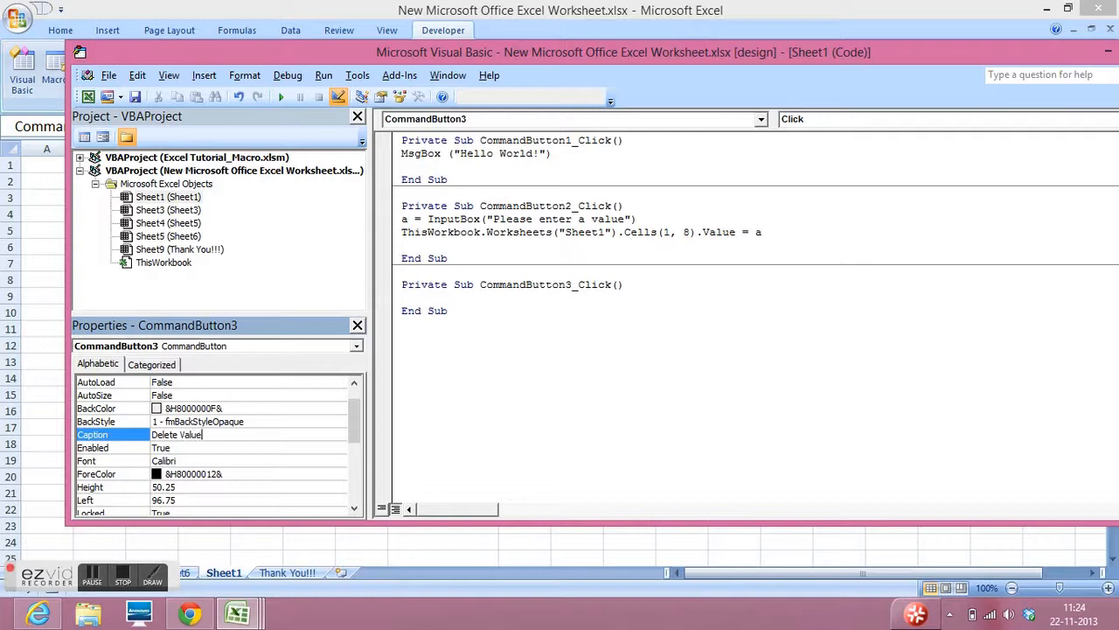
{"action": "mouse_move", "coordinate": [264, 471]}
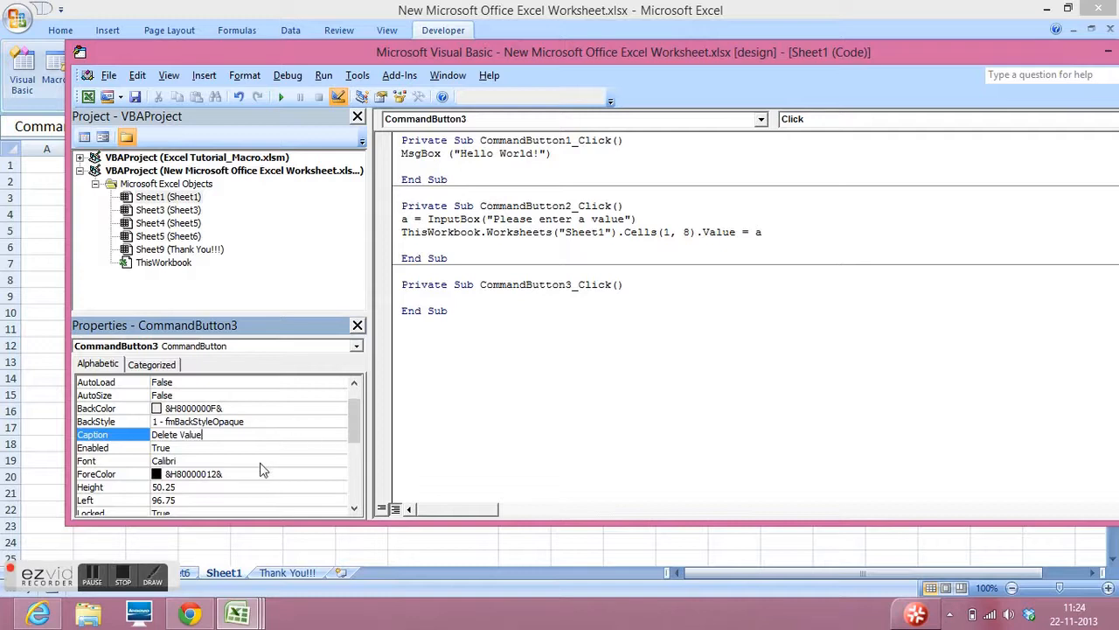
{"action": "left_click", "coordinate": [86, 461]}
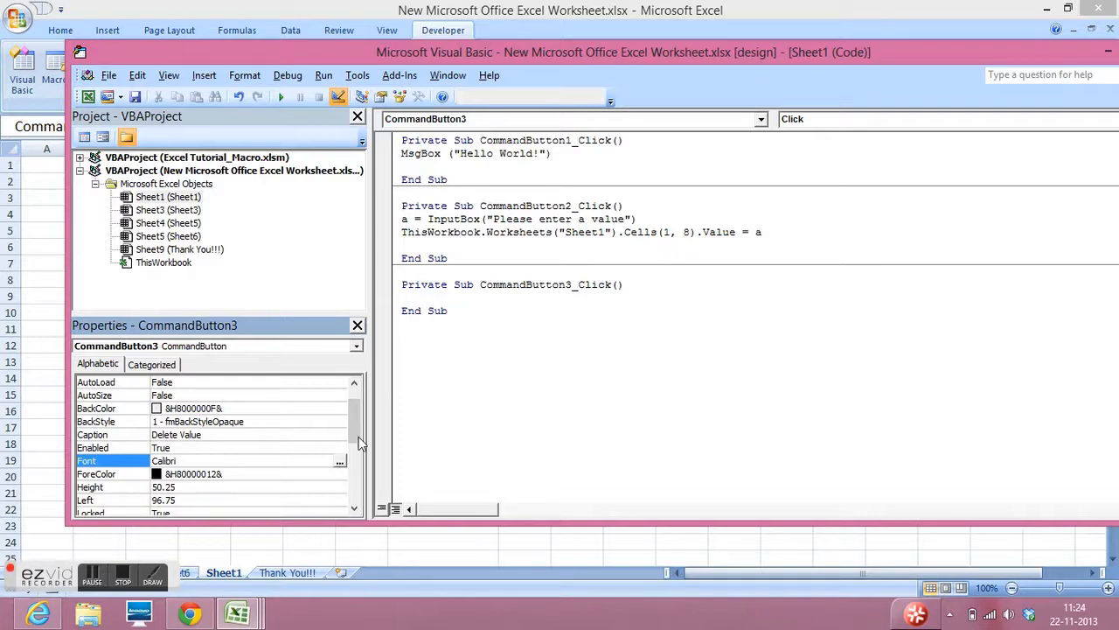
Add ThisWorkbook.Worksheets("Sheet1").Cells(1, 8).Value = "" to CommandButton3_Click
{"action": "left_click", "coordinate": [416, 297]}
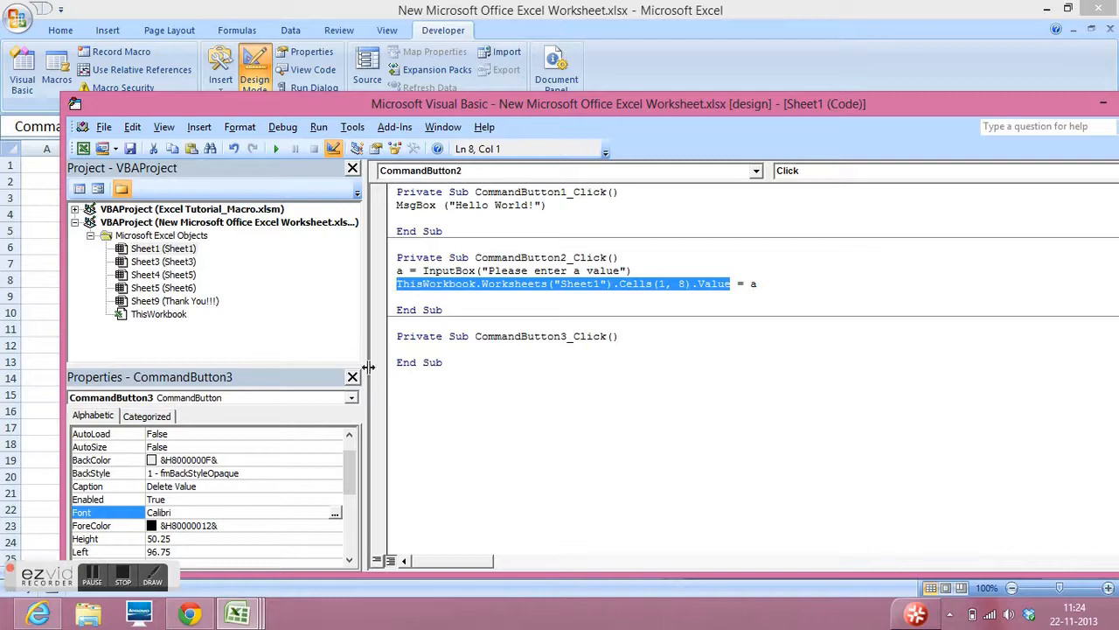
{"action": "left_click", "coordinate": [407, 349]}
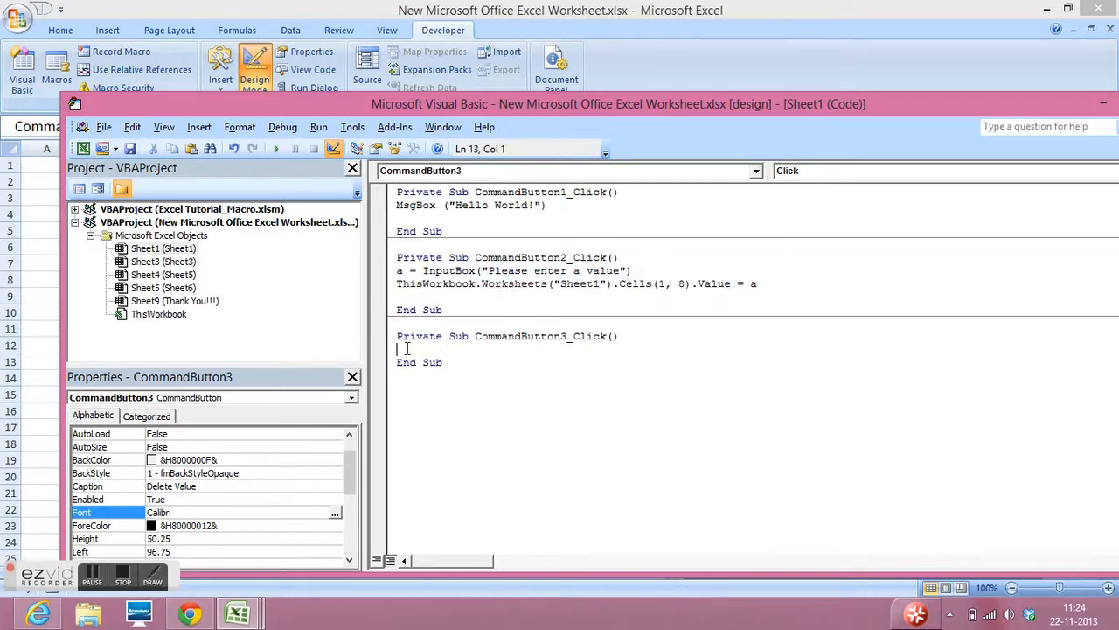
{"action": "type", "text": "ThisWorkbook.Worksheets(\"Sheet1\").Cells(1, 8).Value"}
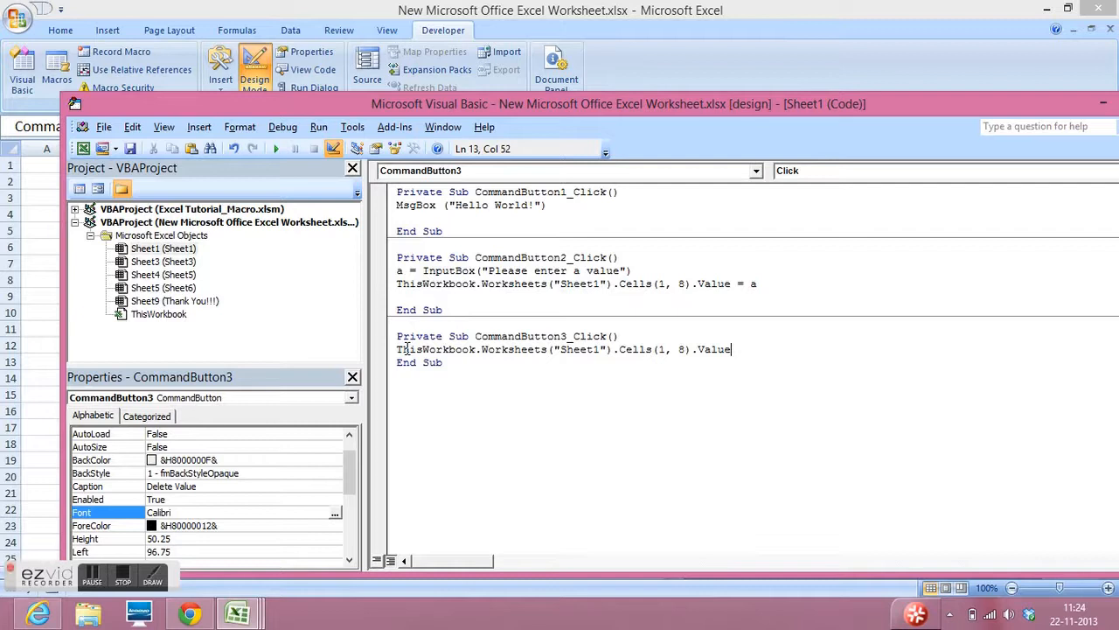
{"action": "type", "text": "=\"\""}
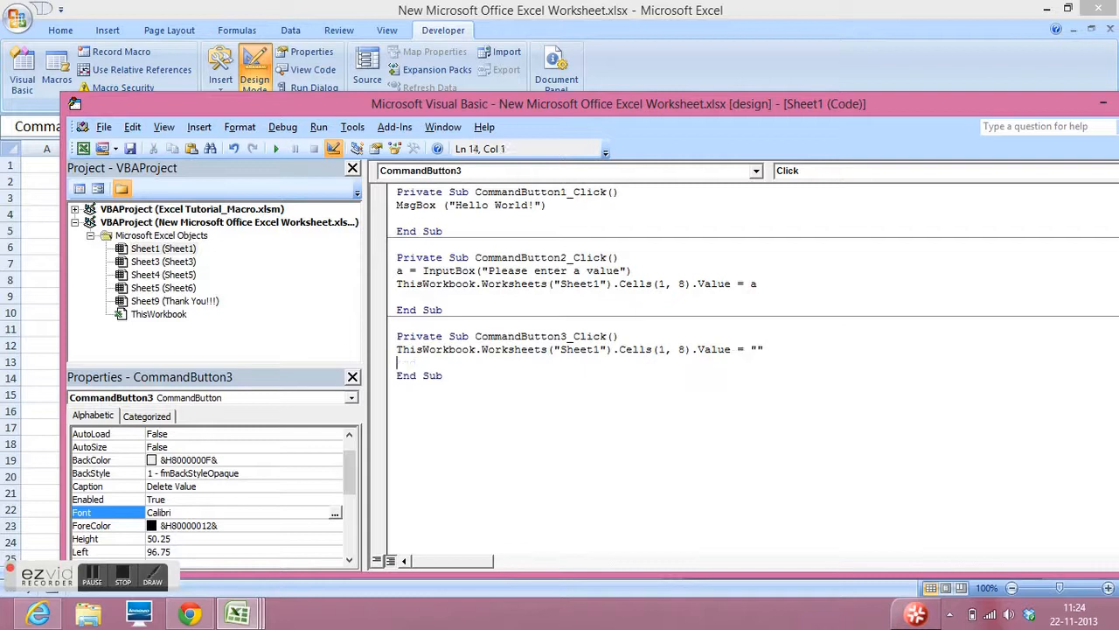
{"action": "mouse_move", "coordinate": [955, 104]}
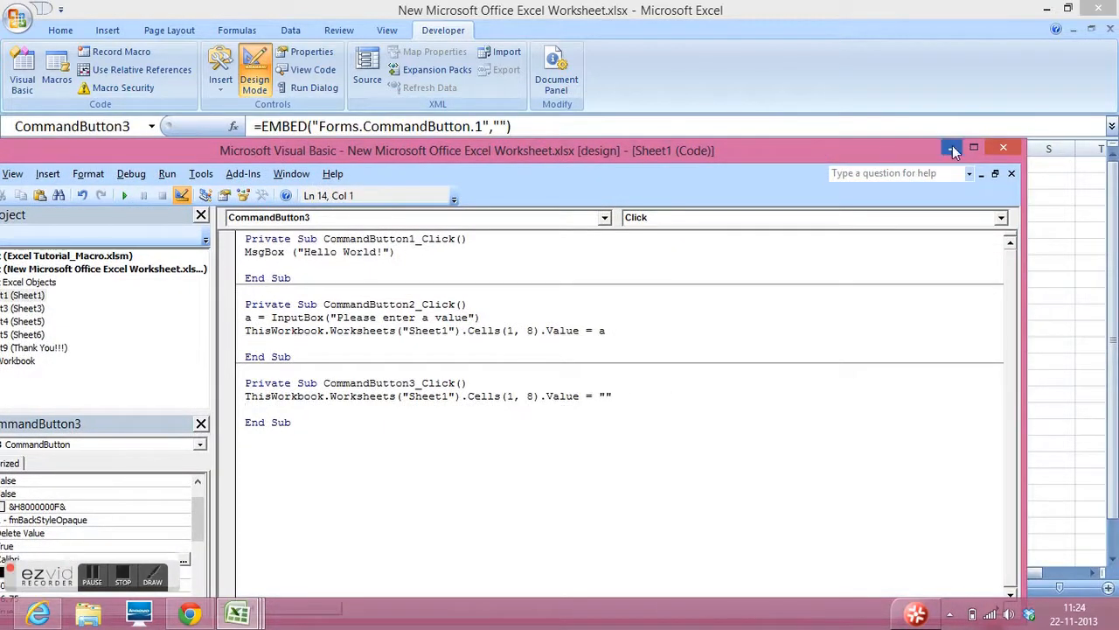
Hide the editor, leave Design Mode, clear H1, then enter 100 via the prompt
{"action": "left_click", "coordinate": [952, 148]}
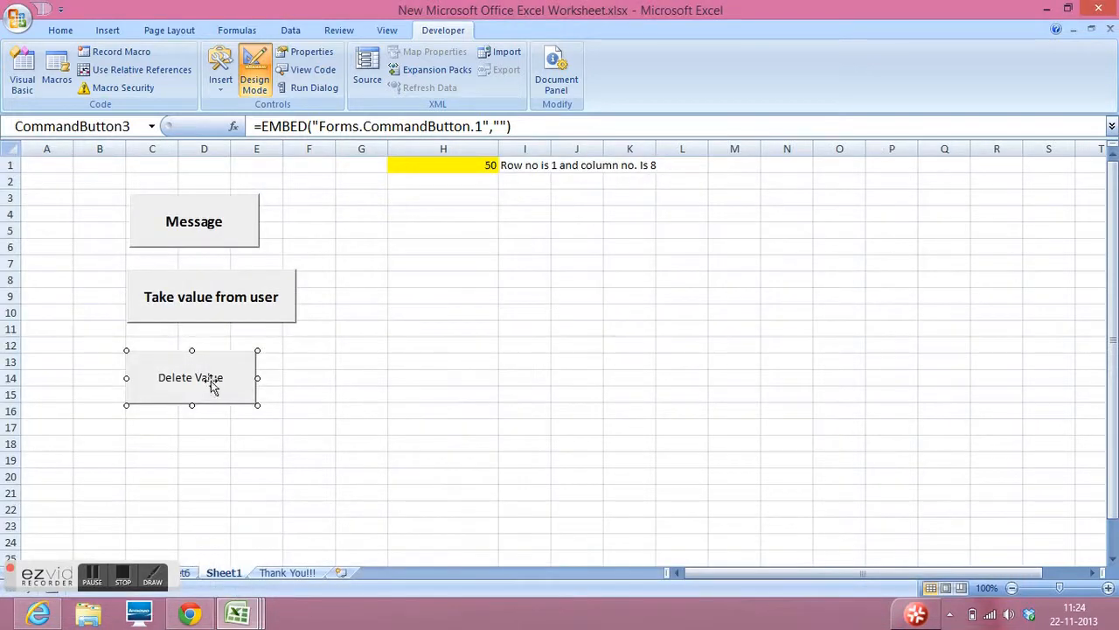
{"action": "left_click", "coordinate": [255, 79]}
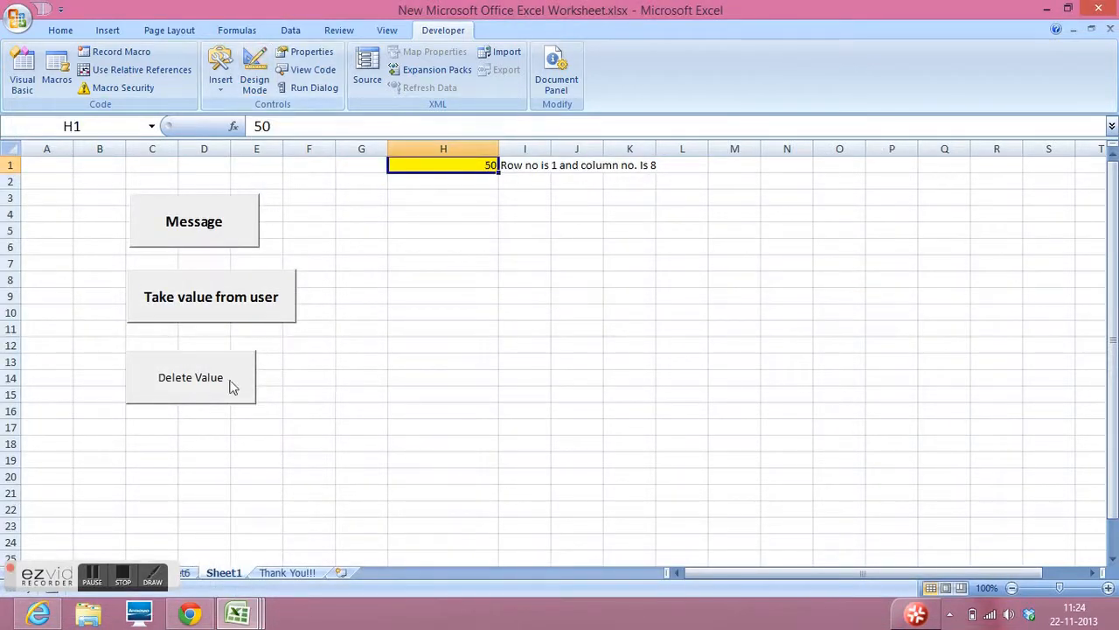
{"action": "left_click", "coordinate": [191, 377]}
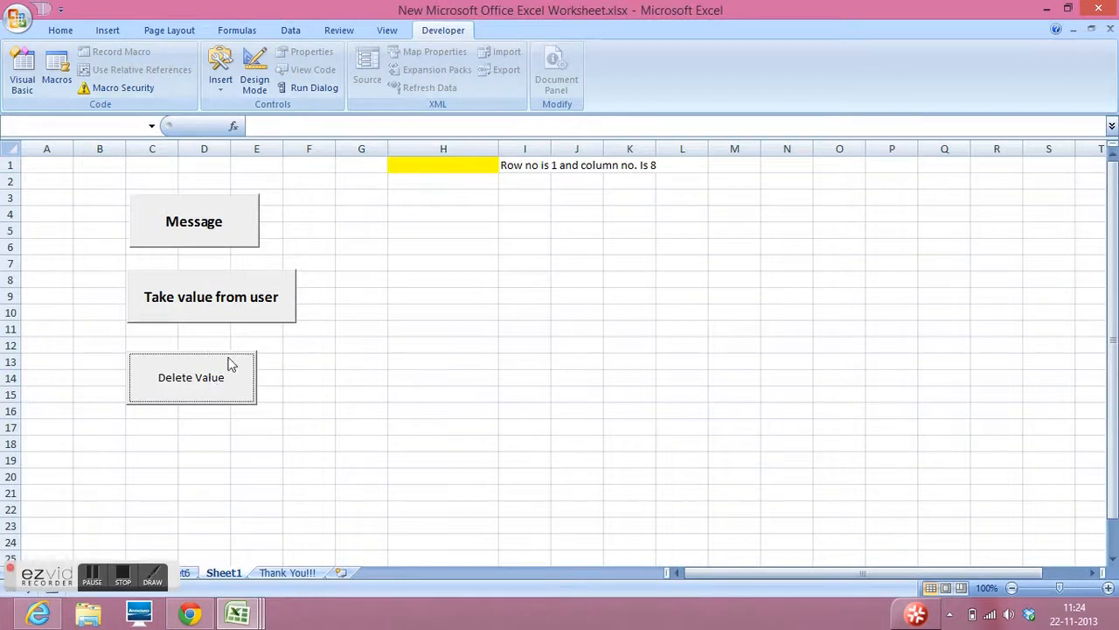
{"action": "left_click", "coordinate": [210, 296]}
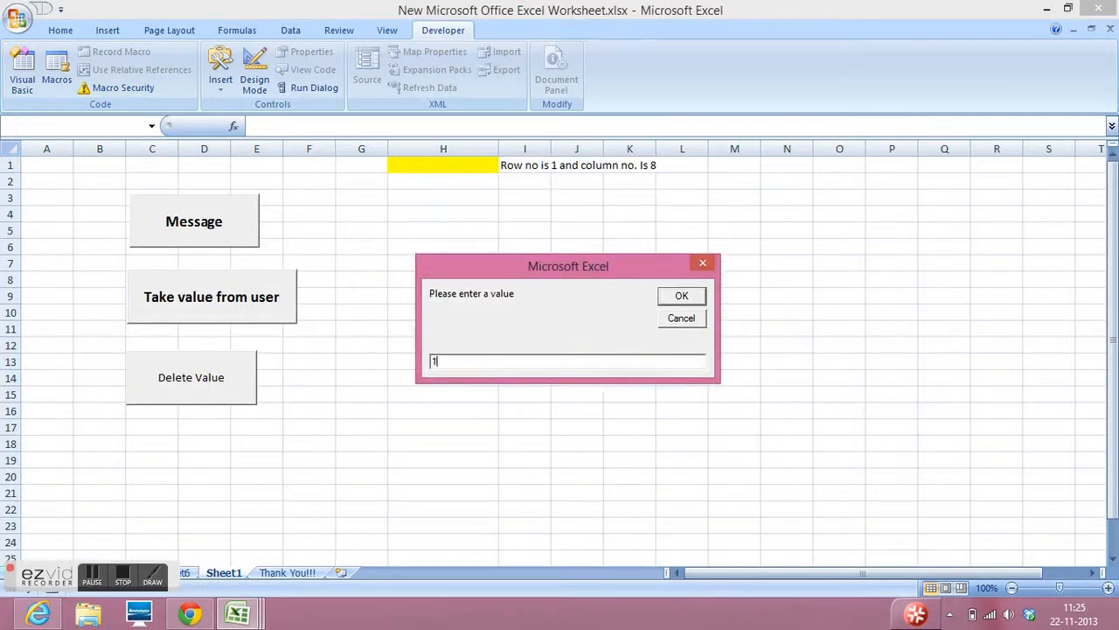
{"action": "type", "text": "100"}
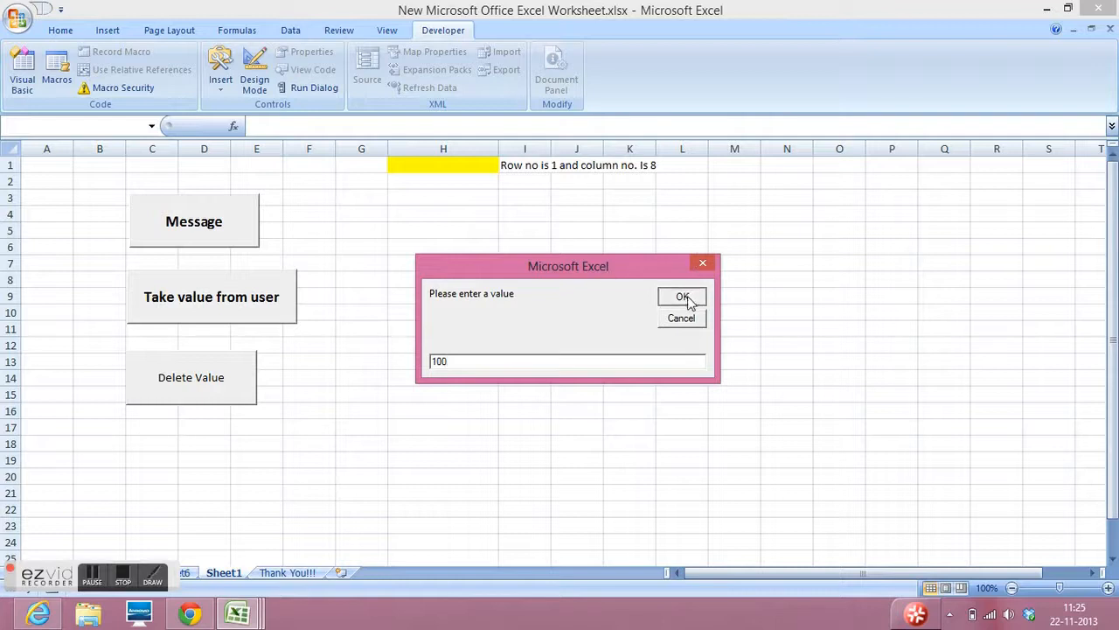
{"action": "left_click", "coordinate": [682, 296]}
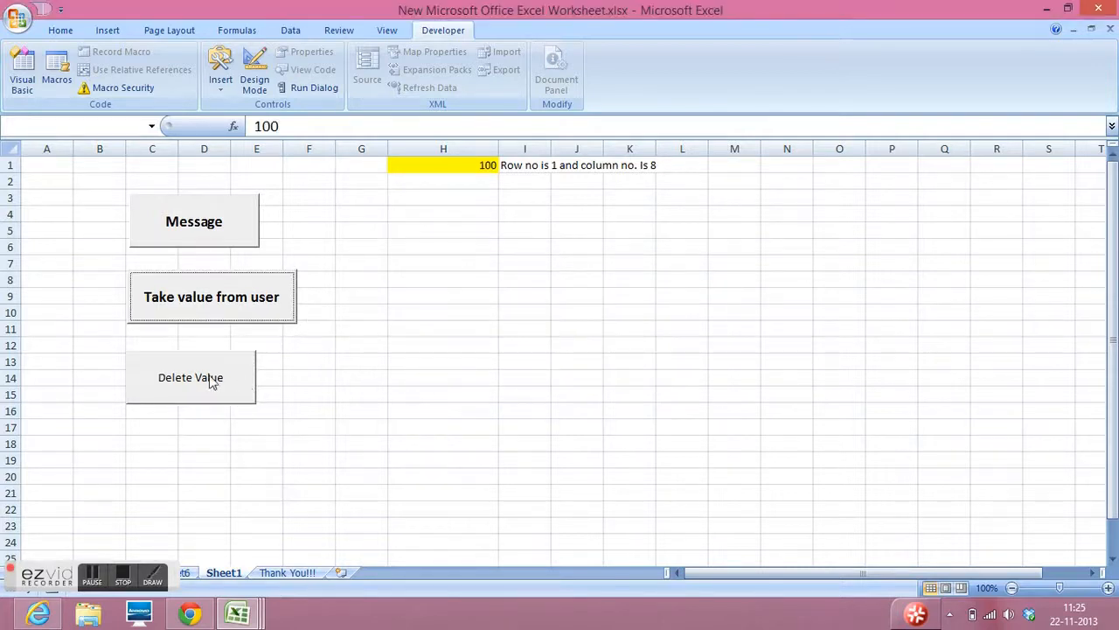
Clear the 100 from H1 with Delete Value and enter 60 instead
{"action": "left_click", "coordinate": [191, 377]}
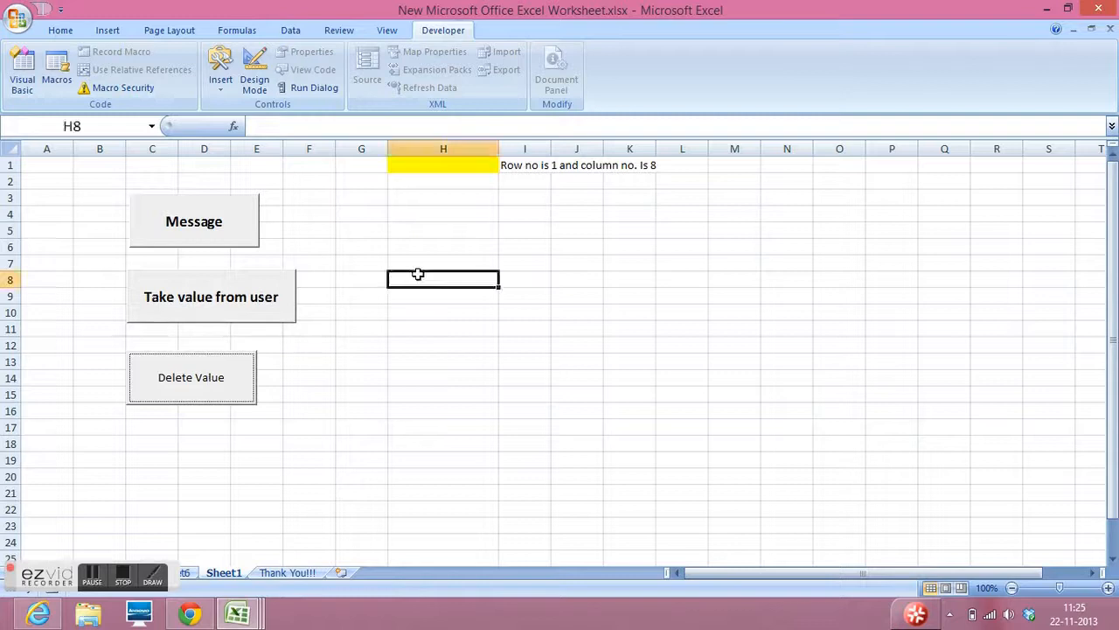
{"action": "left_click", "coordinate": [211, 296]}
{"action": "type", "text": "60"}
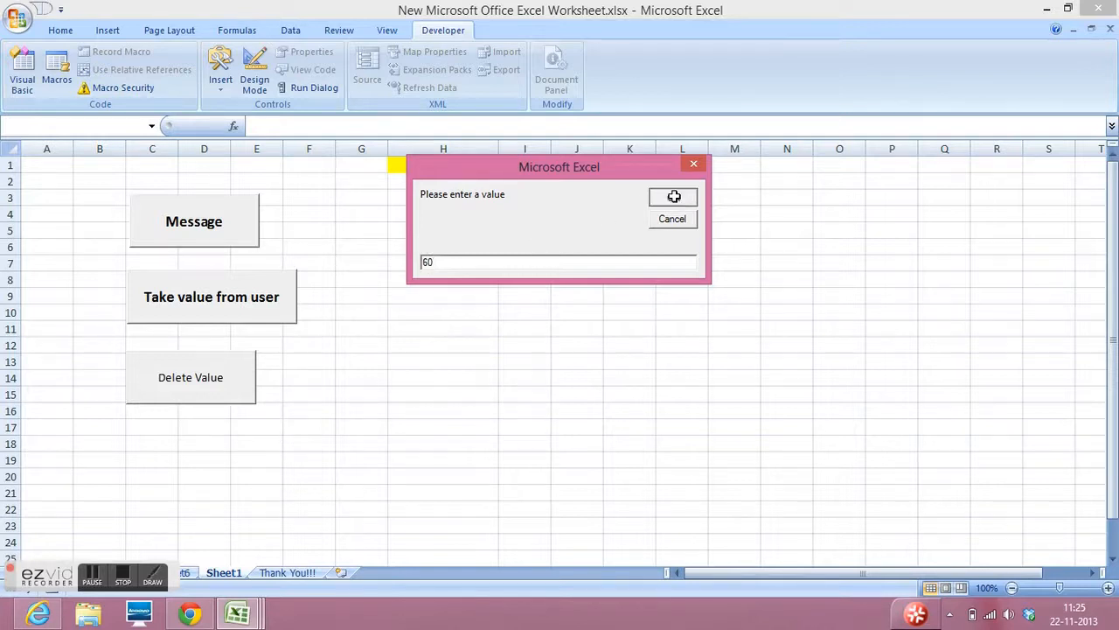
{"action": "left_click", "coordinate": [674, 196]}
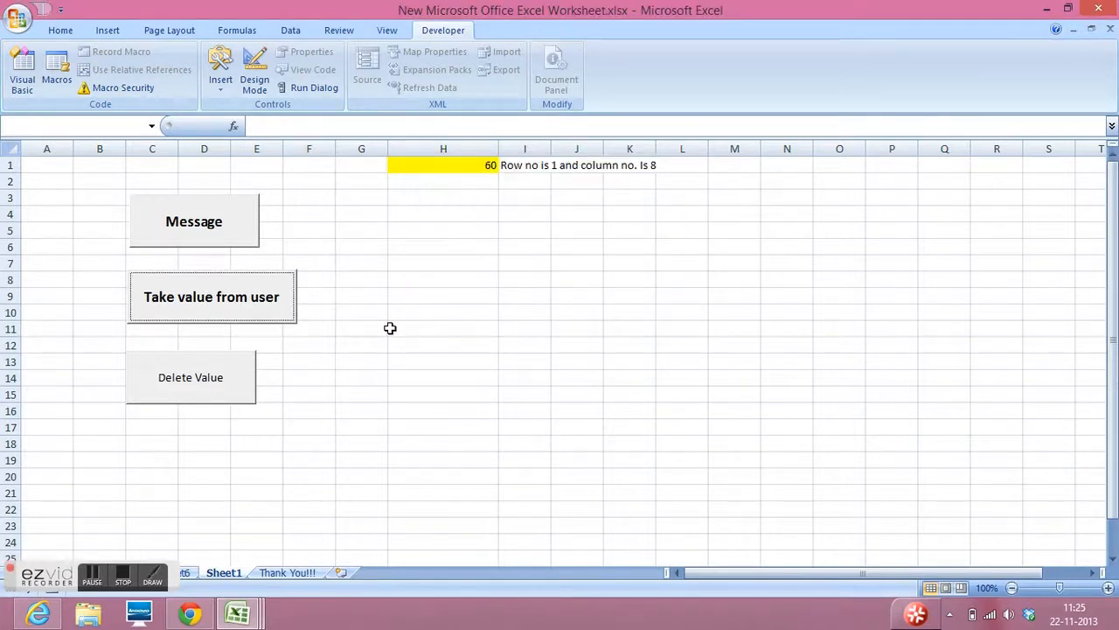
{"action": "left_click", "coordinate": [361, 328]}
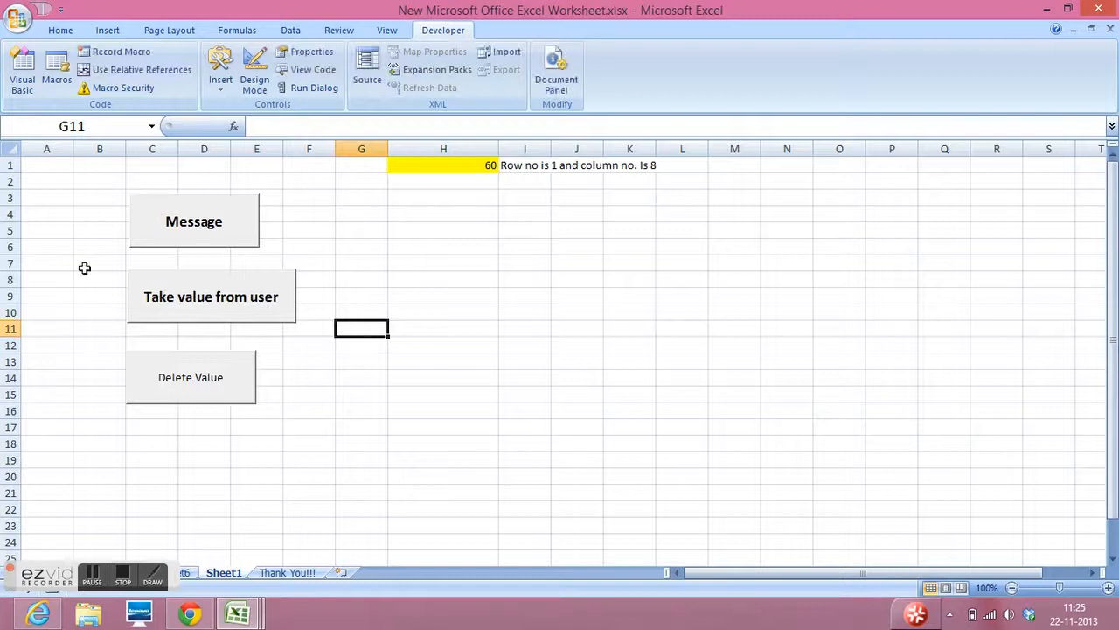
{"action": "mouse_move", "coordinate": [220, 414]}
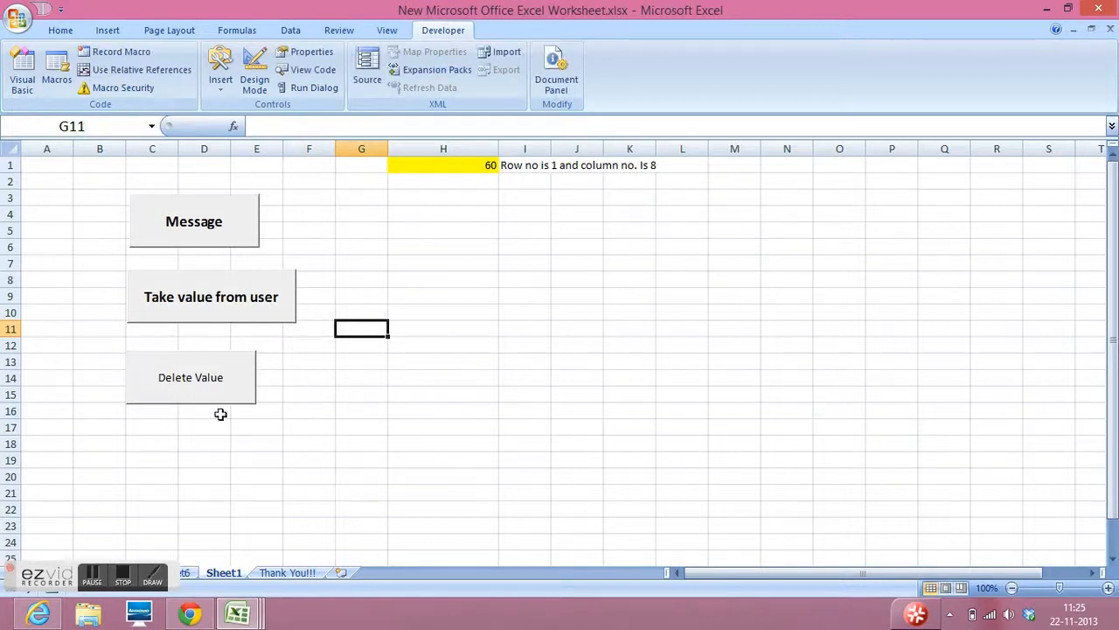
{"action": "mouse_move", "coordinate": [649, 303]}
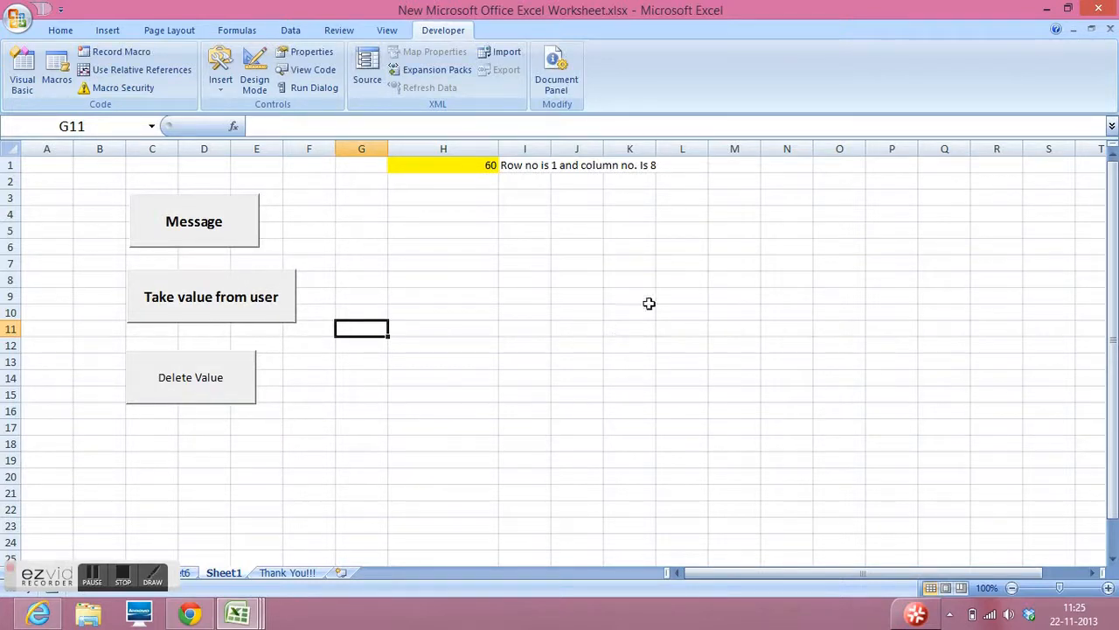
Type Application, Workbook, Worksheets and Range or Cells into K5 through K8
{"action": "left_click", "coordinate": [442, 147]}
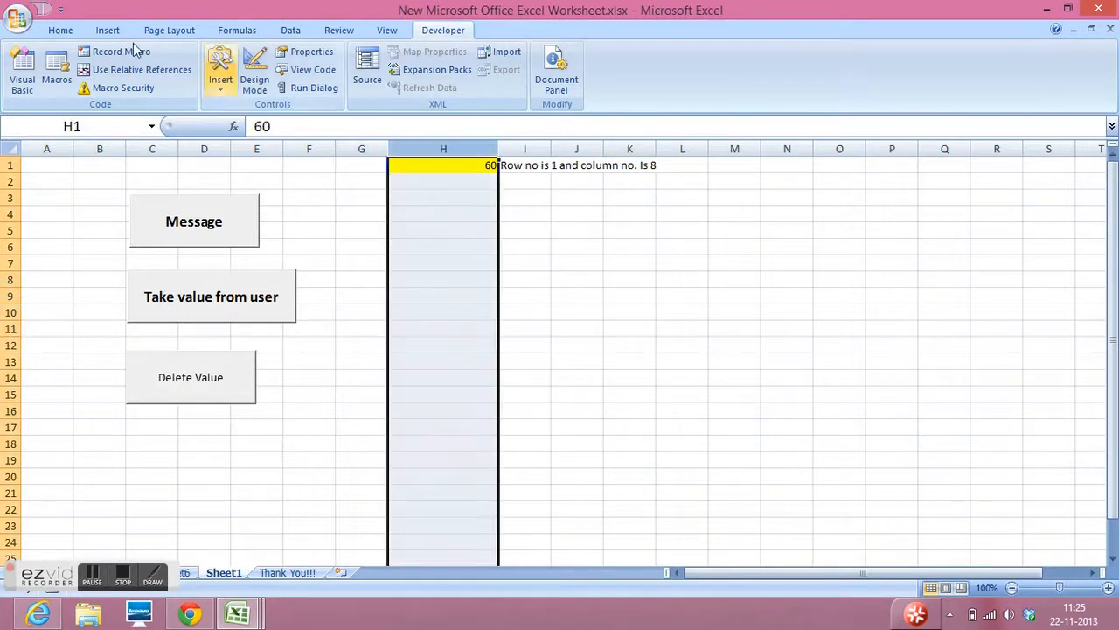
{"action": "left_click", "coordinate": [59, 30]}
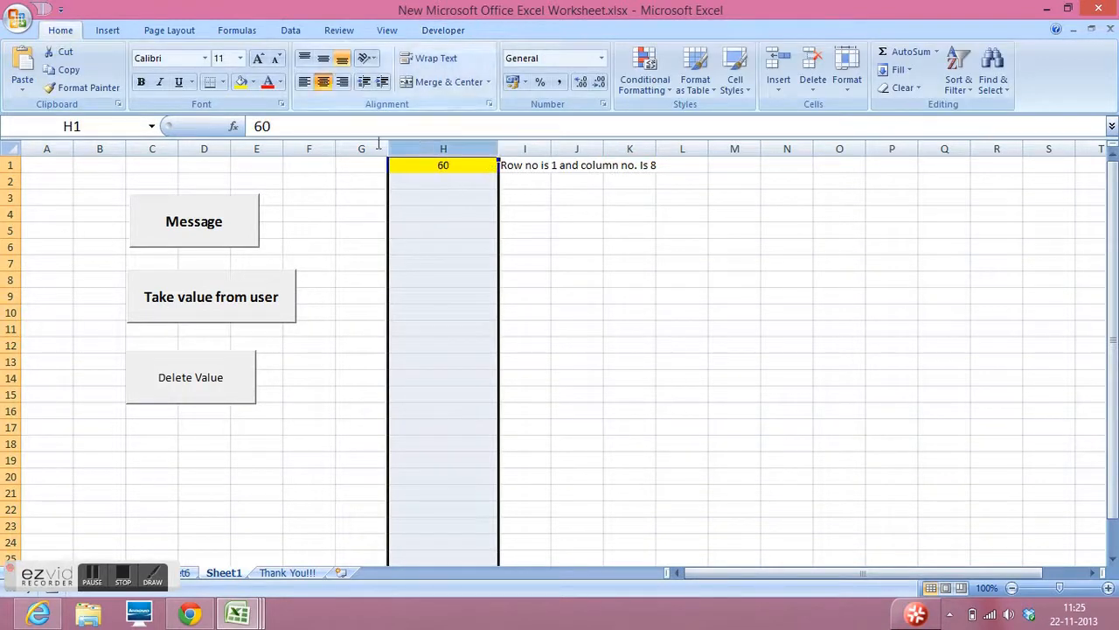
{"action": "left_click", "coordinate": [577, 213]}
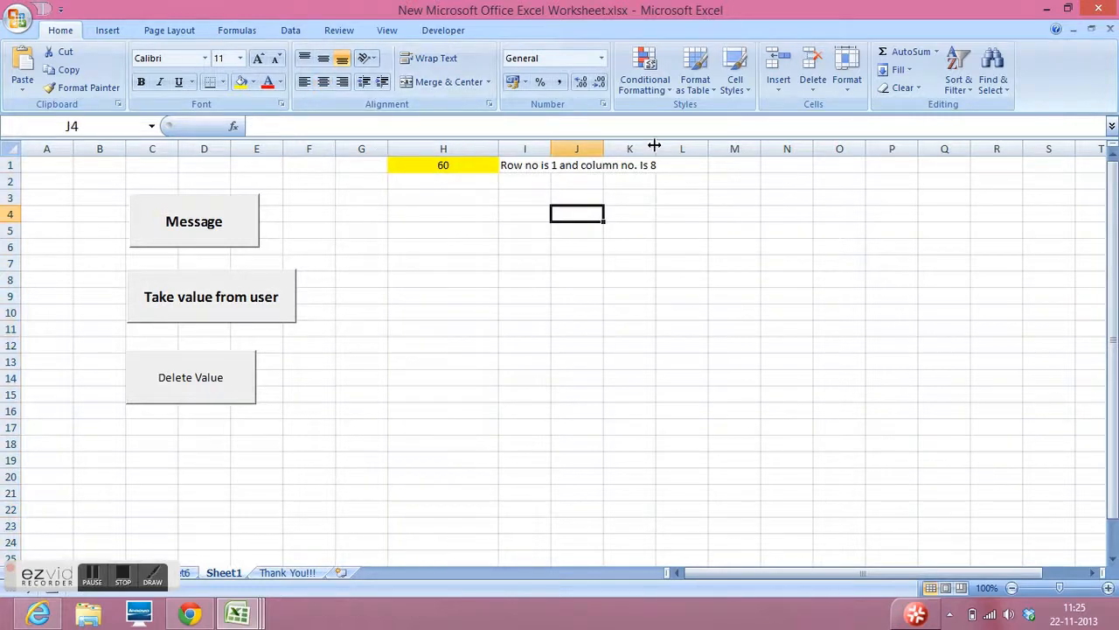
{"action": "left_click", "coordinate": [649, 230]}
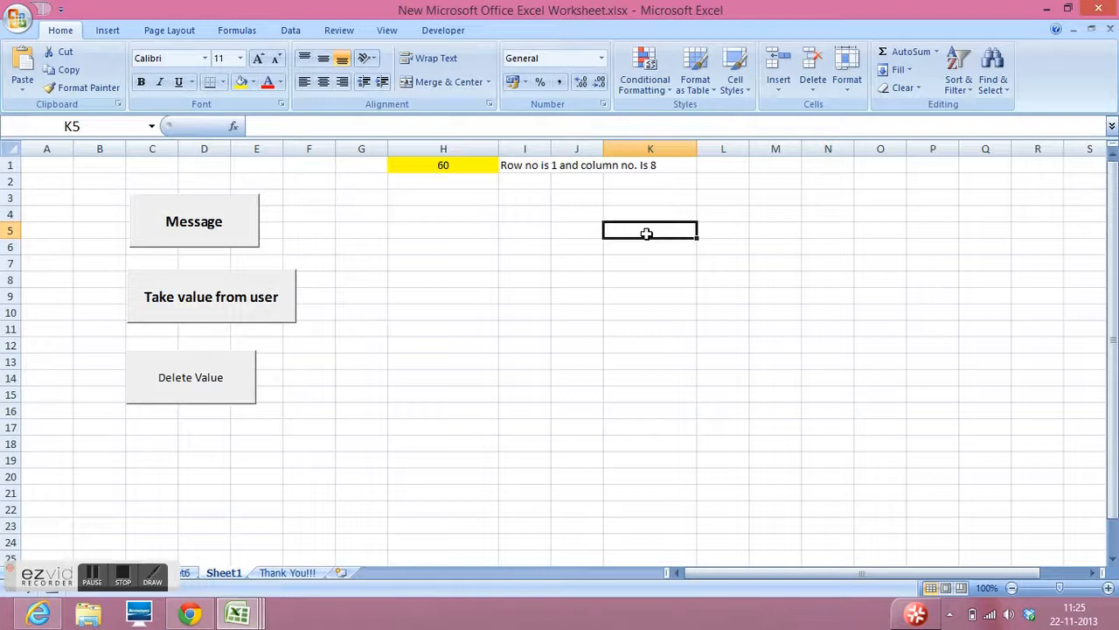
{"action": "type", "text": "Applica"}
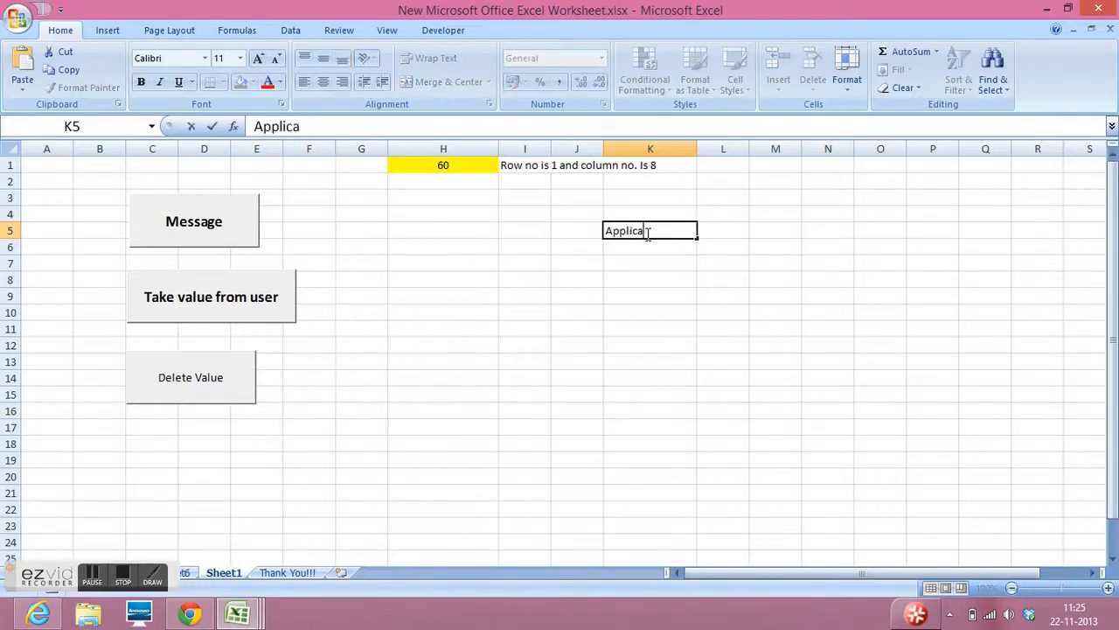
{"action": "key", "text": "Return"}
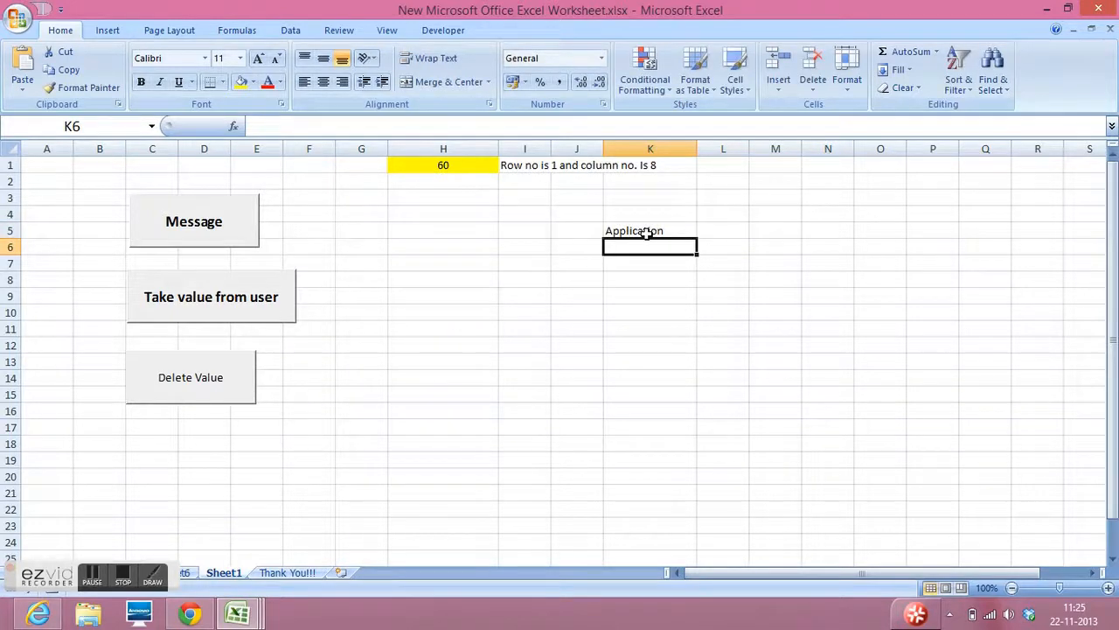
{"action": "type", "text": "Workbook"}
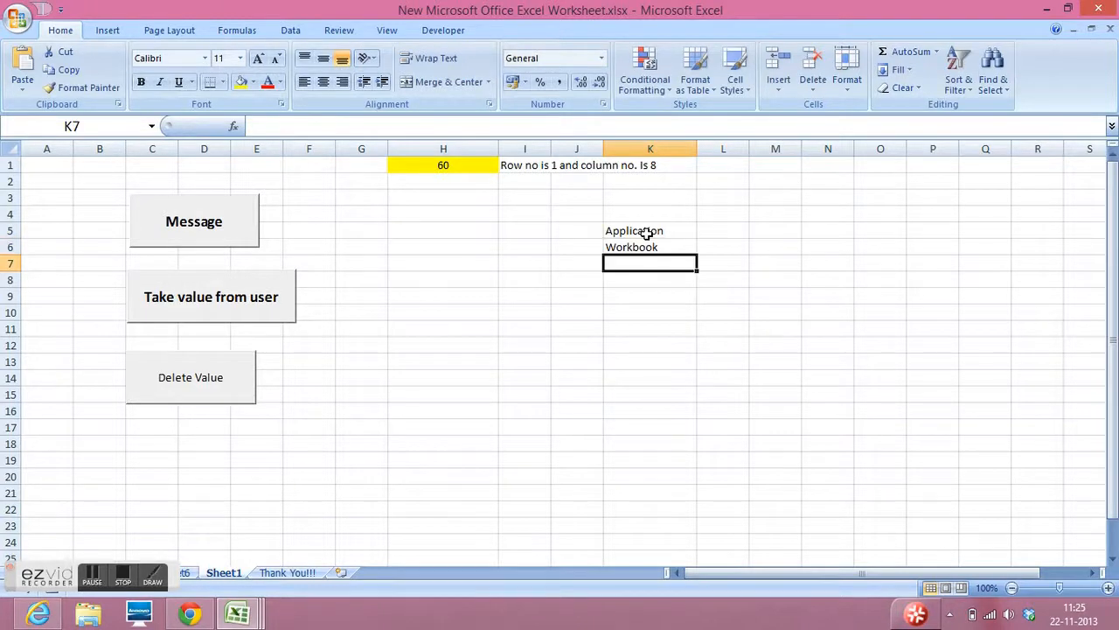
{"action": "type", "text": "Worksheets"}
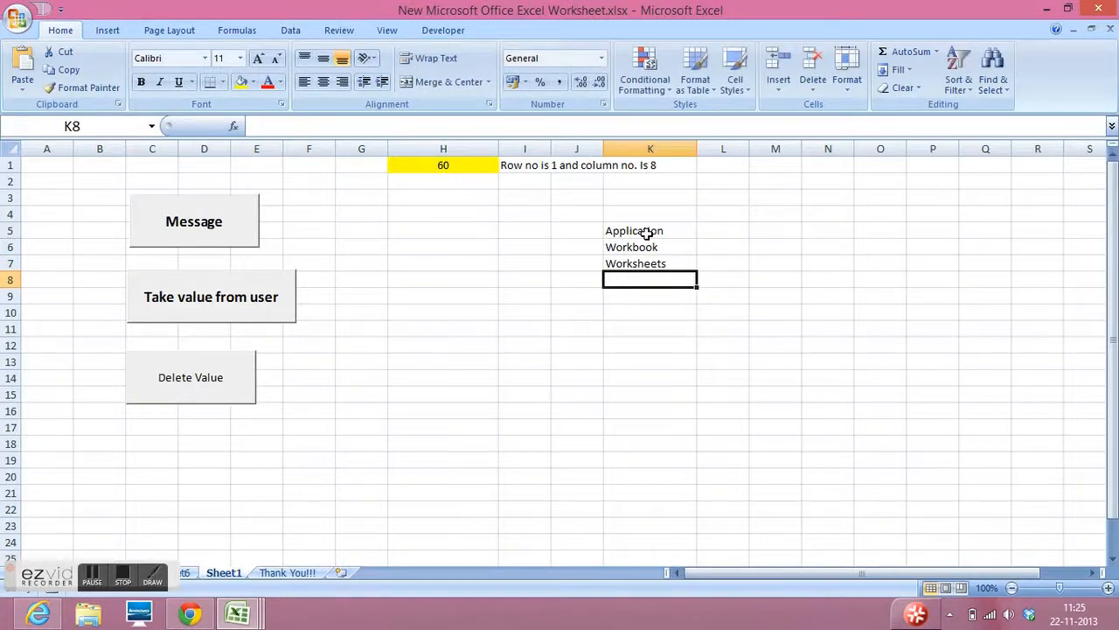
{"action": "type", "text": "Range"}
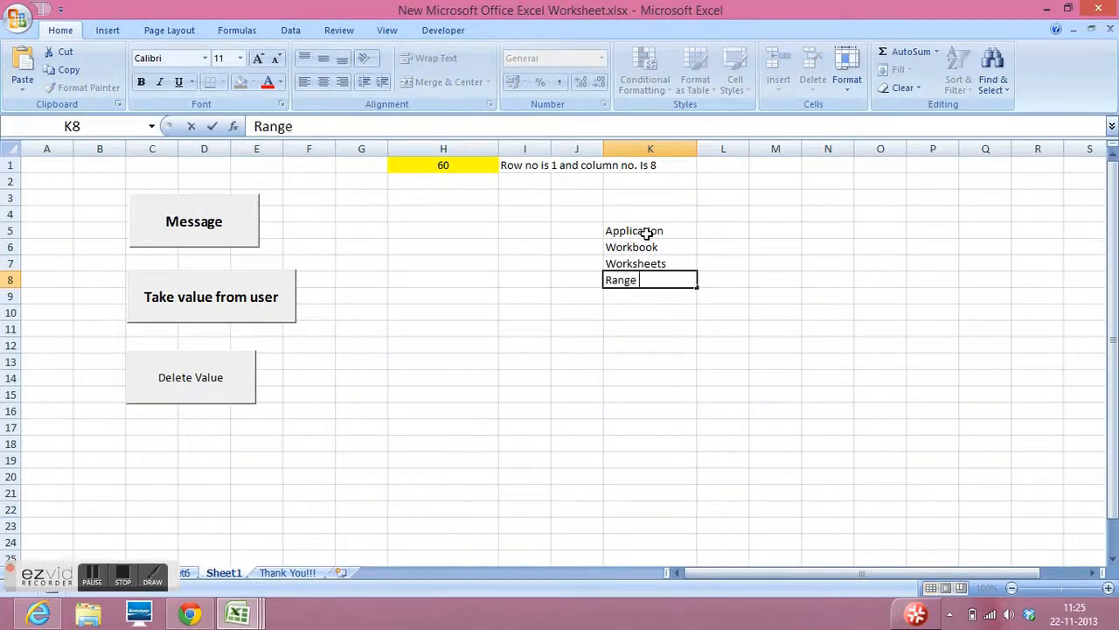
{"action": "type", "text": "or Cells"}
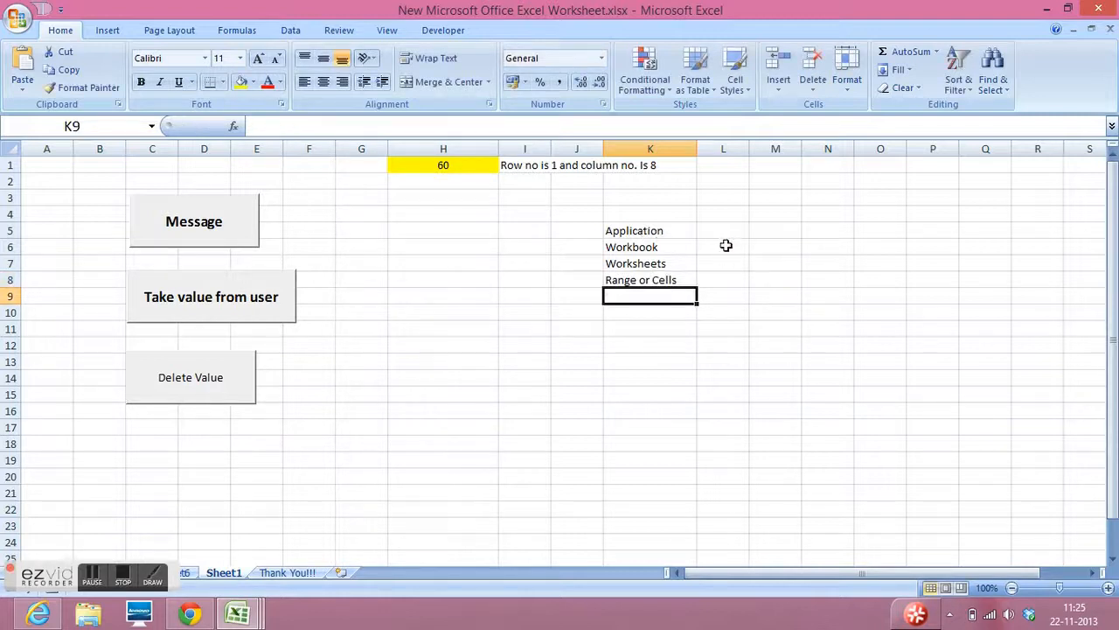
{"action": "left_click", "coordinate": [649, 247]}
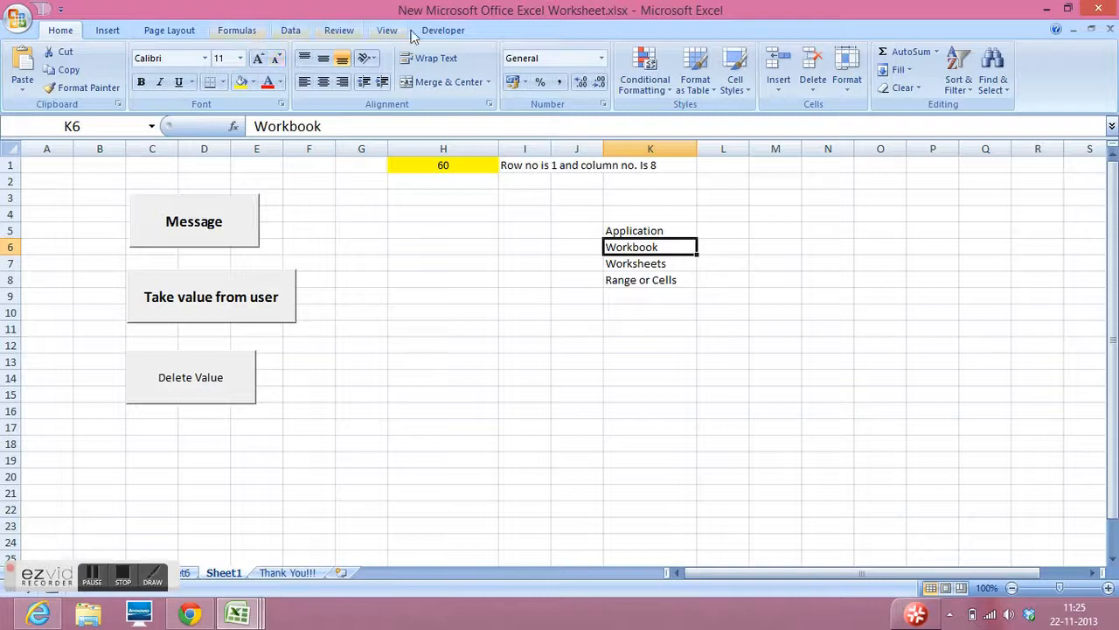
Reopen the Visual Basic code and highlight the Sheet1 name in the Worksheets reference
{"action": "left_click", "coordinate": [443, 30]}
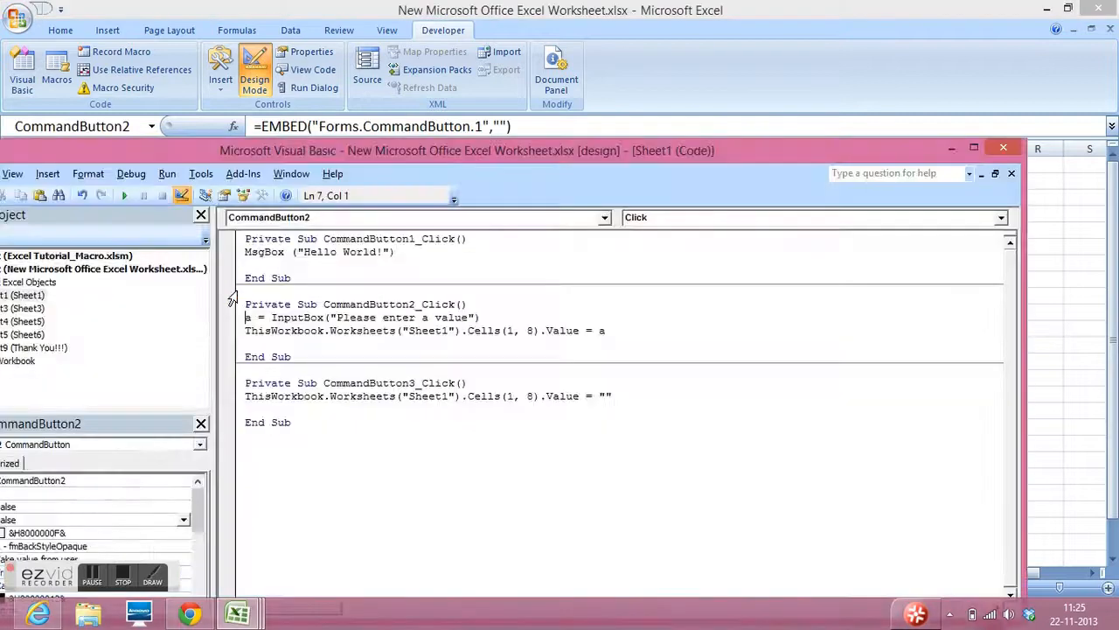
{"action": "left_click_drag", "start_coordinate": [468, 151], "coordinate": [492, 255]}
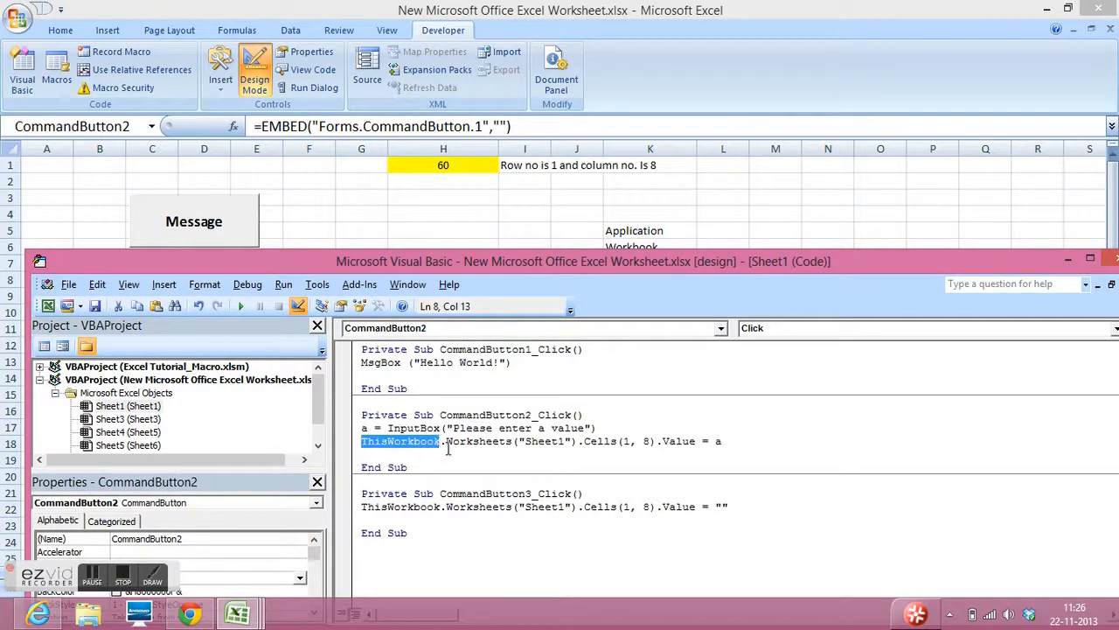
{"action": "mouse_move", "coordinate": [706, 282]}
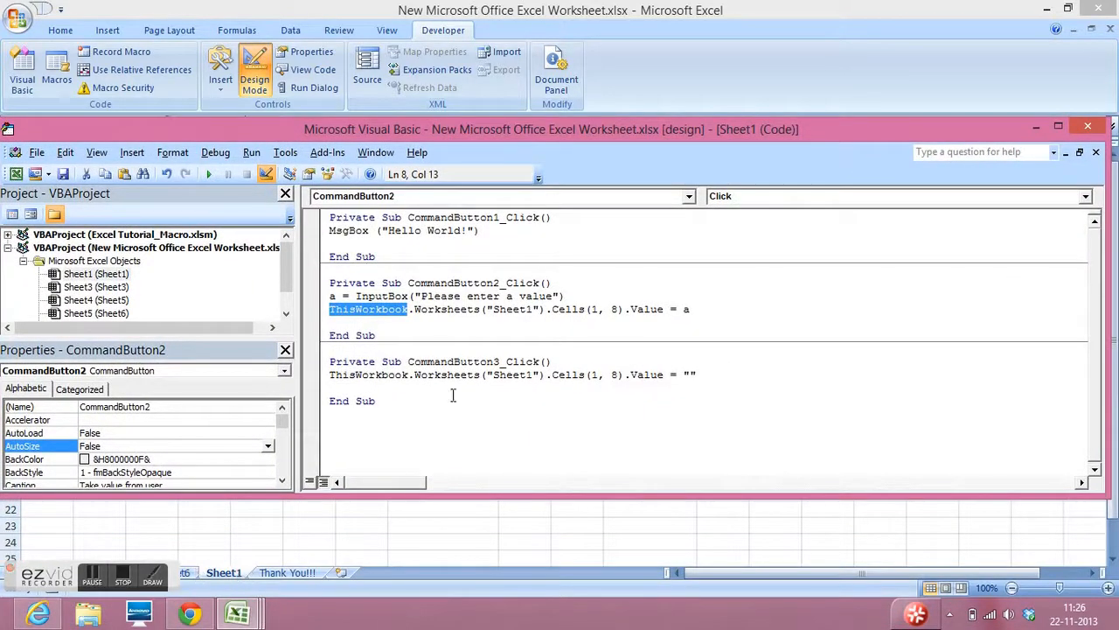
{"action": "mouse_move", "coordinate": [536, 312]}
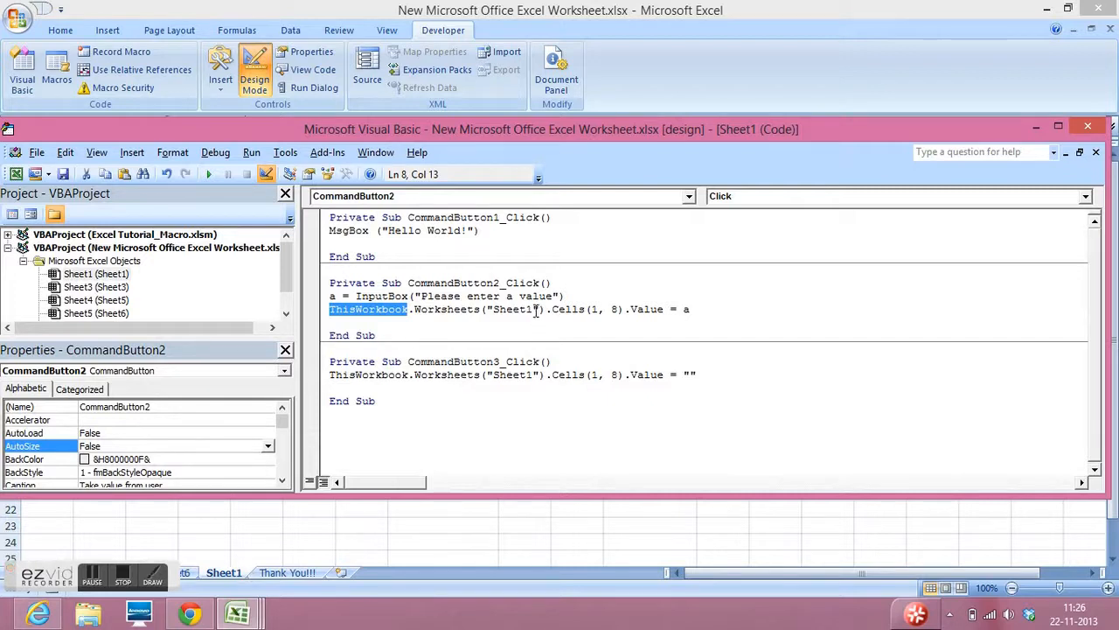
{"action": "double_click", "coordinate": [512, 308]}
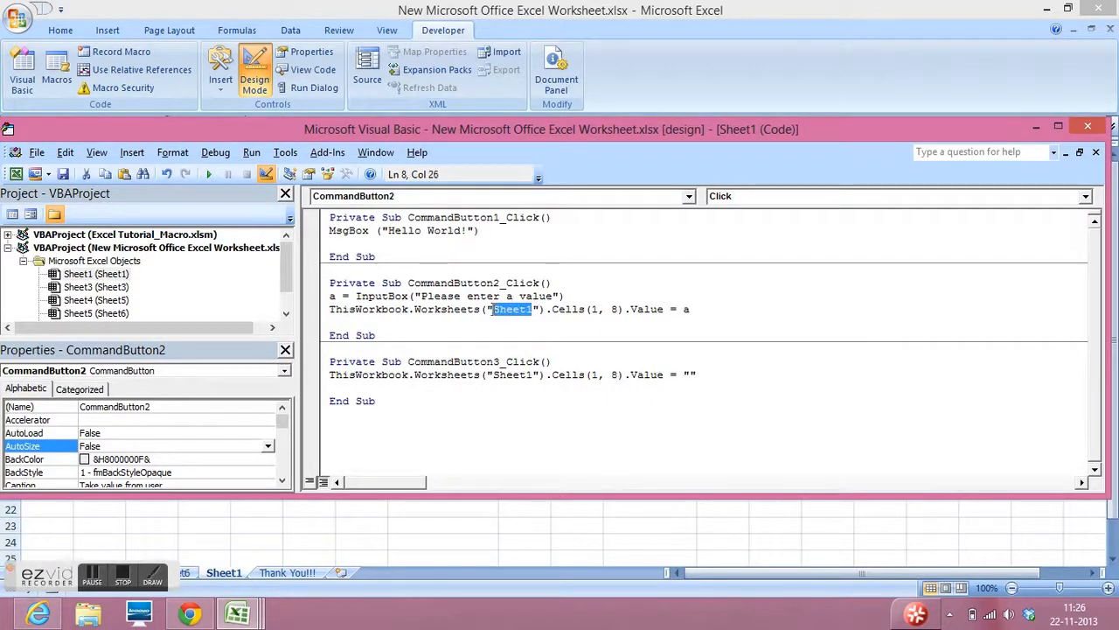
{"action": "left_click_drag", "start_coordinate": [551, 128], "coordinate": [551, 335]}
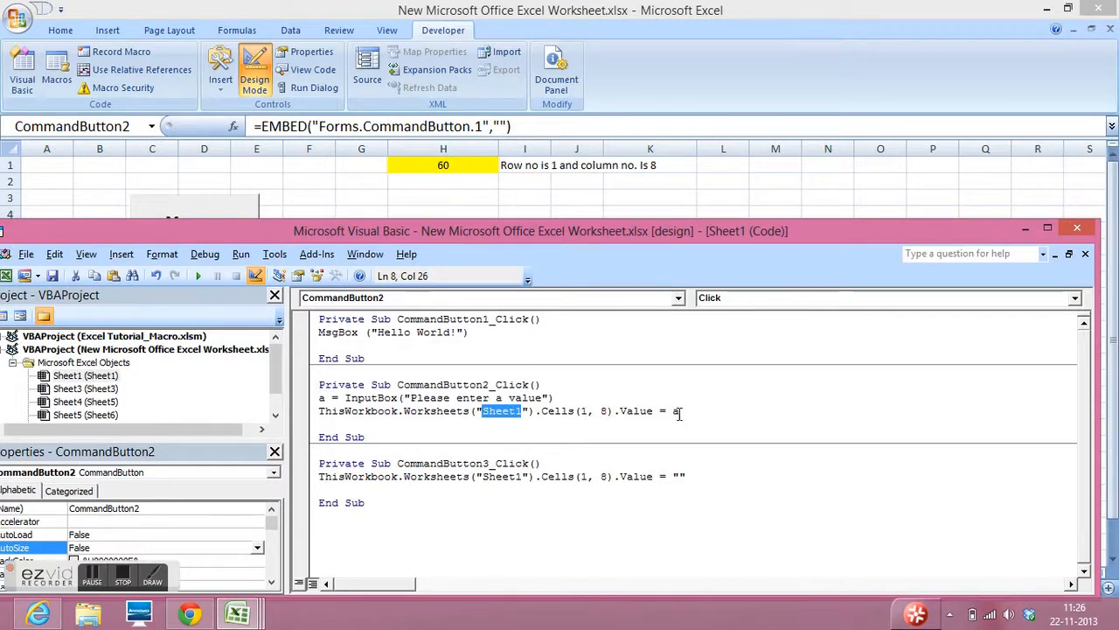
{"action": "mouse_move", "coordinate": [545, 397]}
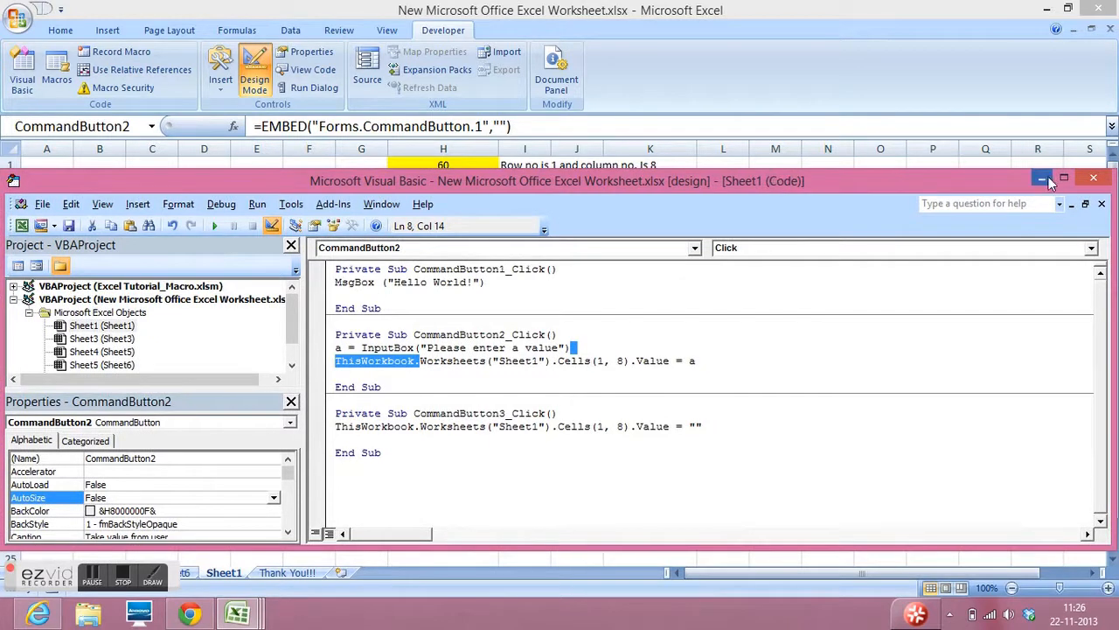
Hide the code editor and type 'Alt + F11' into cell H12
{"action": "left_click", "coordinate": [1042, 178]}
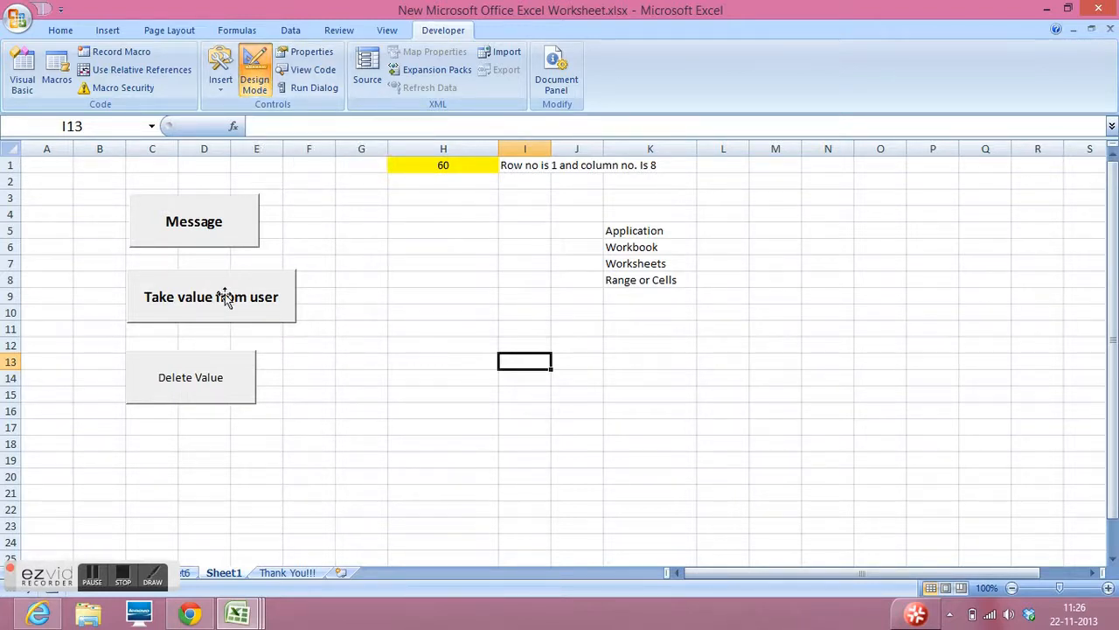
{"action": "mouse_move", "coordinate": [450, 332]}
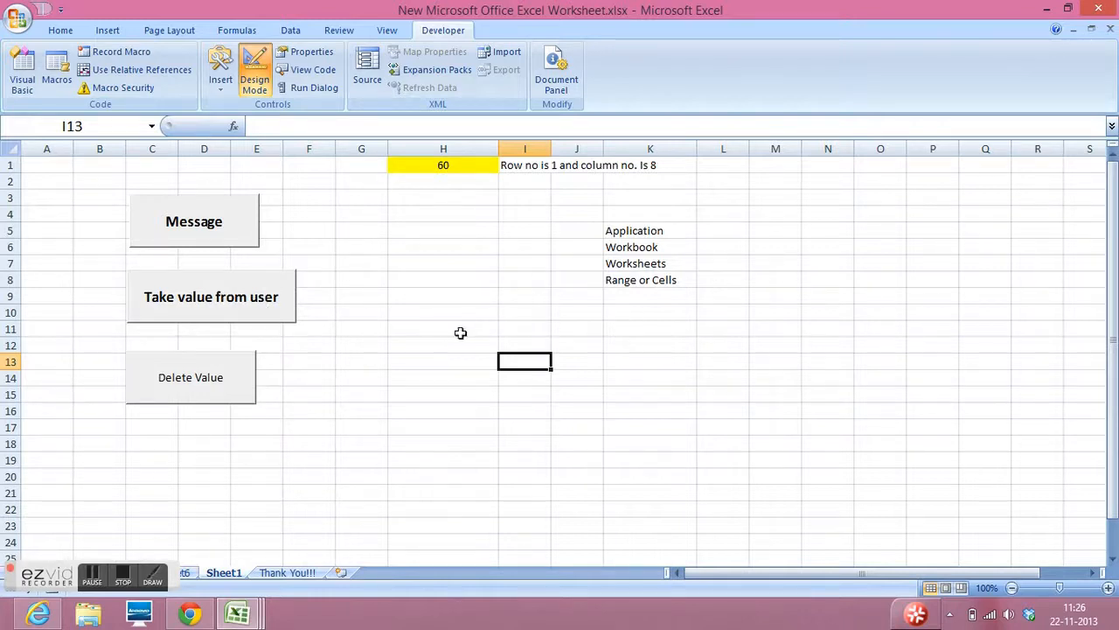
{"action": "left_click", "coordinate": [443, 345]}
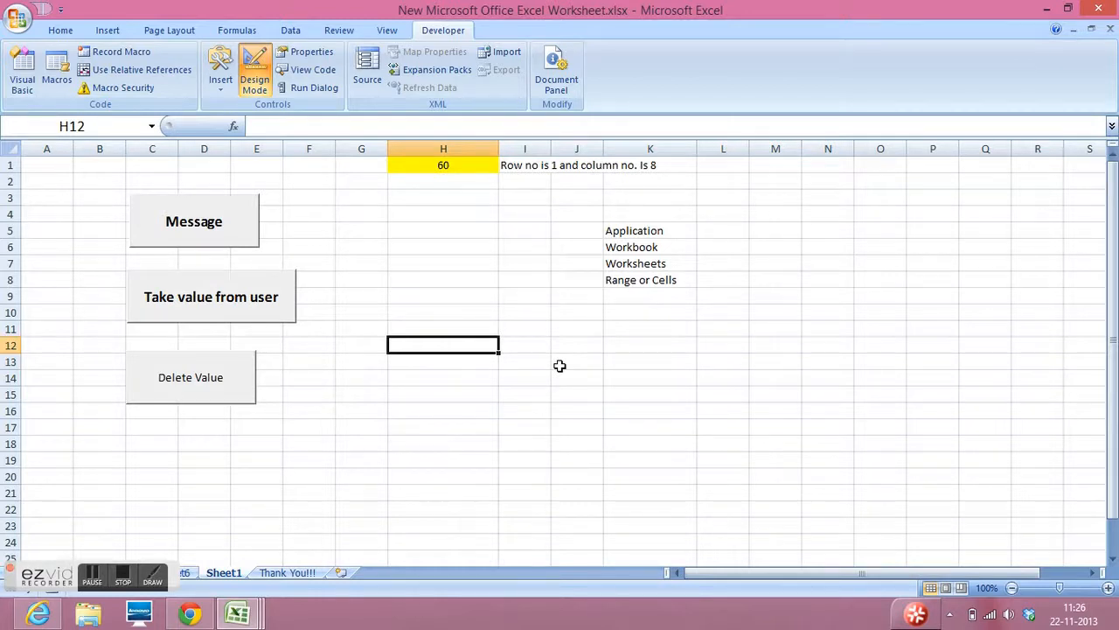
{"action": "type", "text": "Alt"}
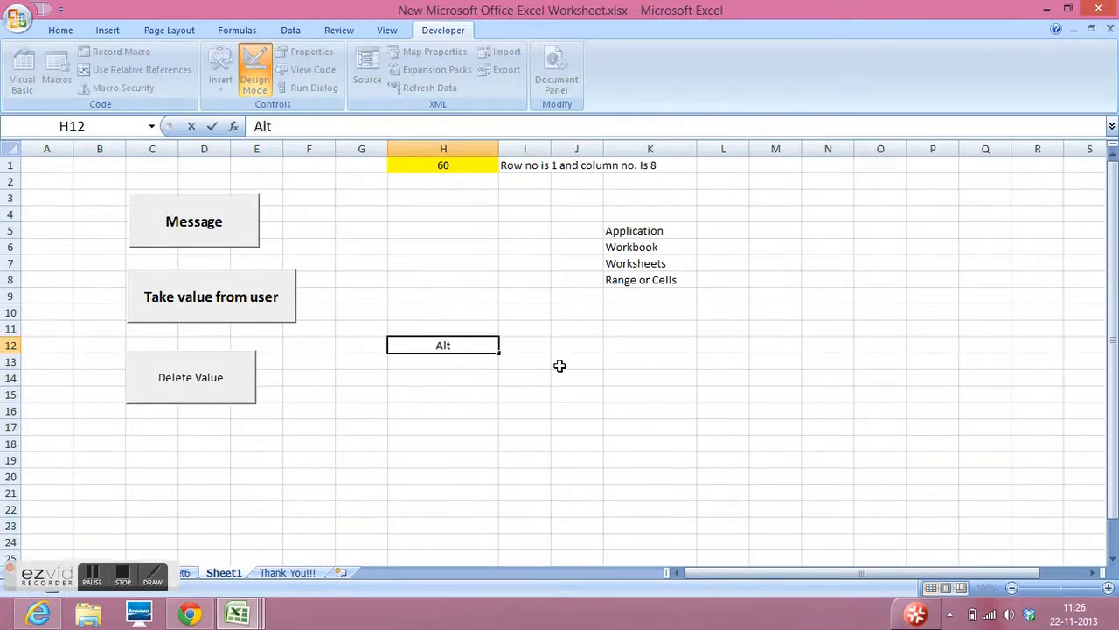
{"action": "type", "text": "+ F11"}
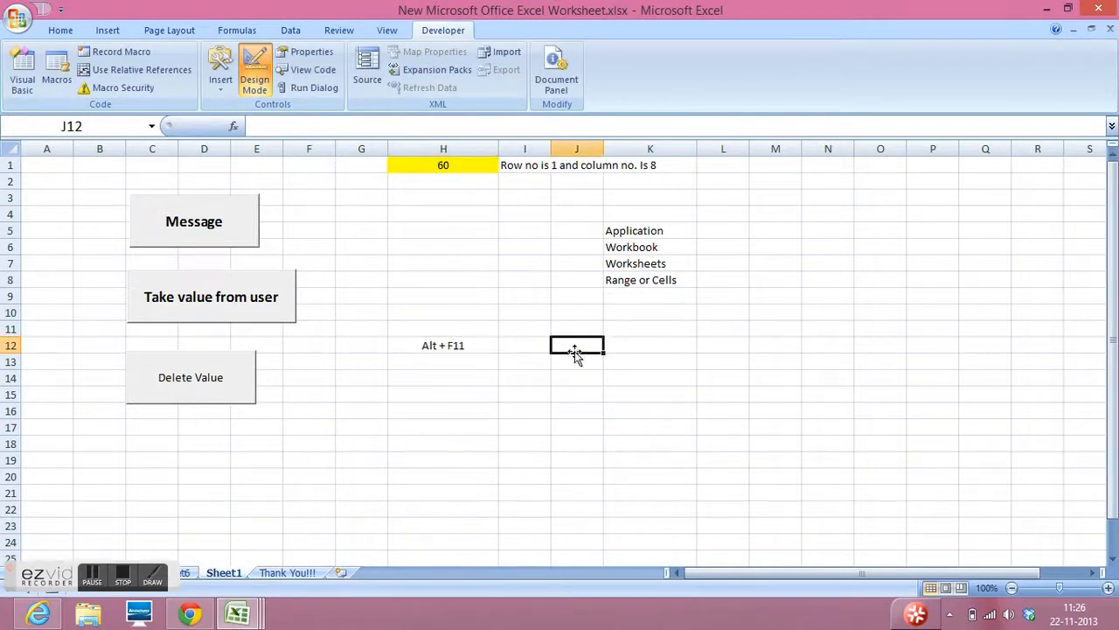
{"action": "left_click", "coordinate": [152, 165]}
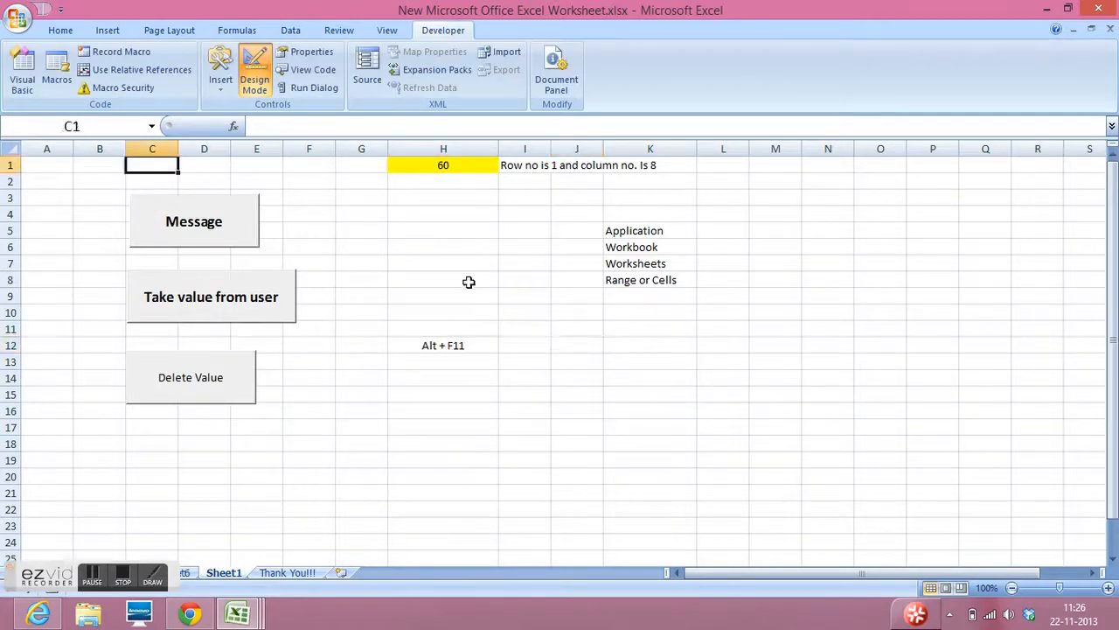
{"action": "mouse_move", "coordinate": [364, 460]}
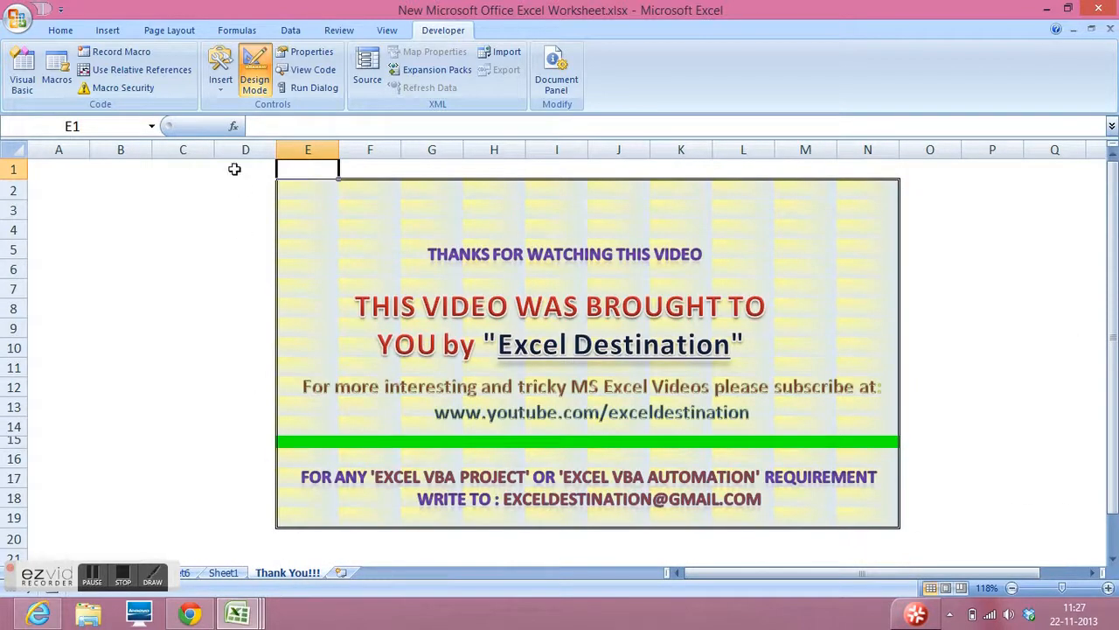
Switch to the Thank You!!! sheet showing the closing banner
{"action": "left_click", "coordinate": [245, 168]}
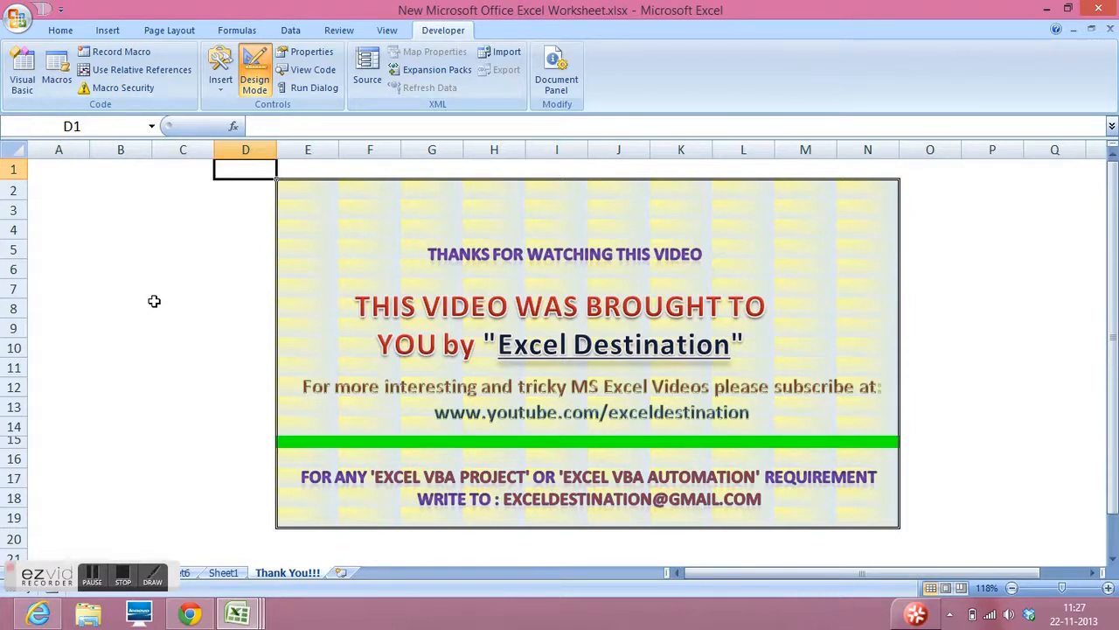
{"action": "mouse_move", "coordinate": [136, 491]}
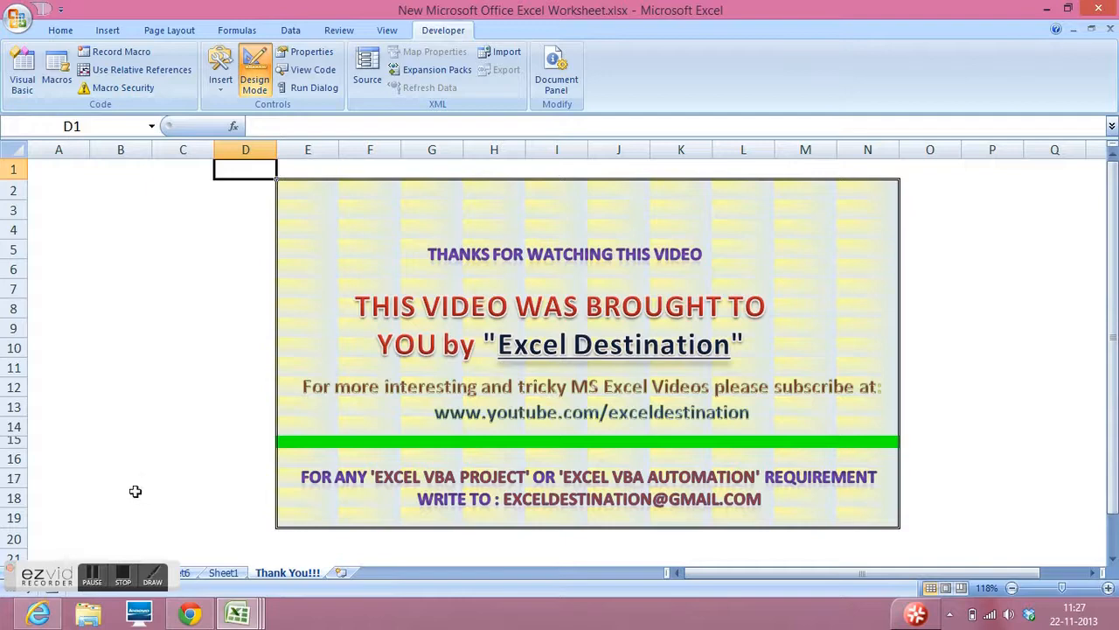